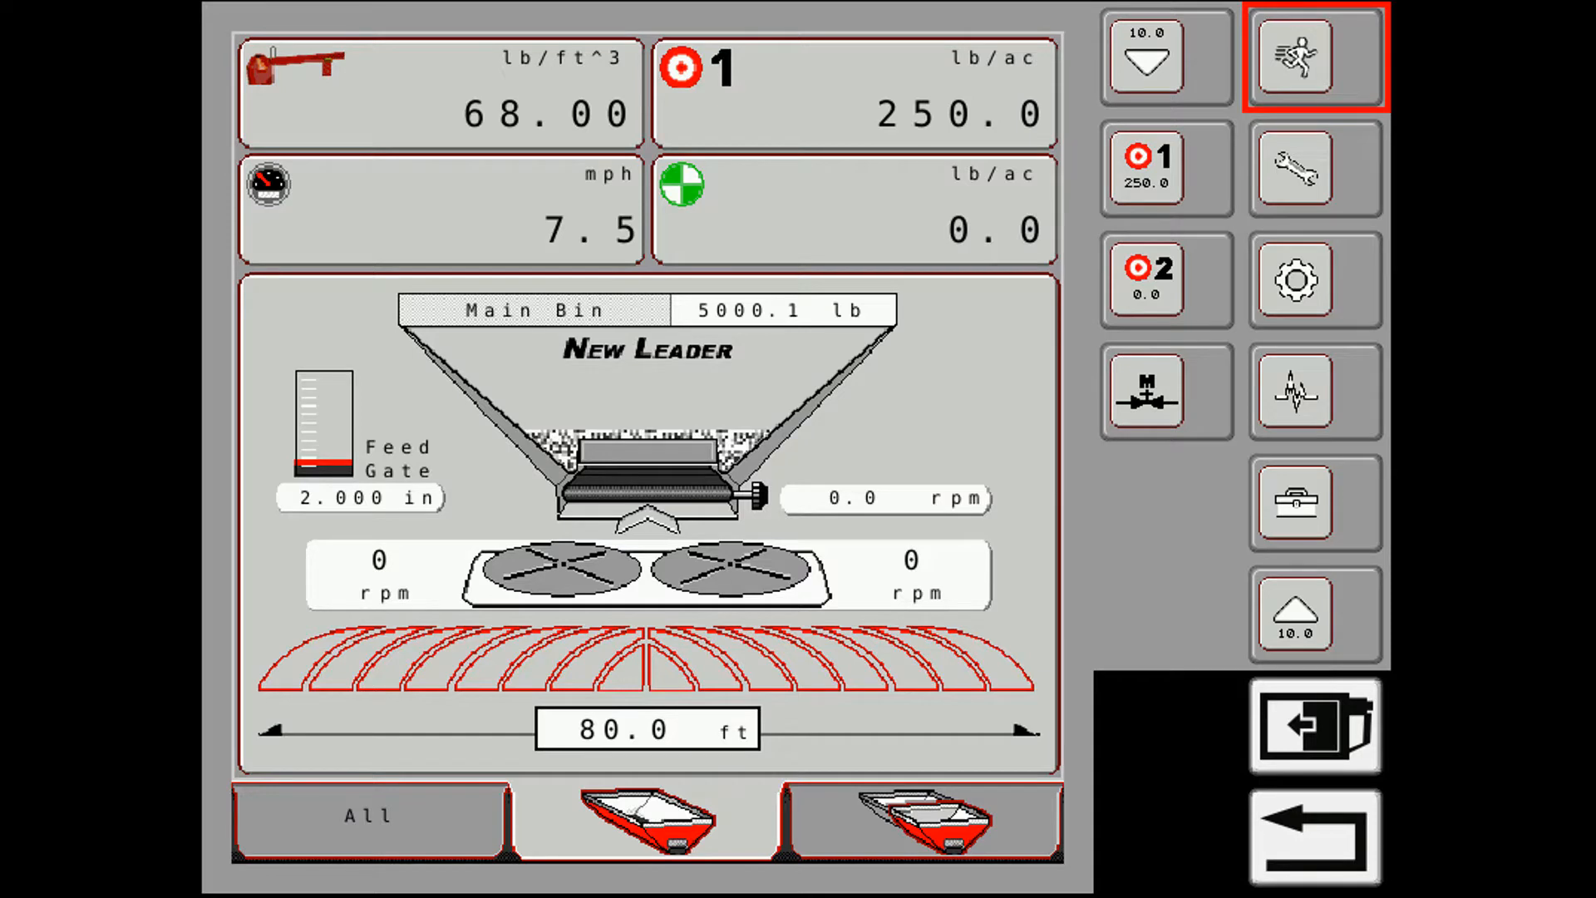
# - Change the spread width from 80.0 ft to 70.0 ft on the run screen
pyautogui.click(647, 728)
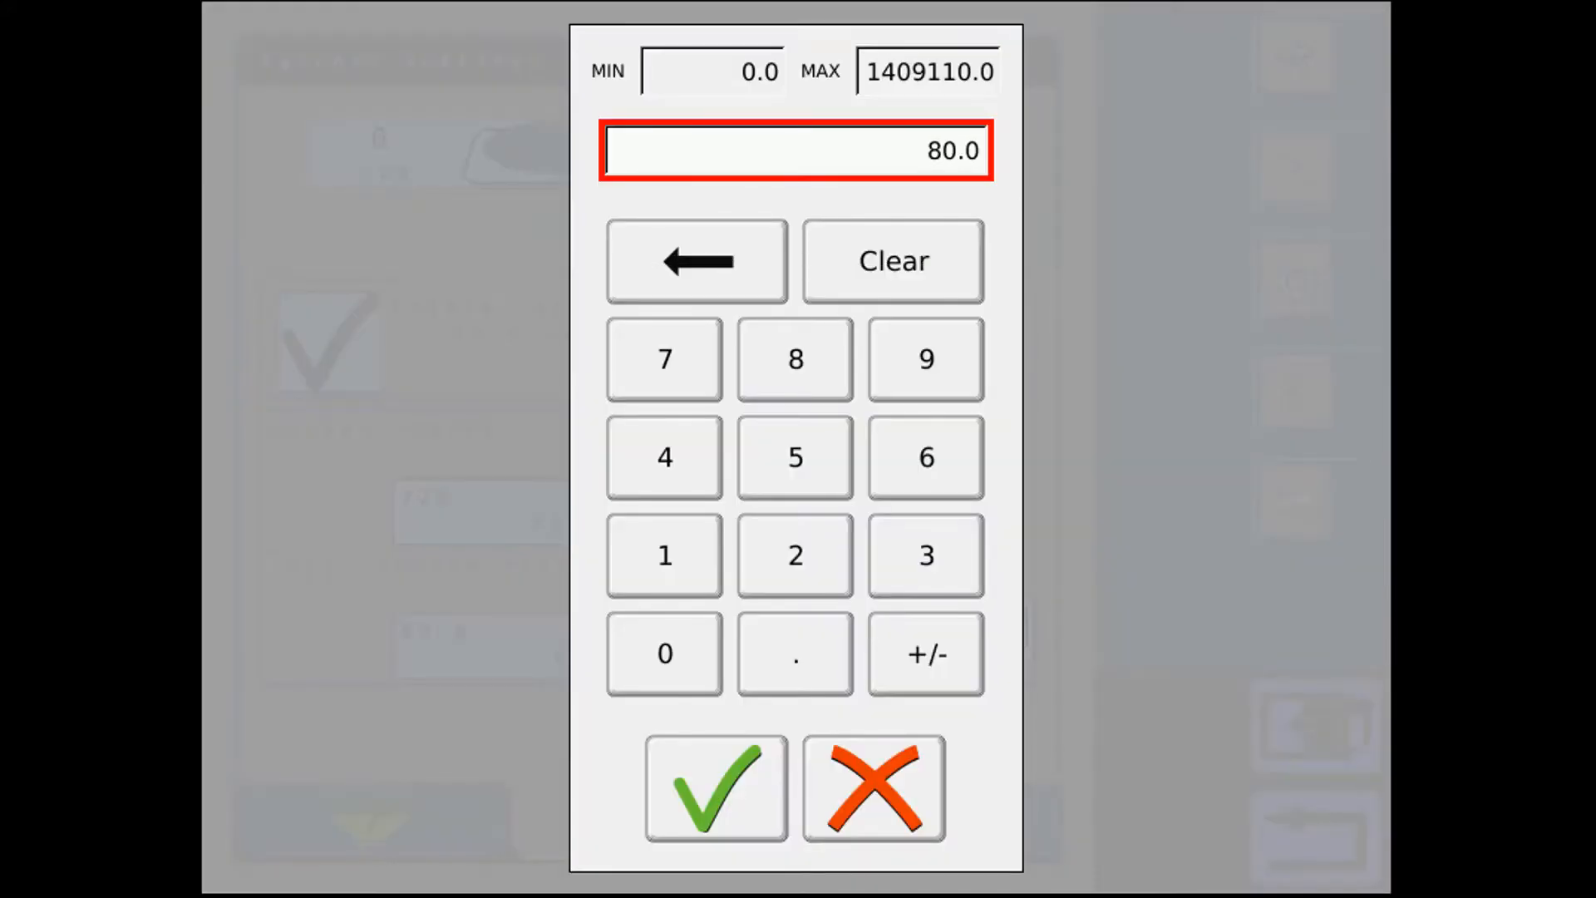
pyautogui.click(665, 654)
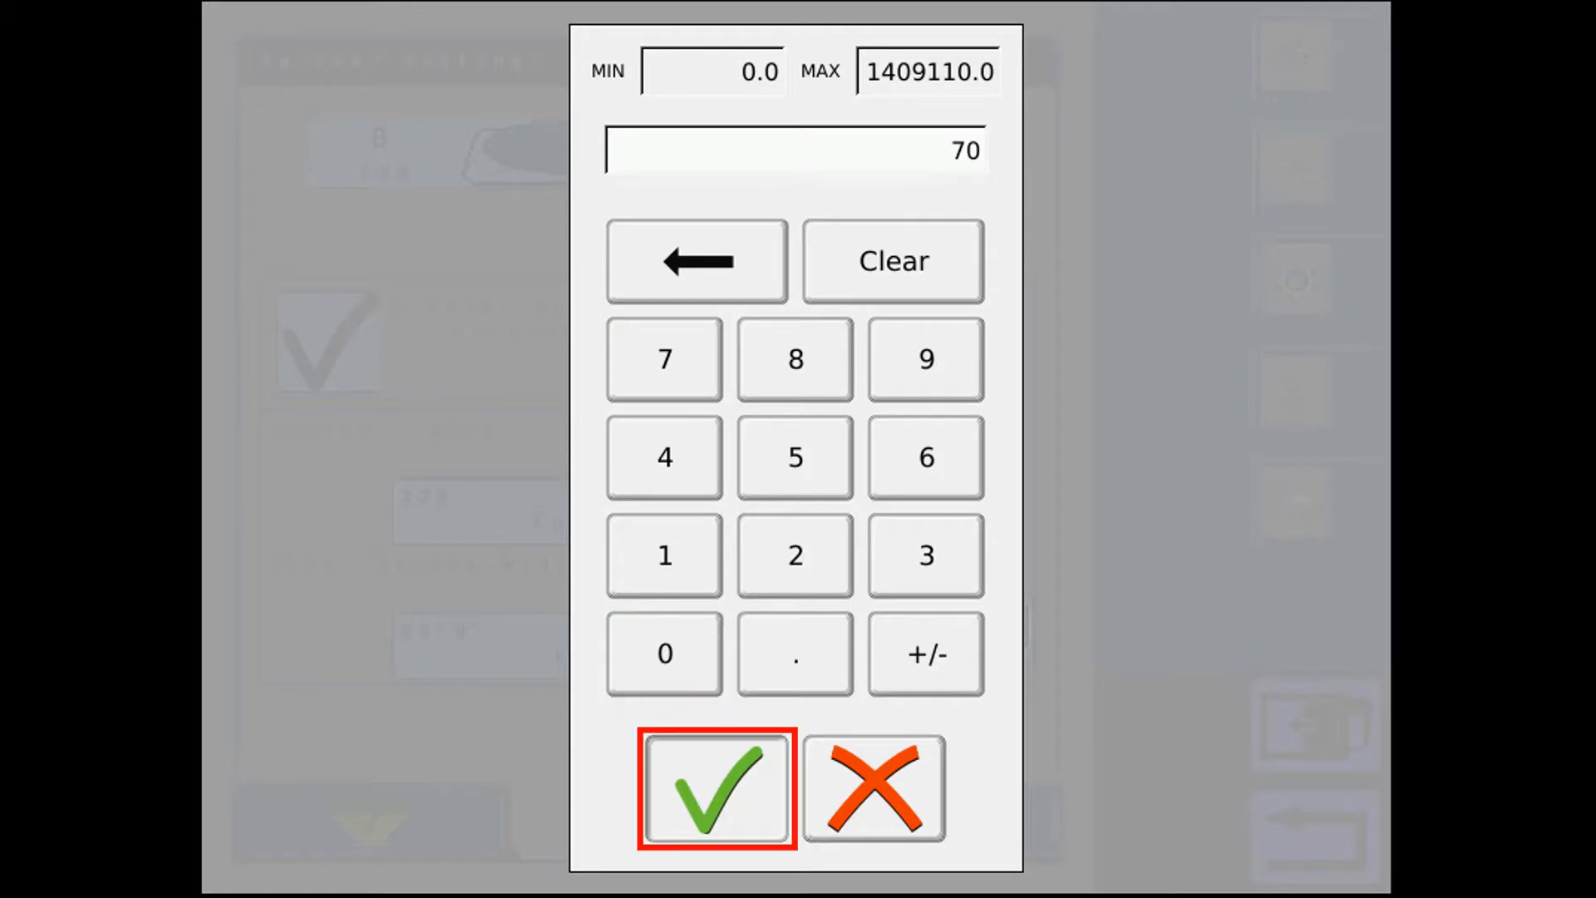
pyautogui.click(715, 788)
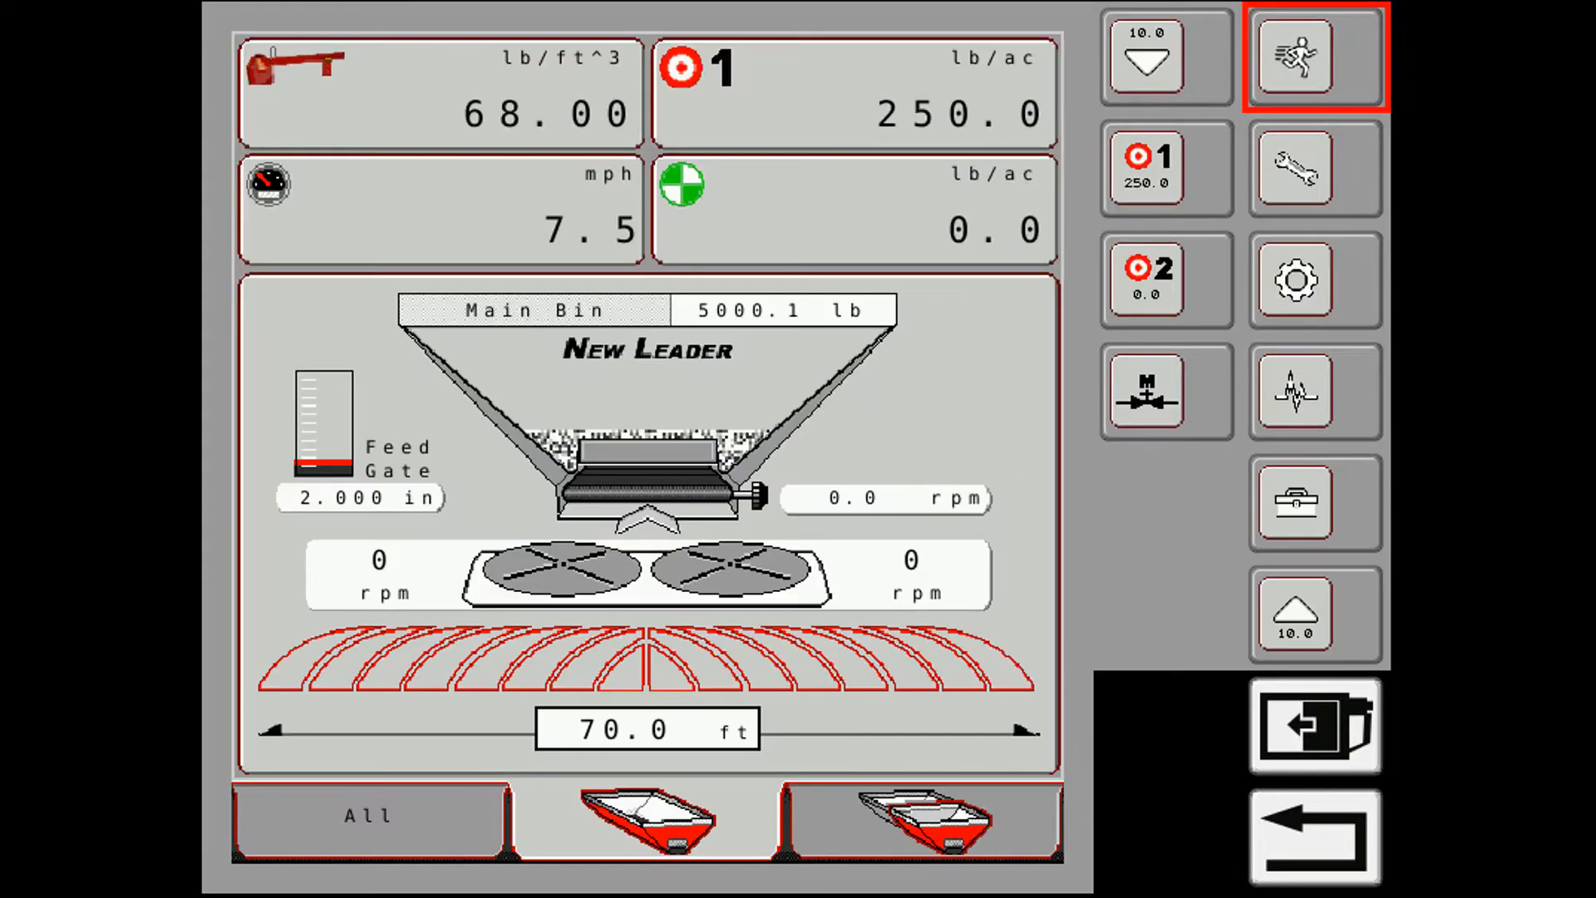
pyautogui.click(646, 728)
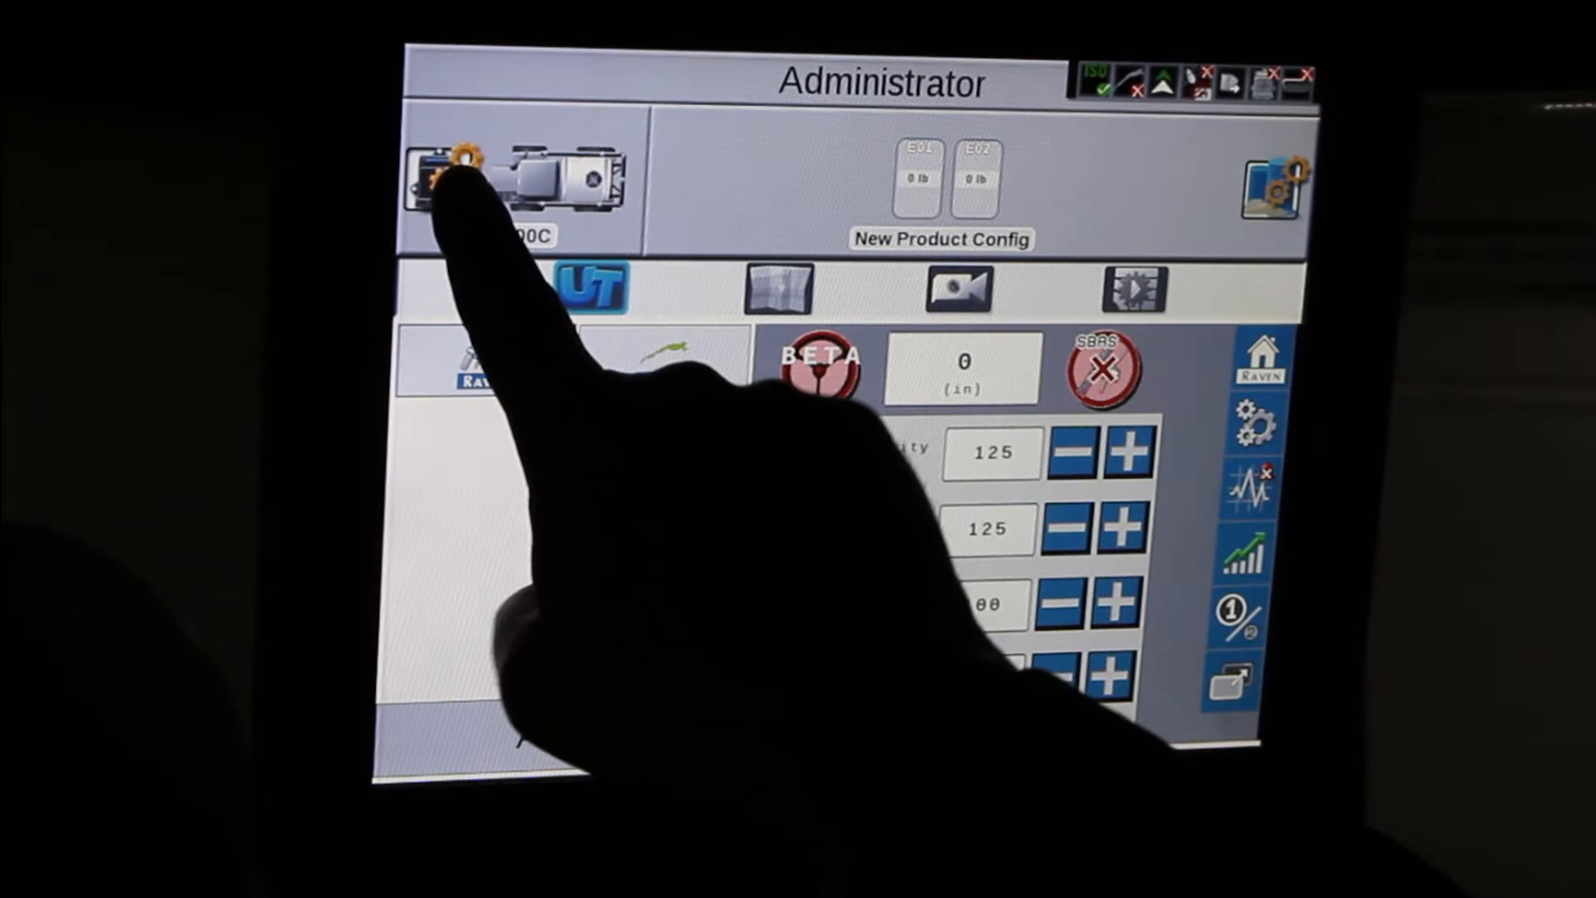
# - Check the 7300C machine configuration shows a 840 in guidance width, then return to the run screen
pyautogui.click(437, 178)
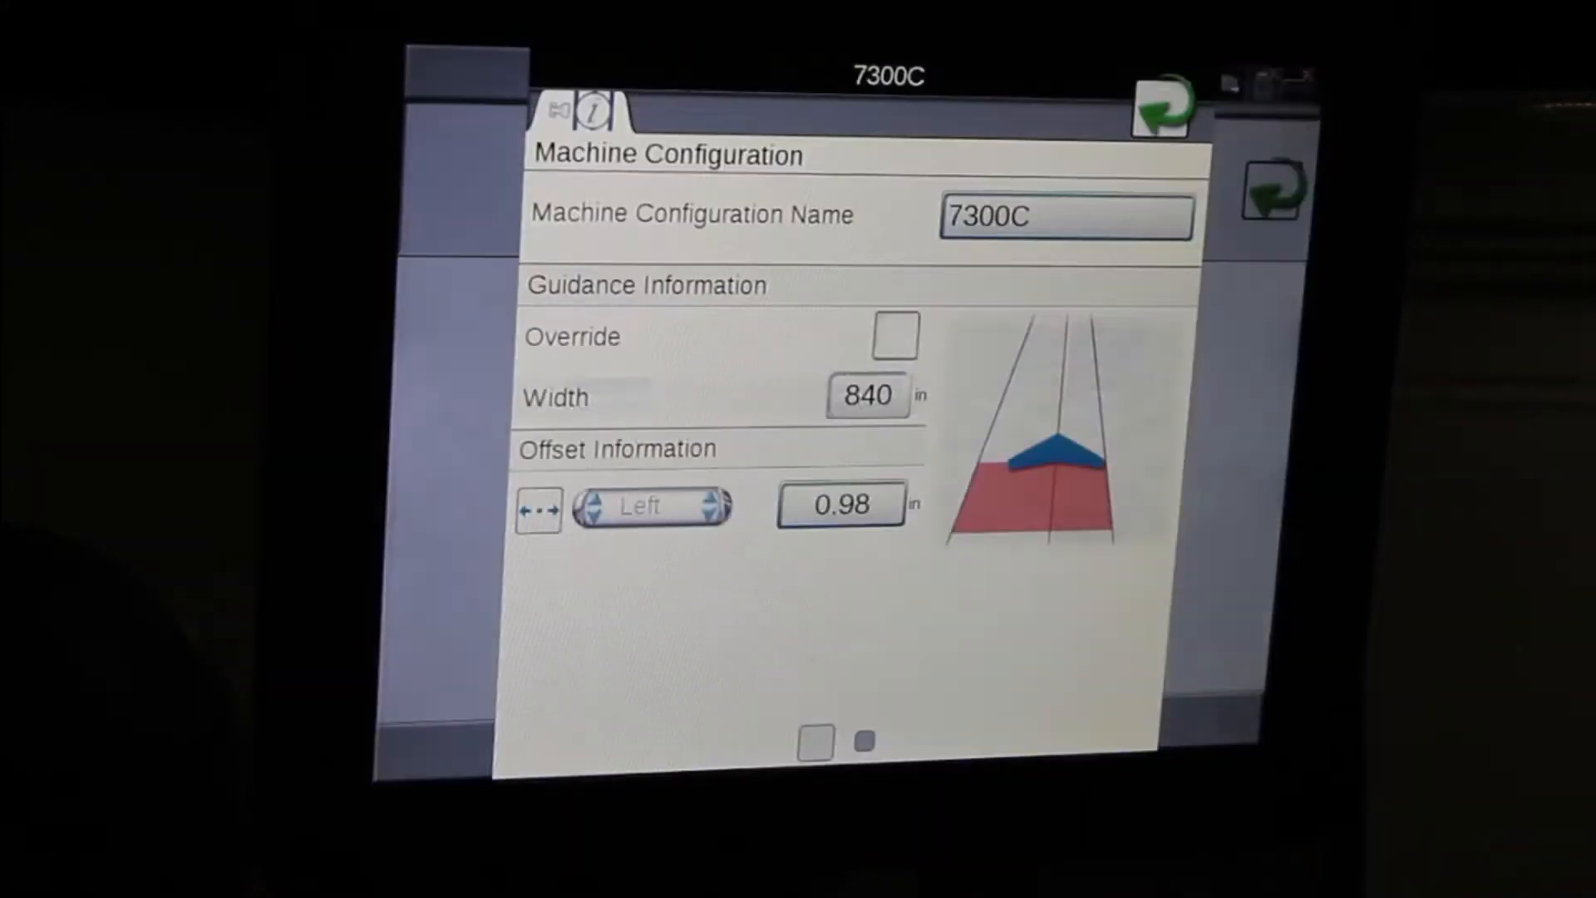
pyautogui.click(581, 110)
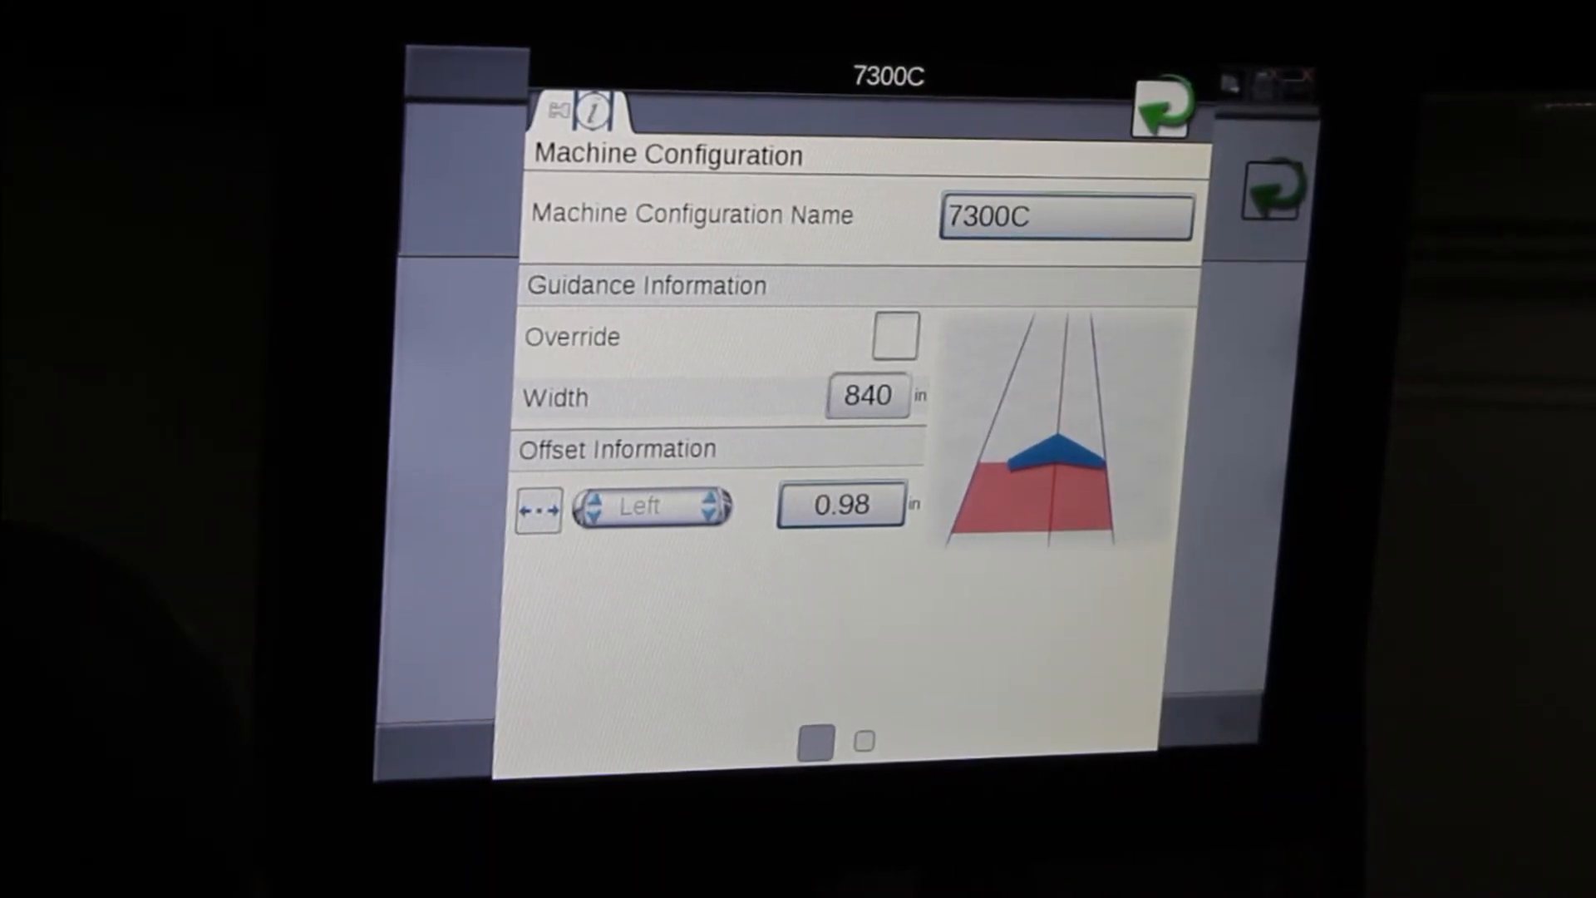
pyautogui.click(865, 396)
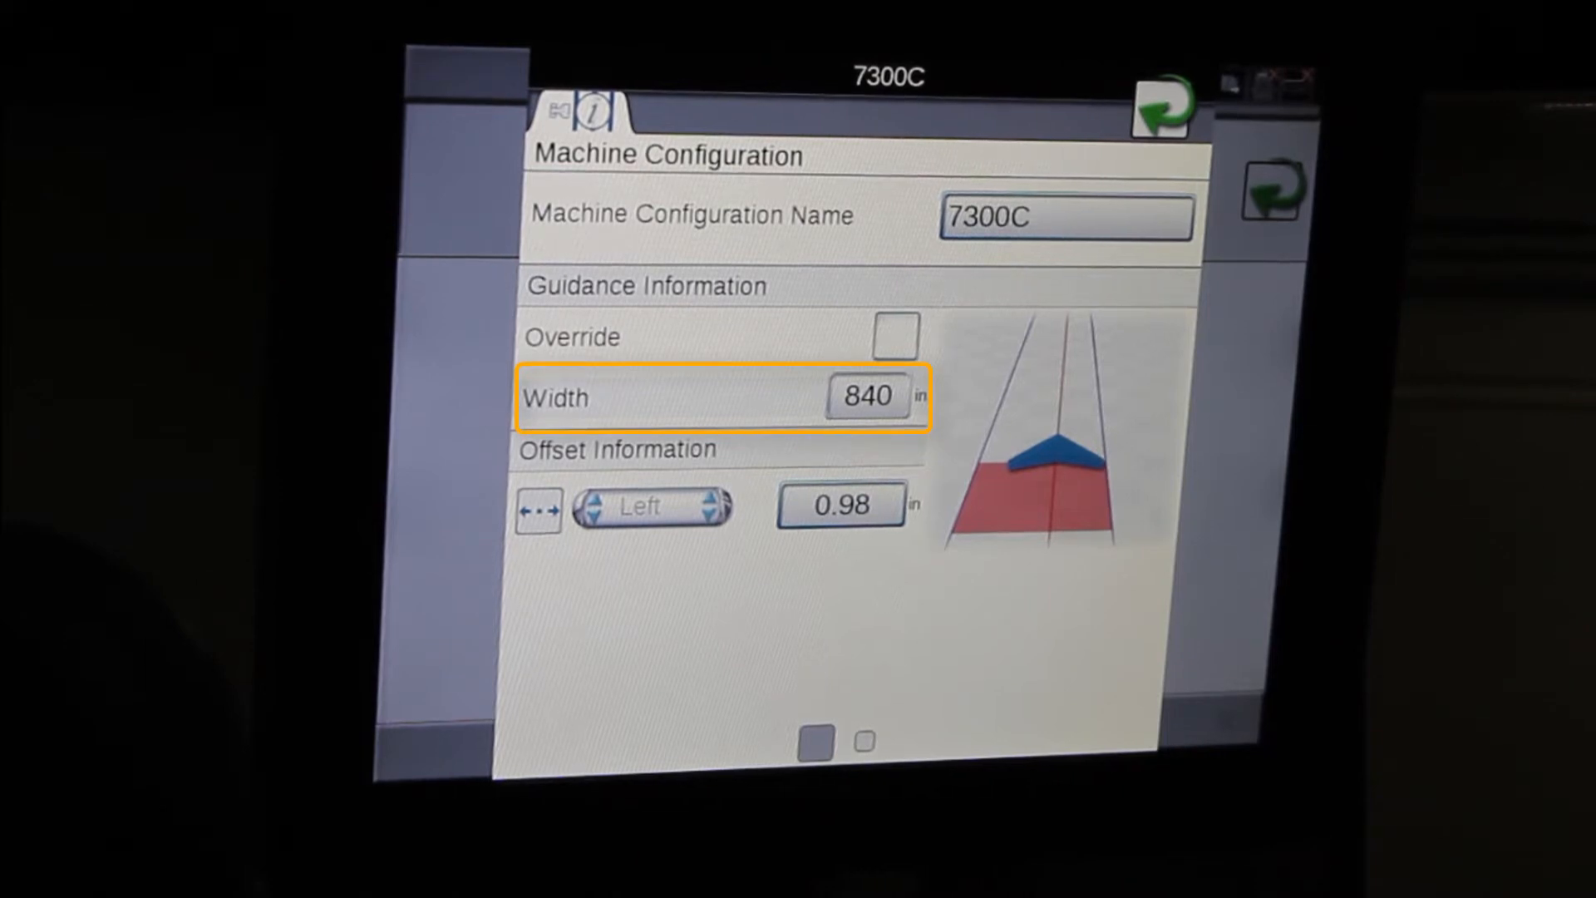
pyautogui.click(866, 396)
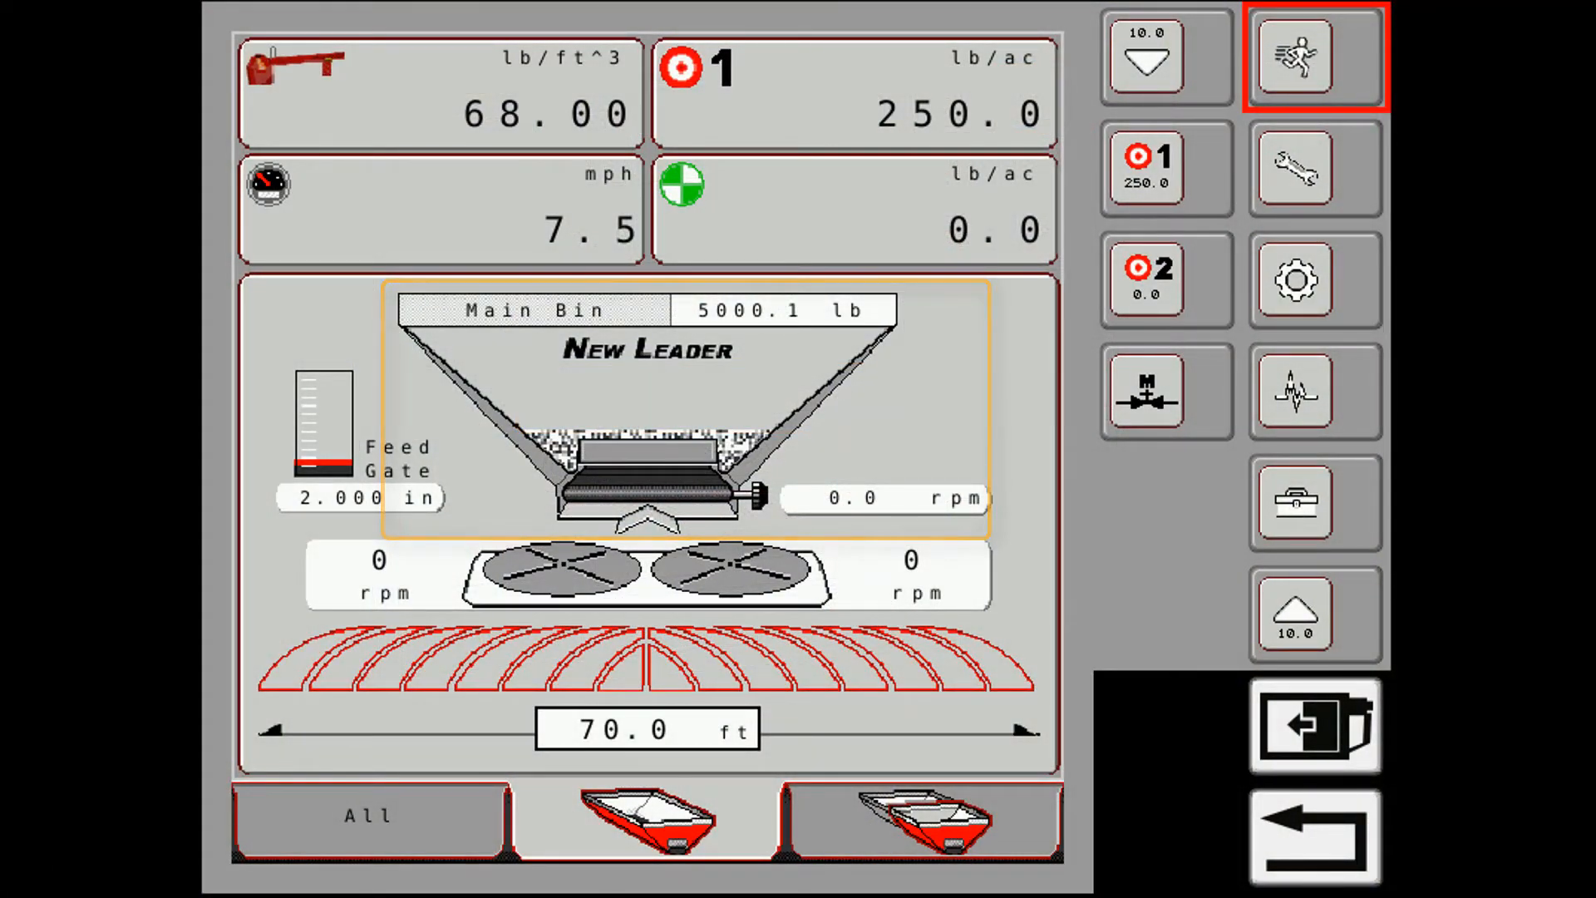
# - Bring up the Main Bin events screen showing 5000.1 lb and a 2.000 in feed gate
pyautogui.click(1314, 56)
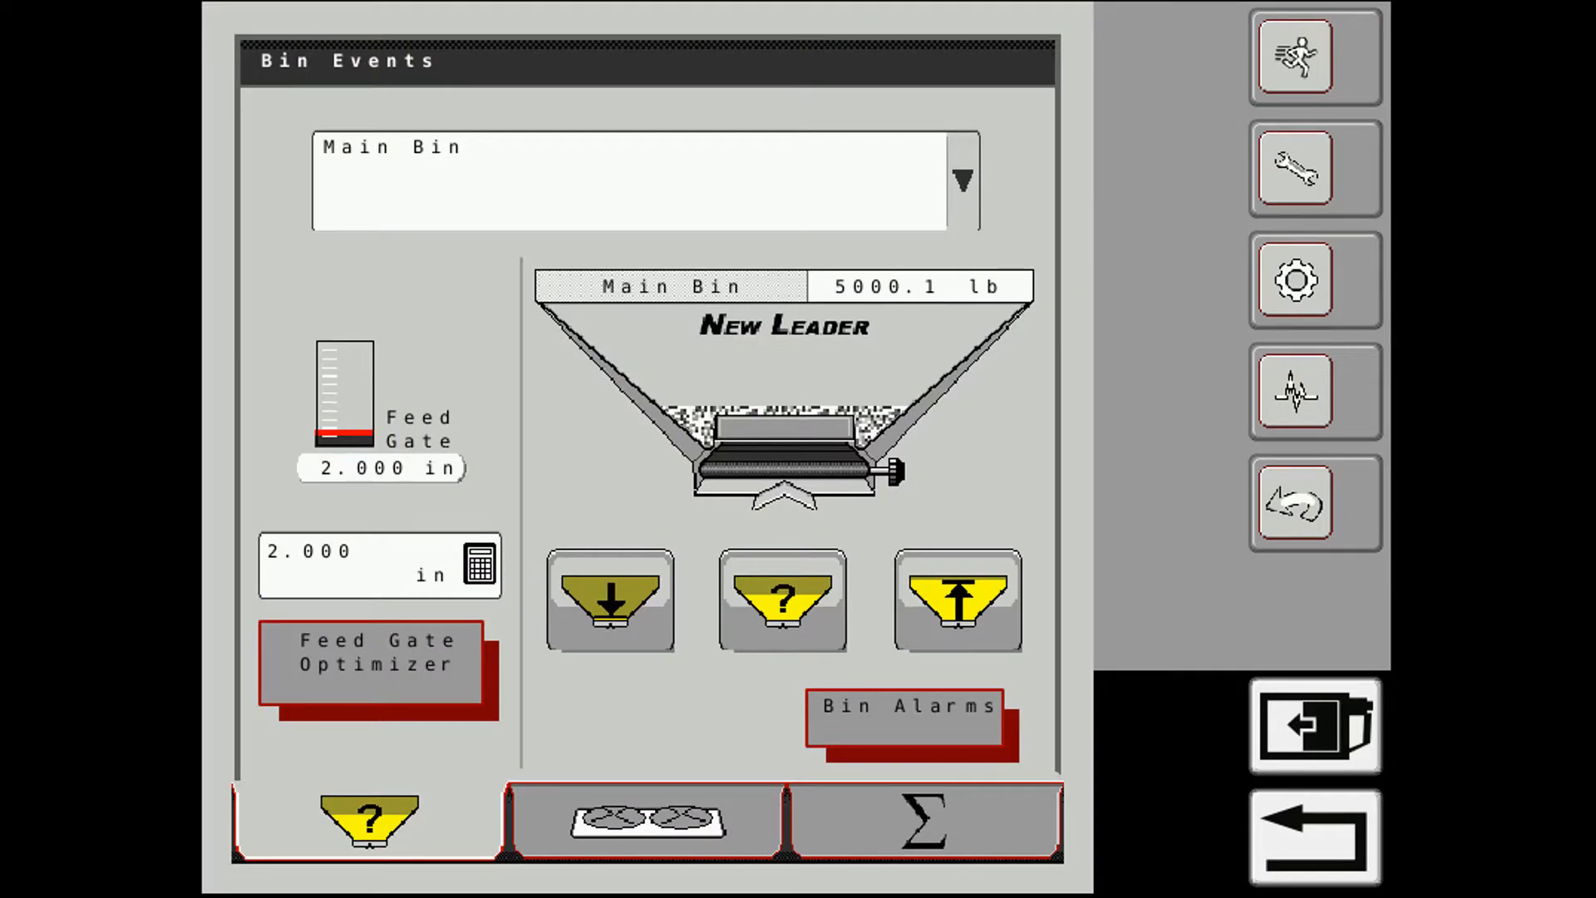
pyautogui.click(379, 565)
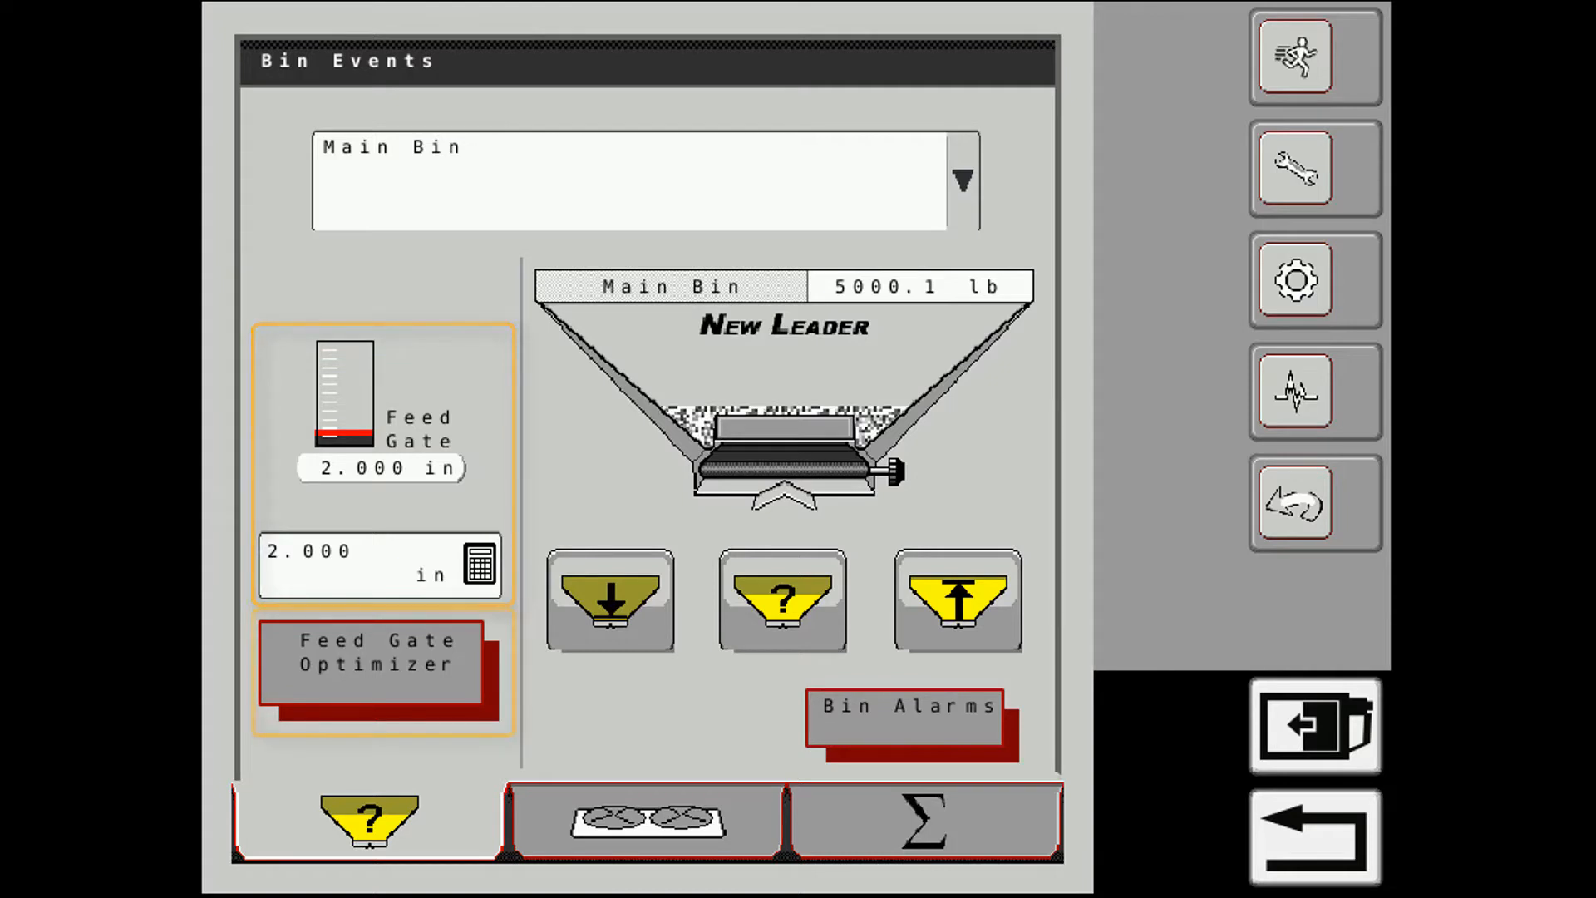
pyautogui.click(642, 820)
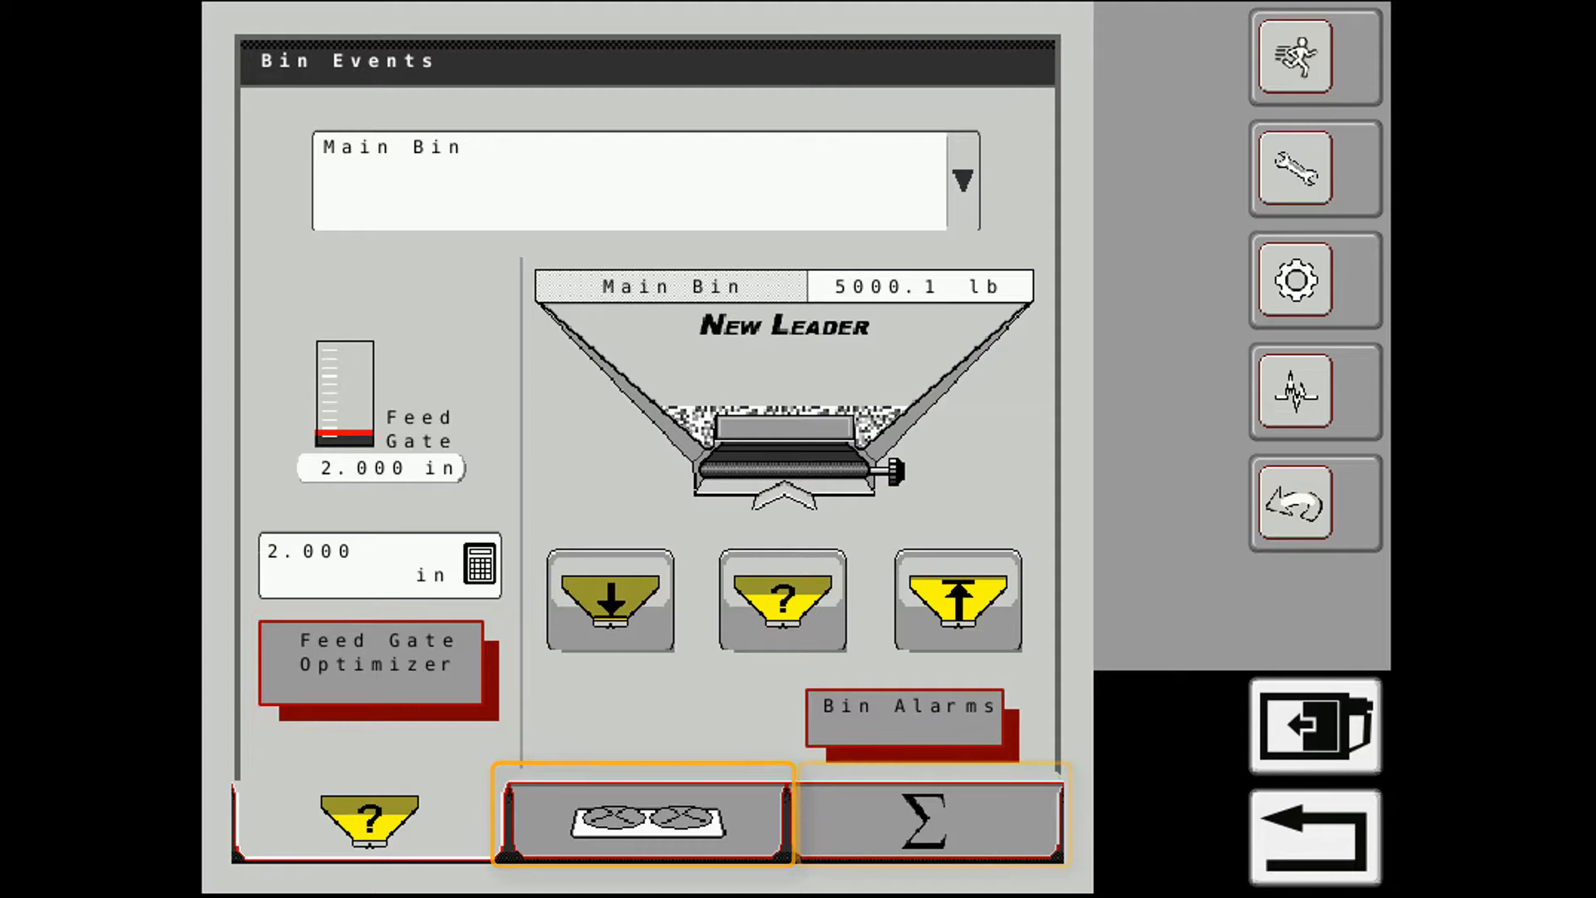
pyautogui.click(930, 819)
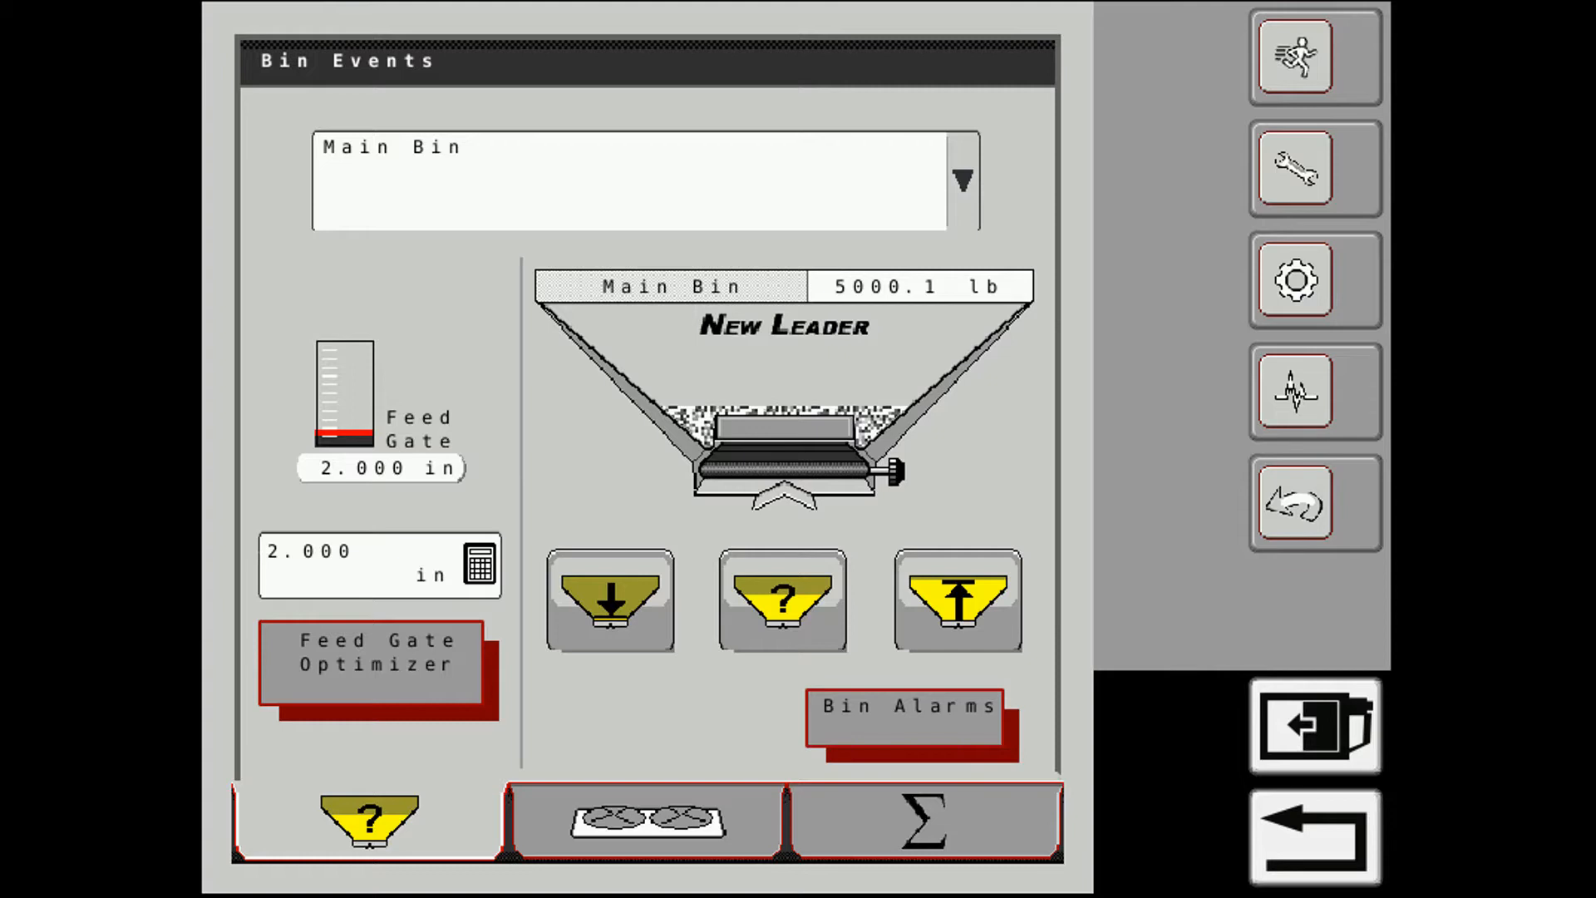
pyautogui.click(379, 565)
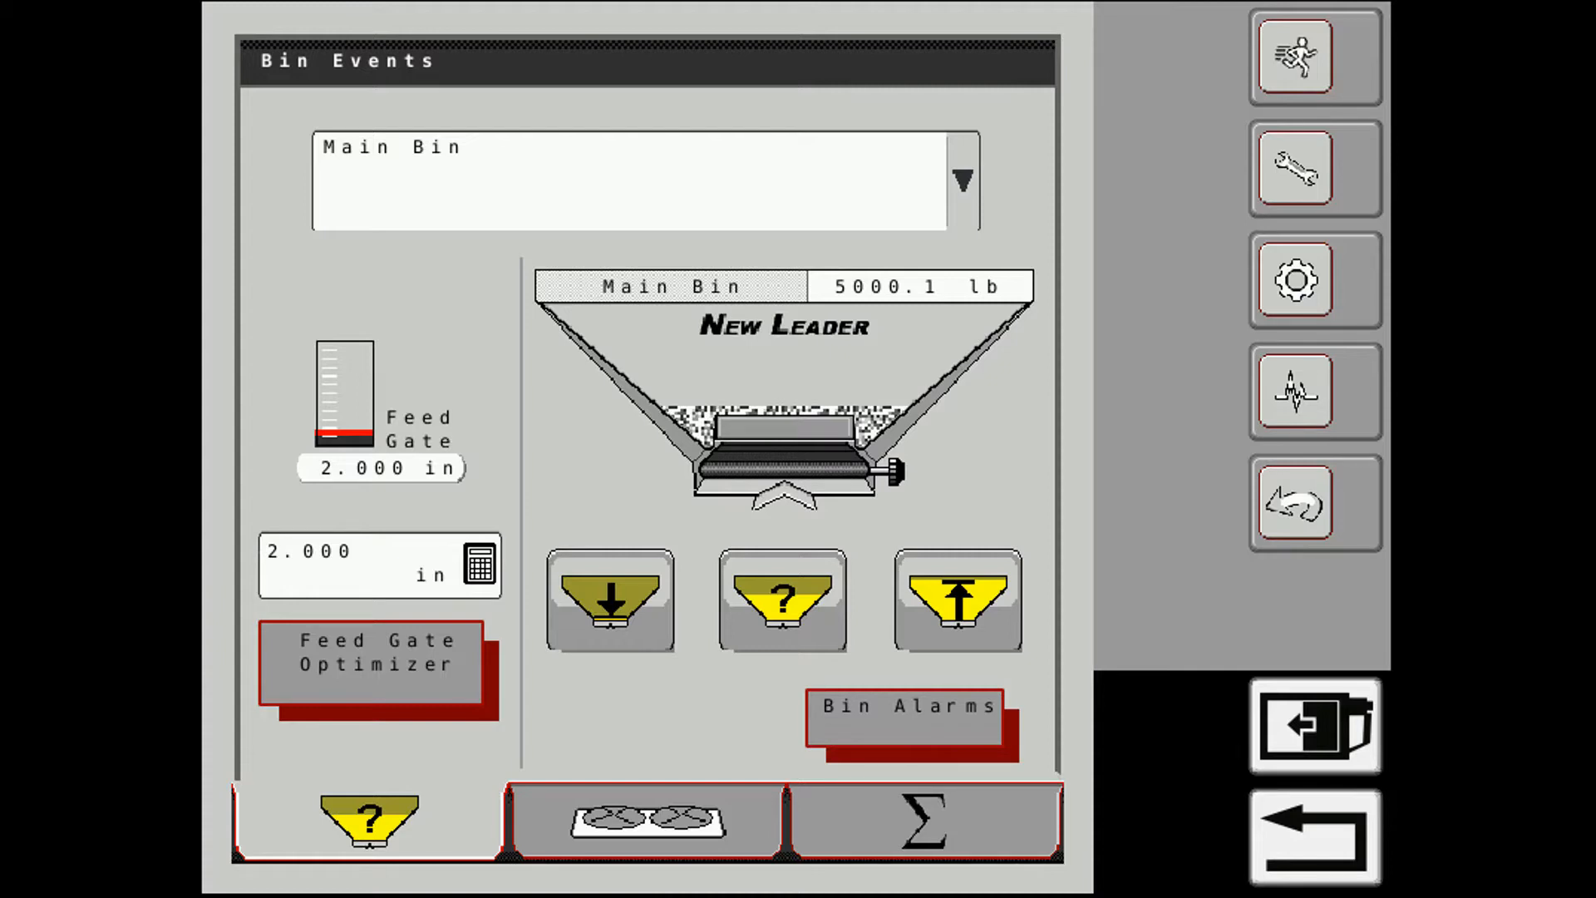
pyautogui.click(377, 661)
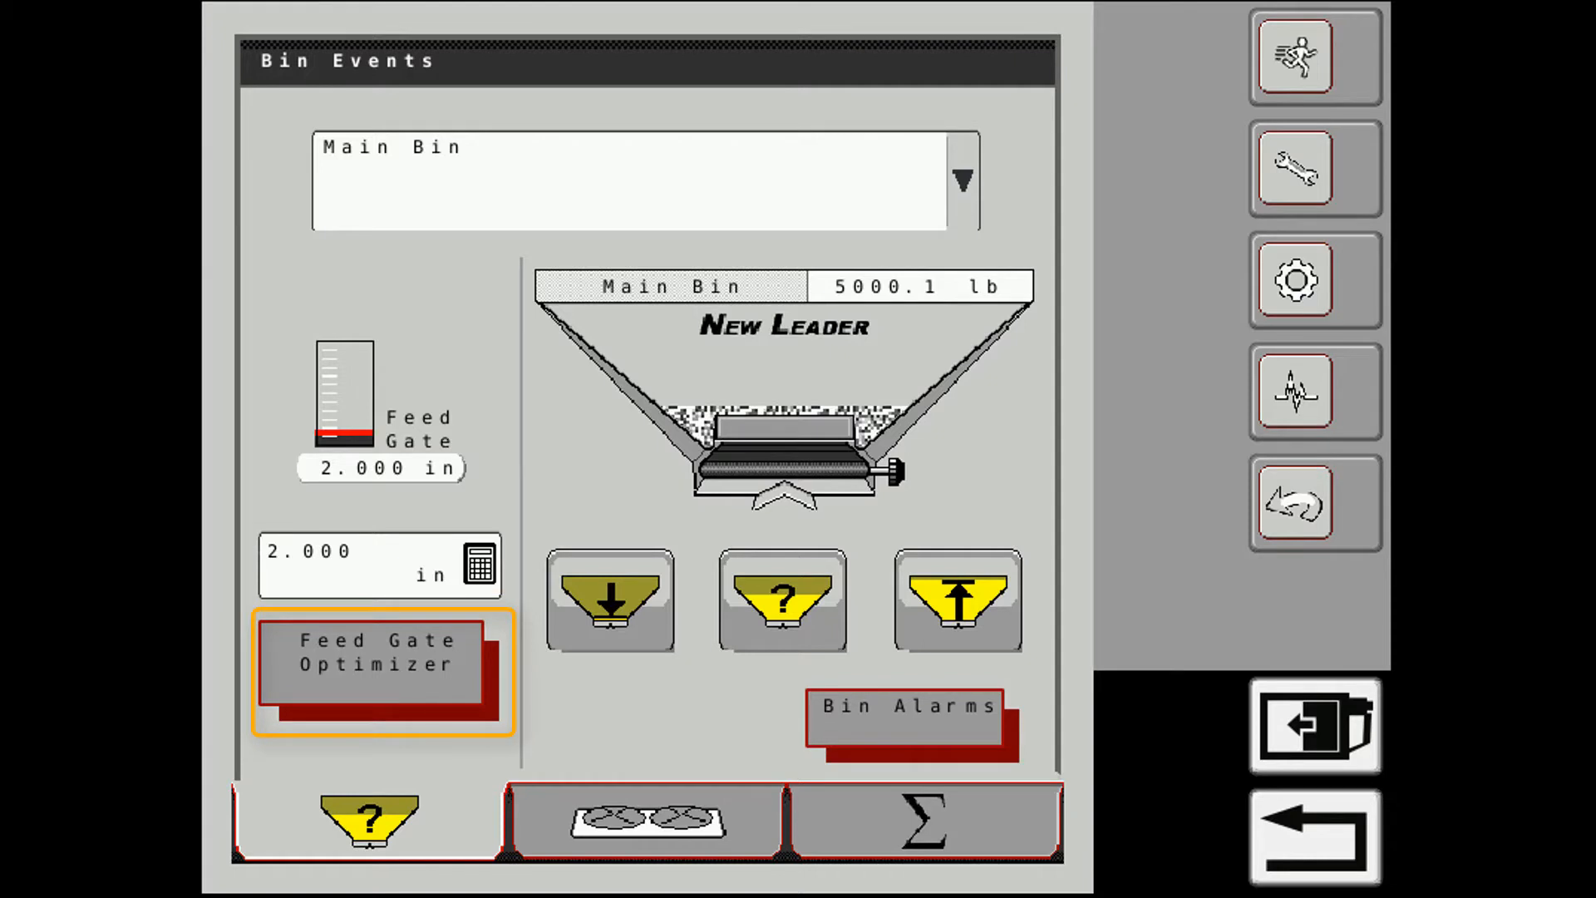
# - Enter 18 mph as the average speed in the Feed Gate Optimizer
pyautogui.click(379, 664)
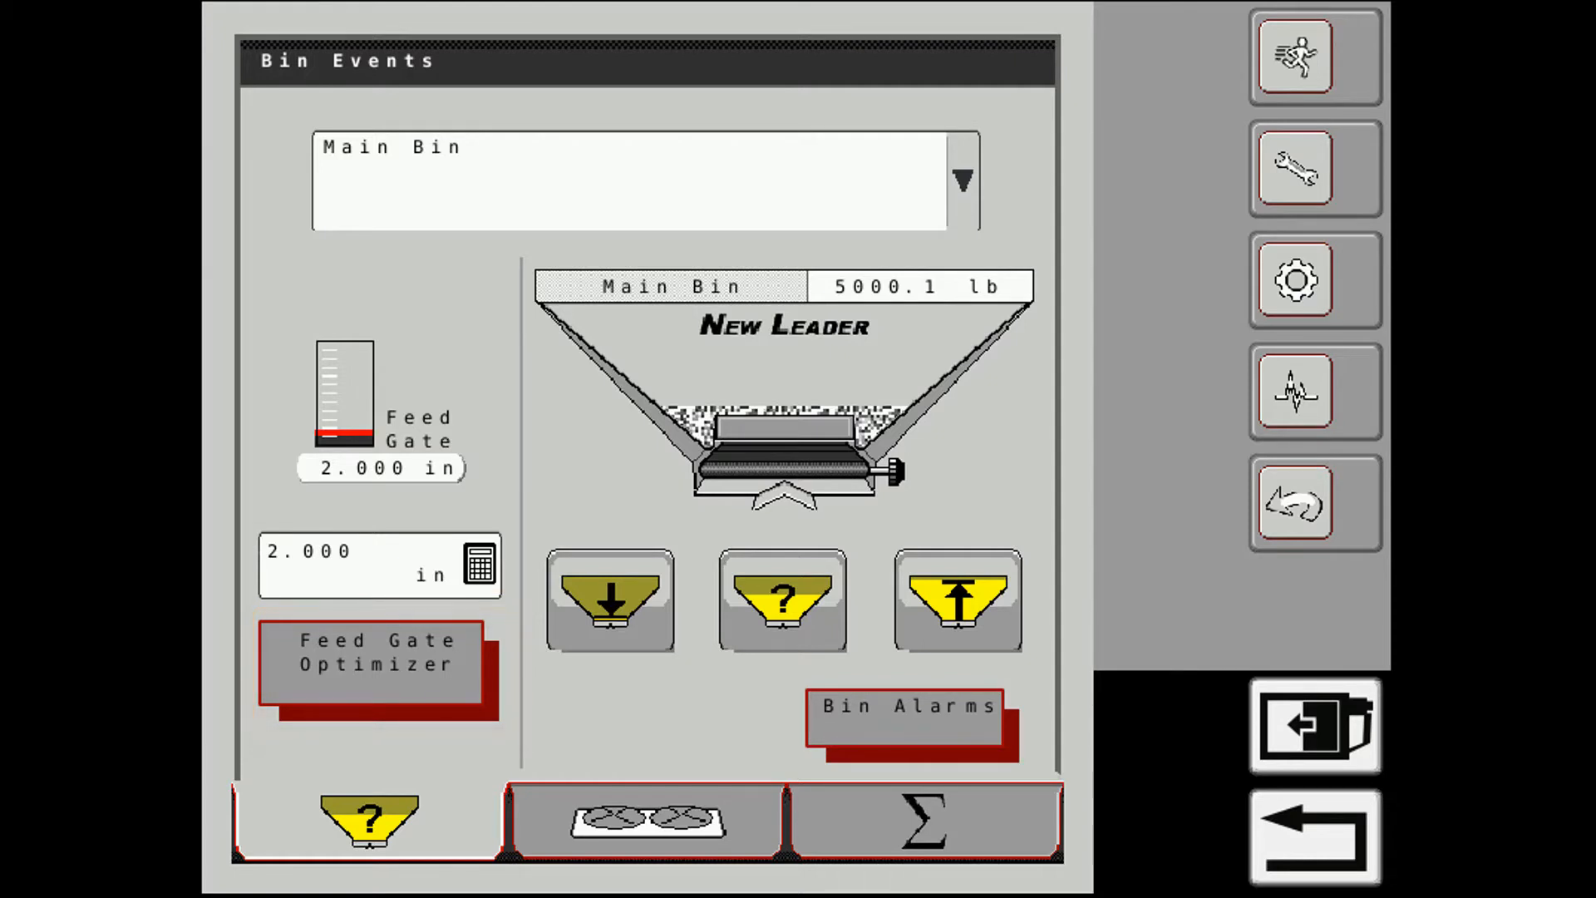
pyautogui.click(377, 656)
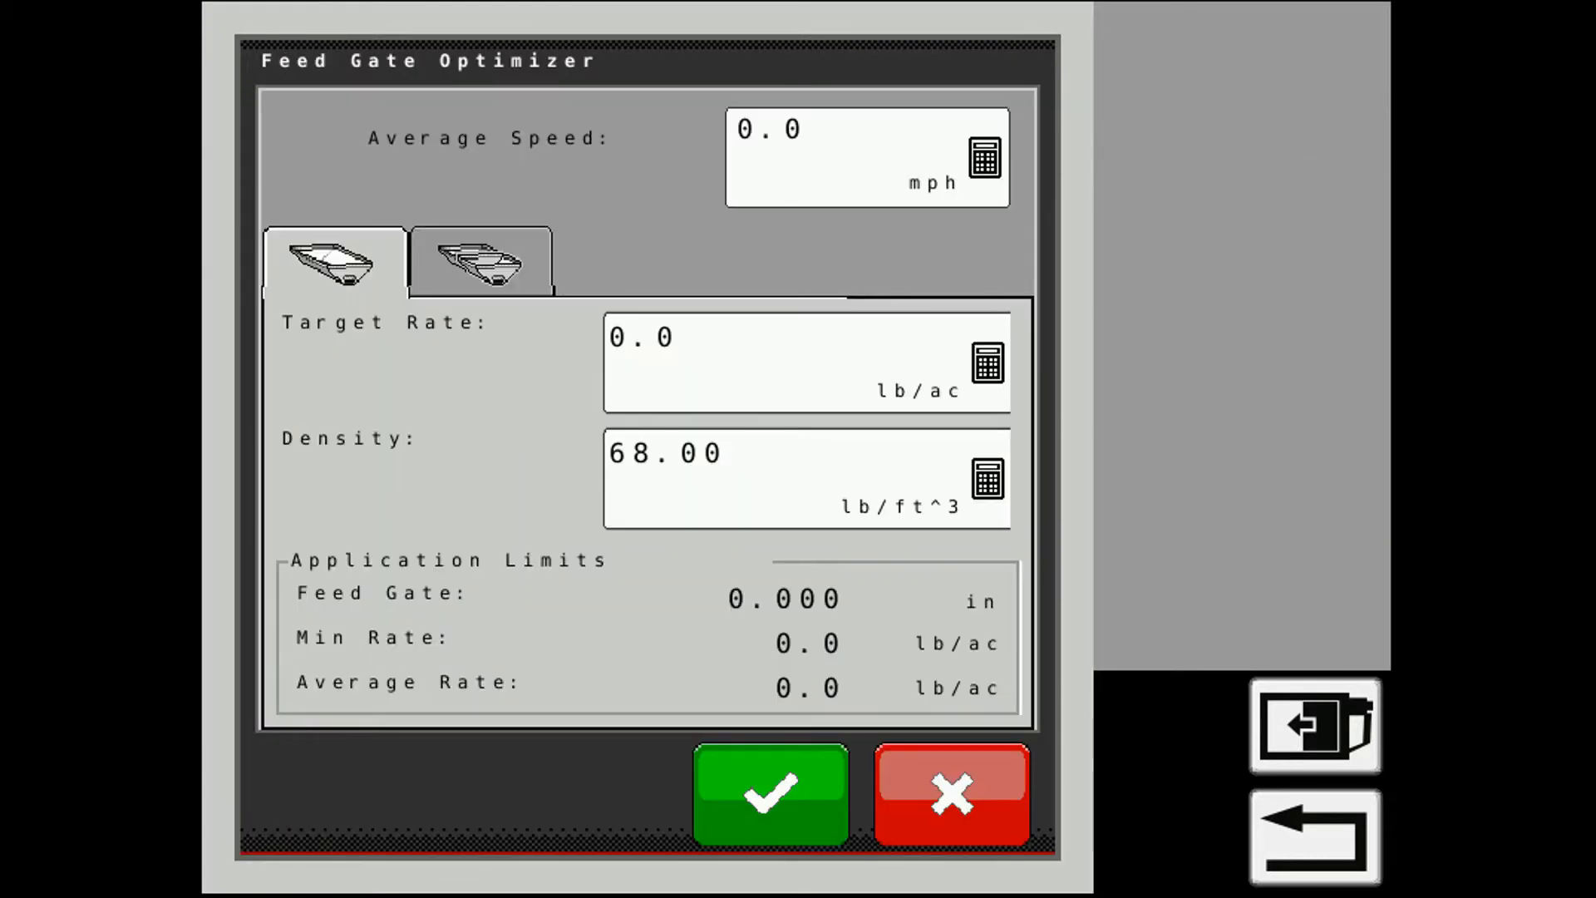
pyautogui.click(865, 158)
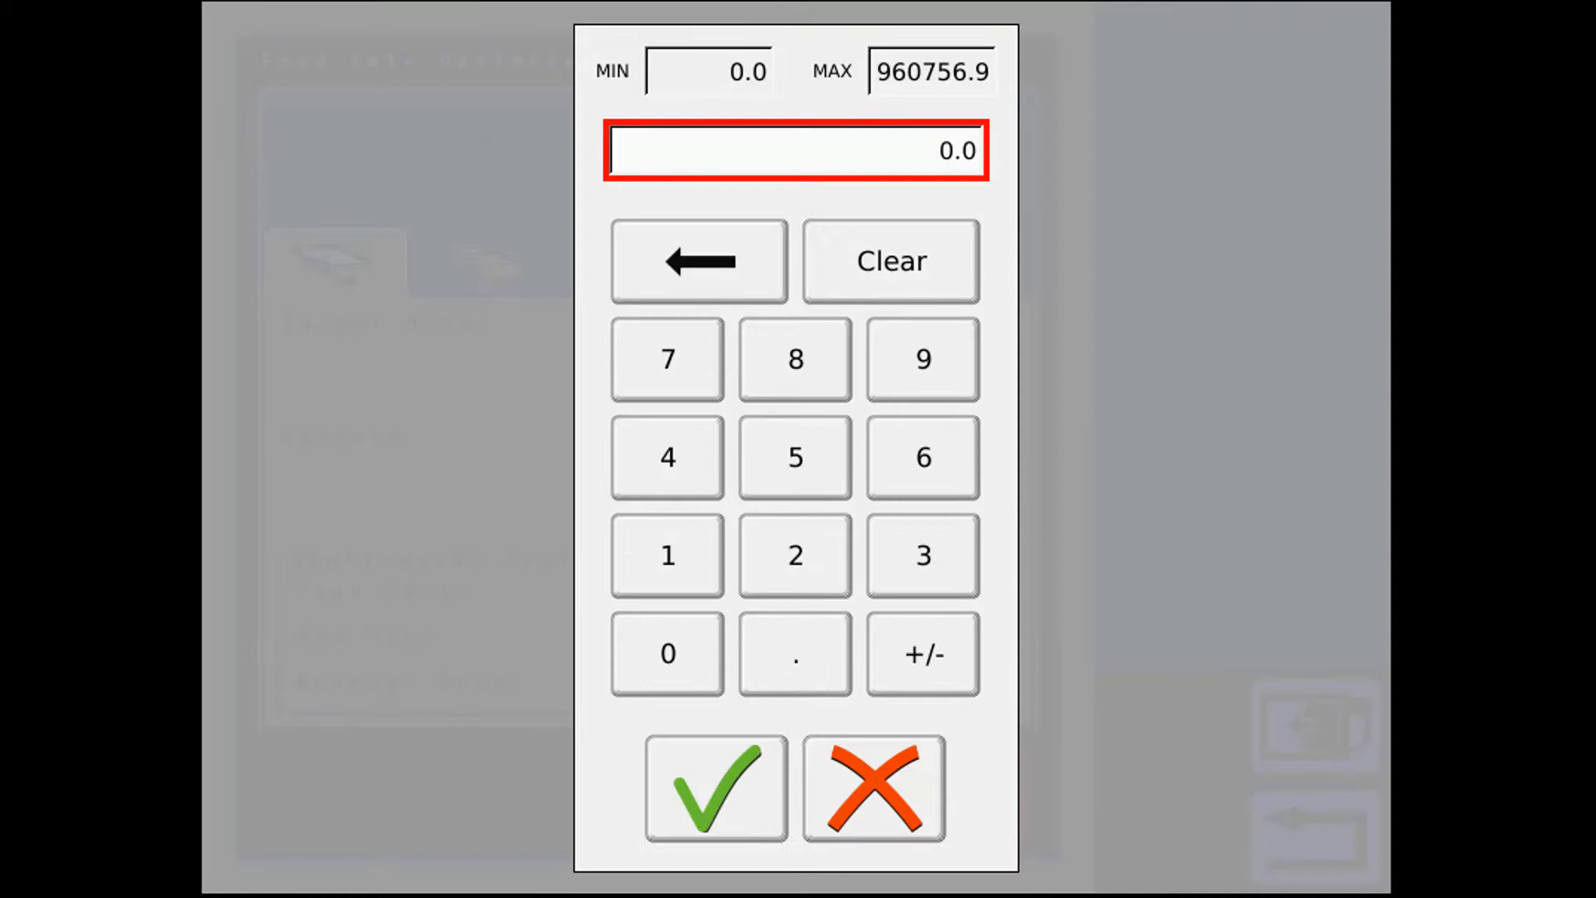
pyautogui.click(795, 359)
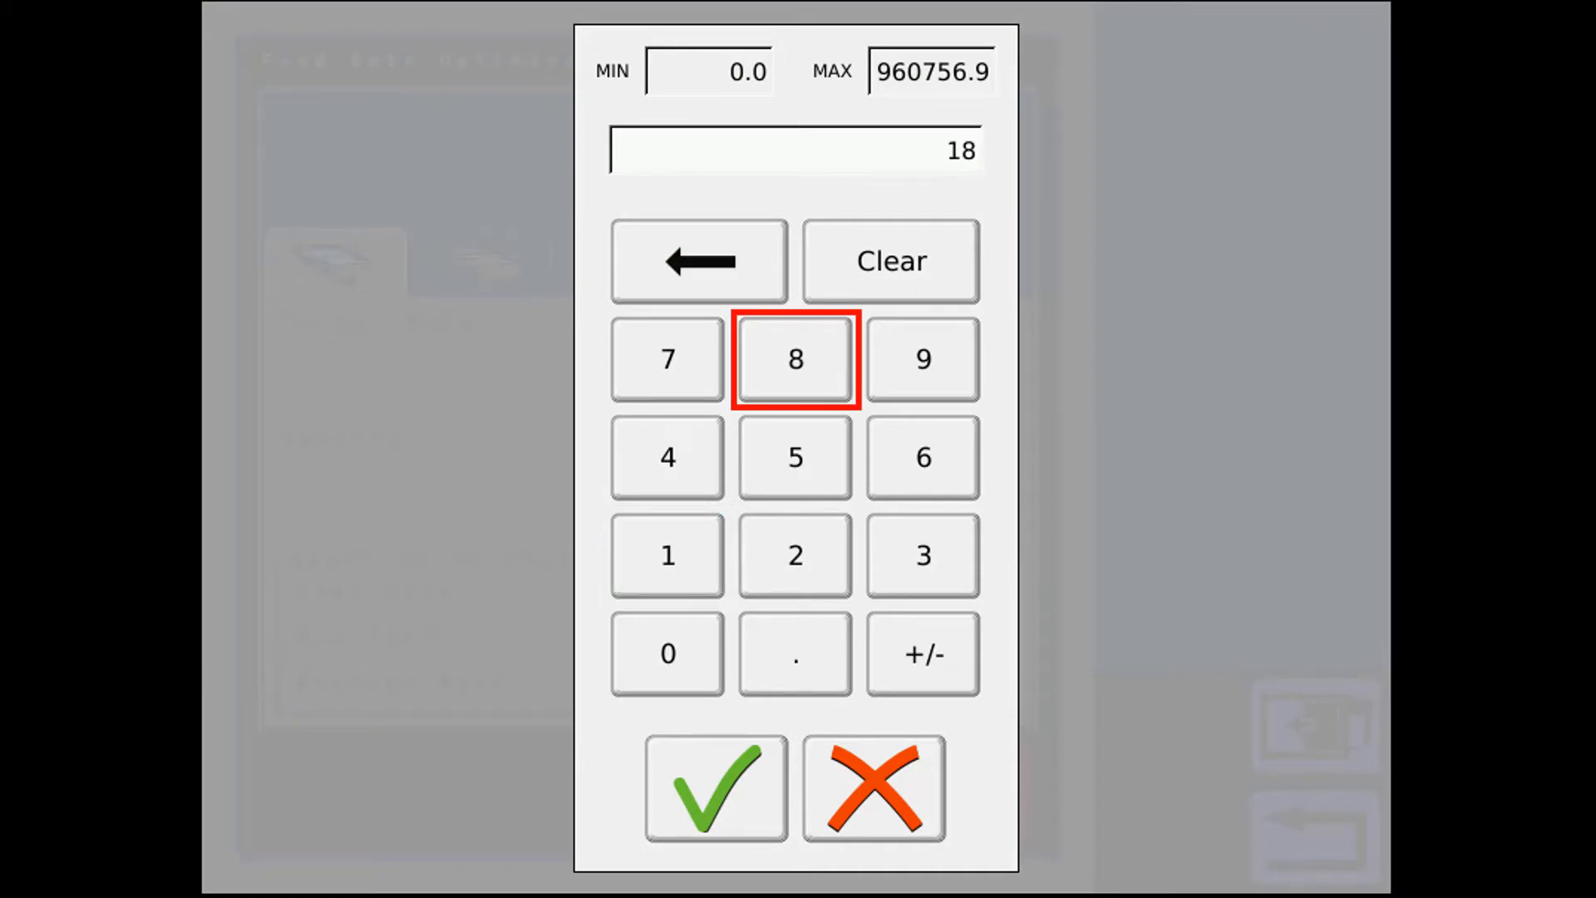
pyautogui.click(713, 788)
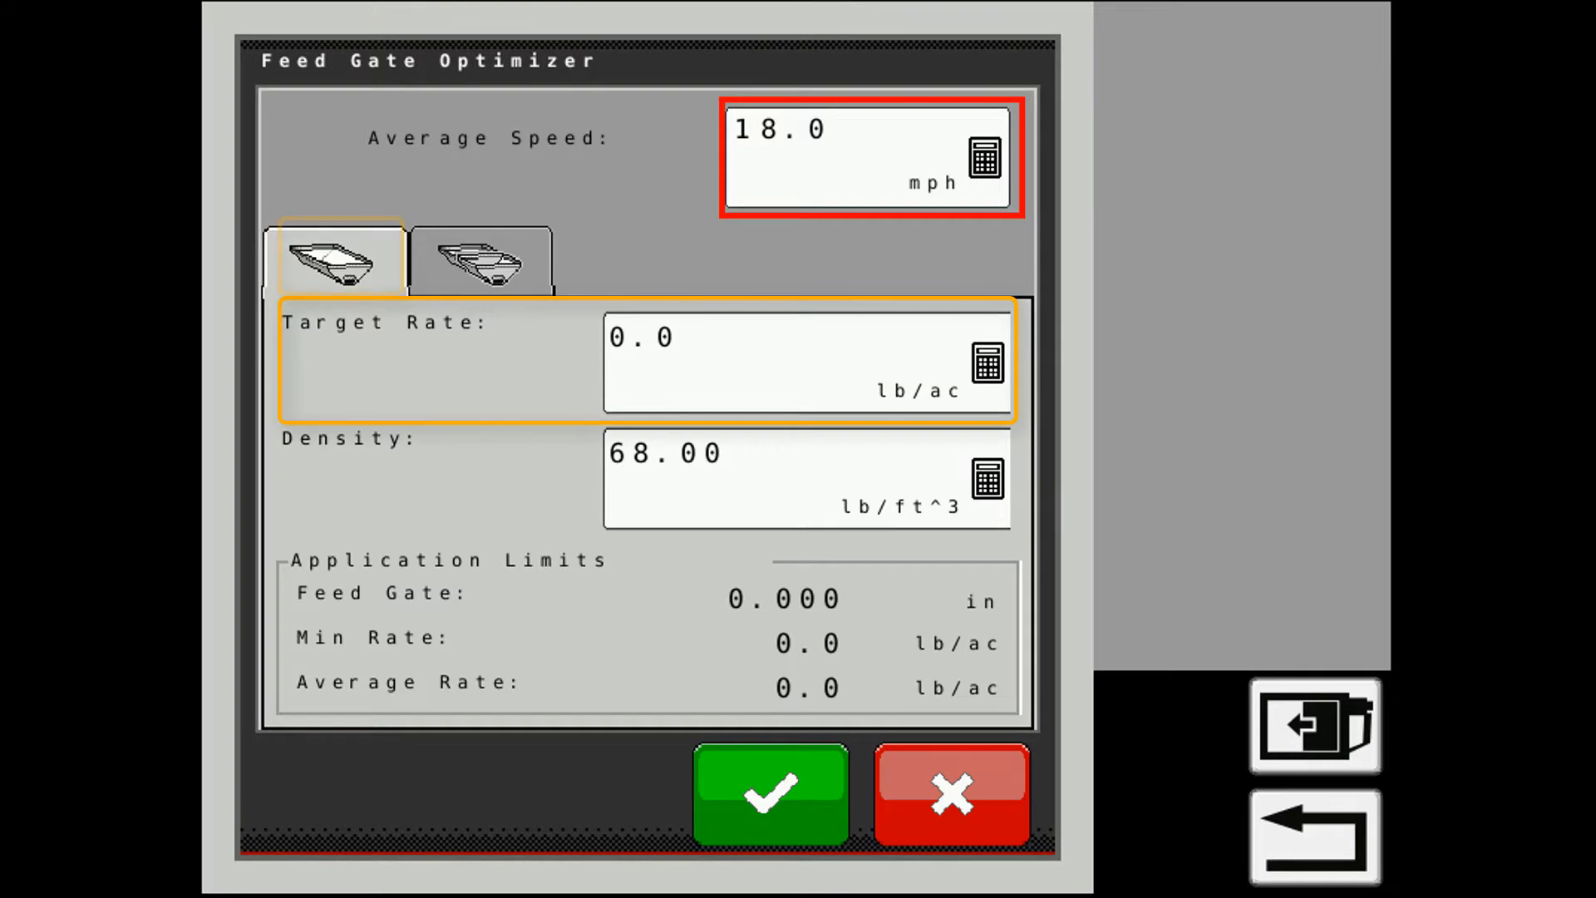
# - Enter a 400 lb/ac target rate (gate 2.250 in, 769.4 lb/ac) and close the optimizer without applying
pyautogui.click(339, 258)
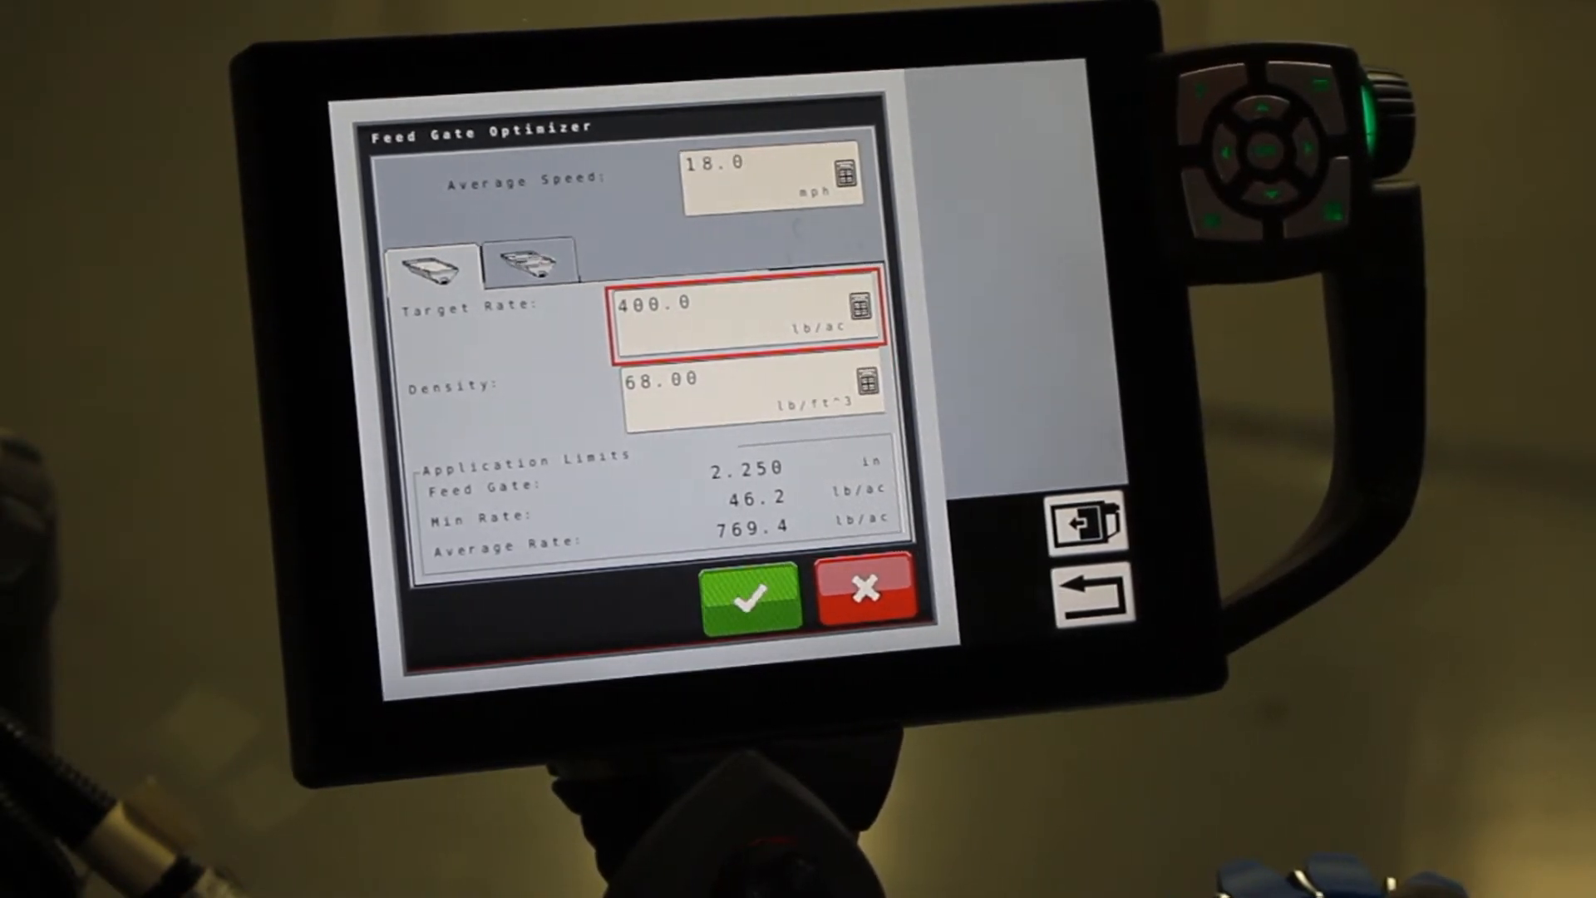
pyautogui.click(867, 589)
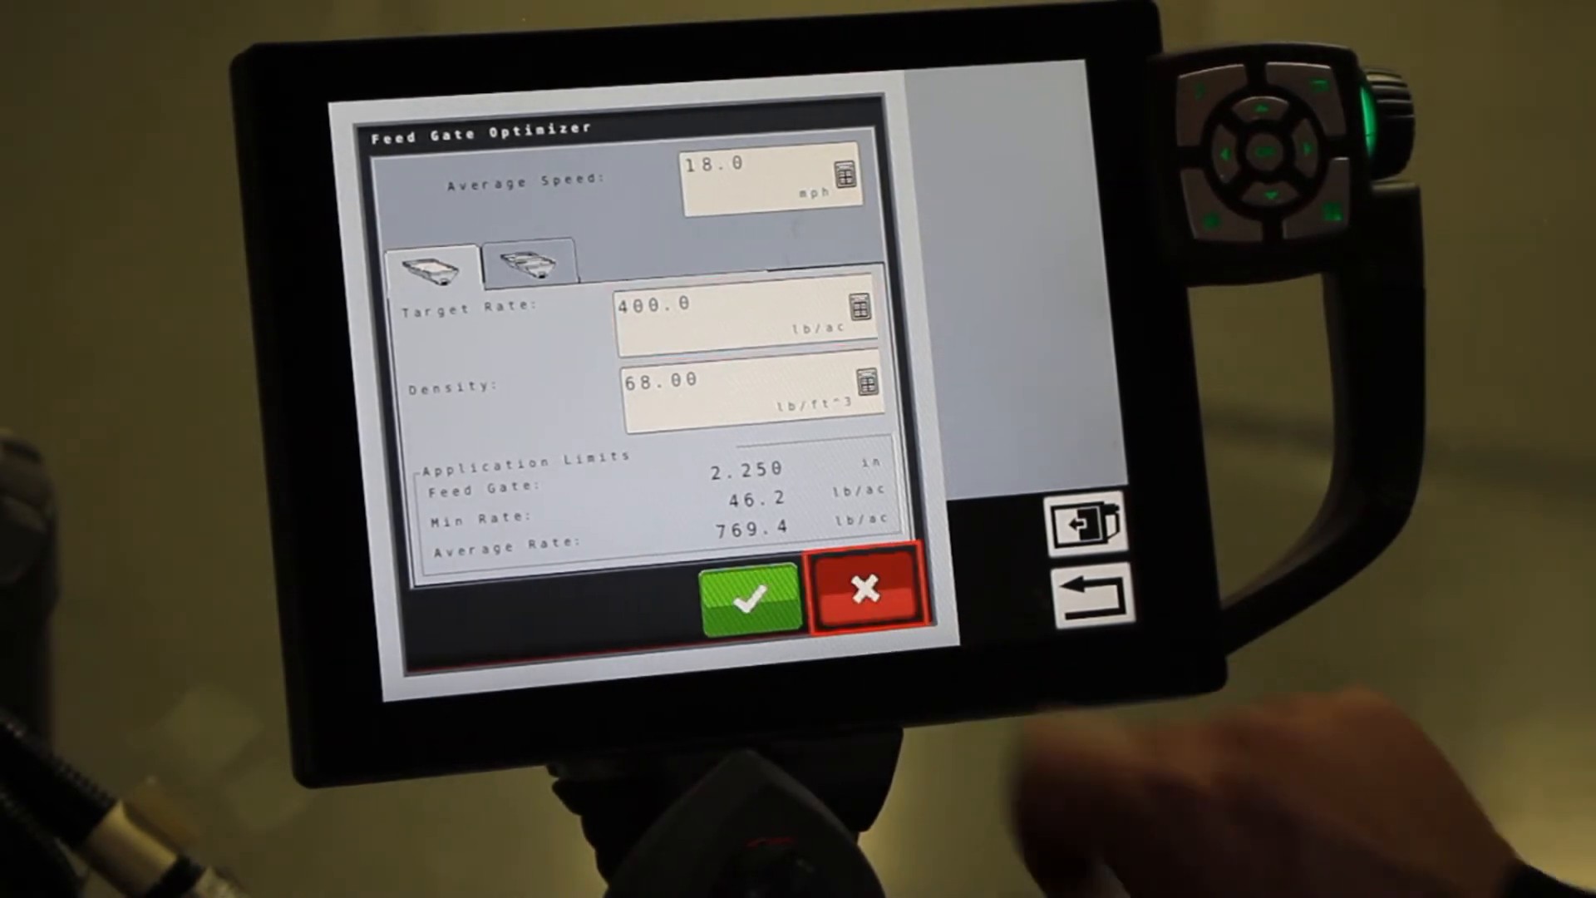
pyautogui.click(868, 588)
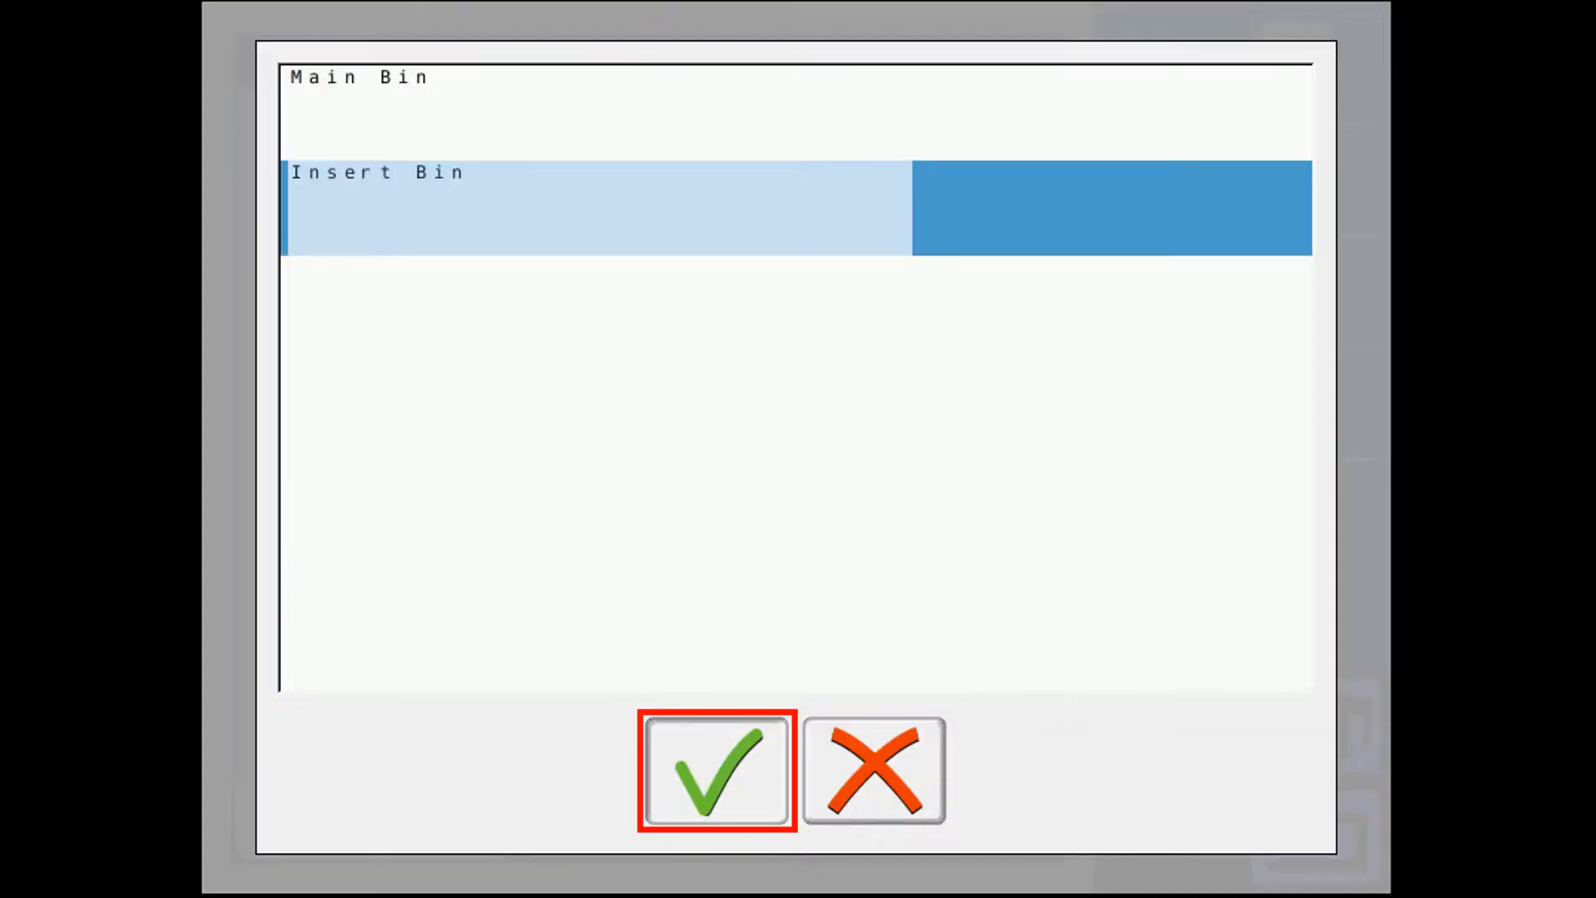
pyautogui.click(715, 768)
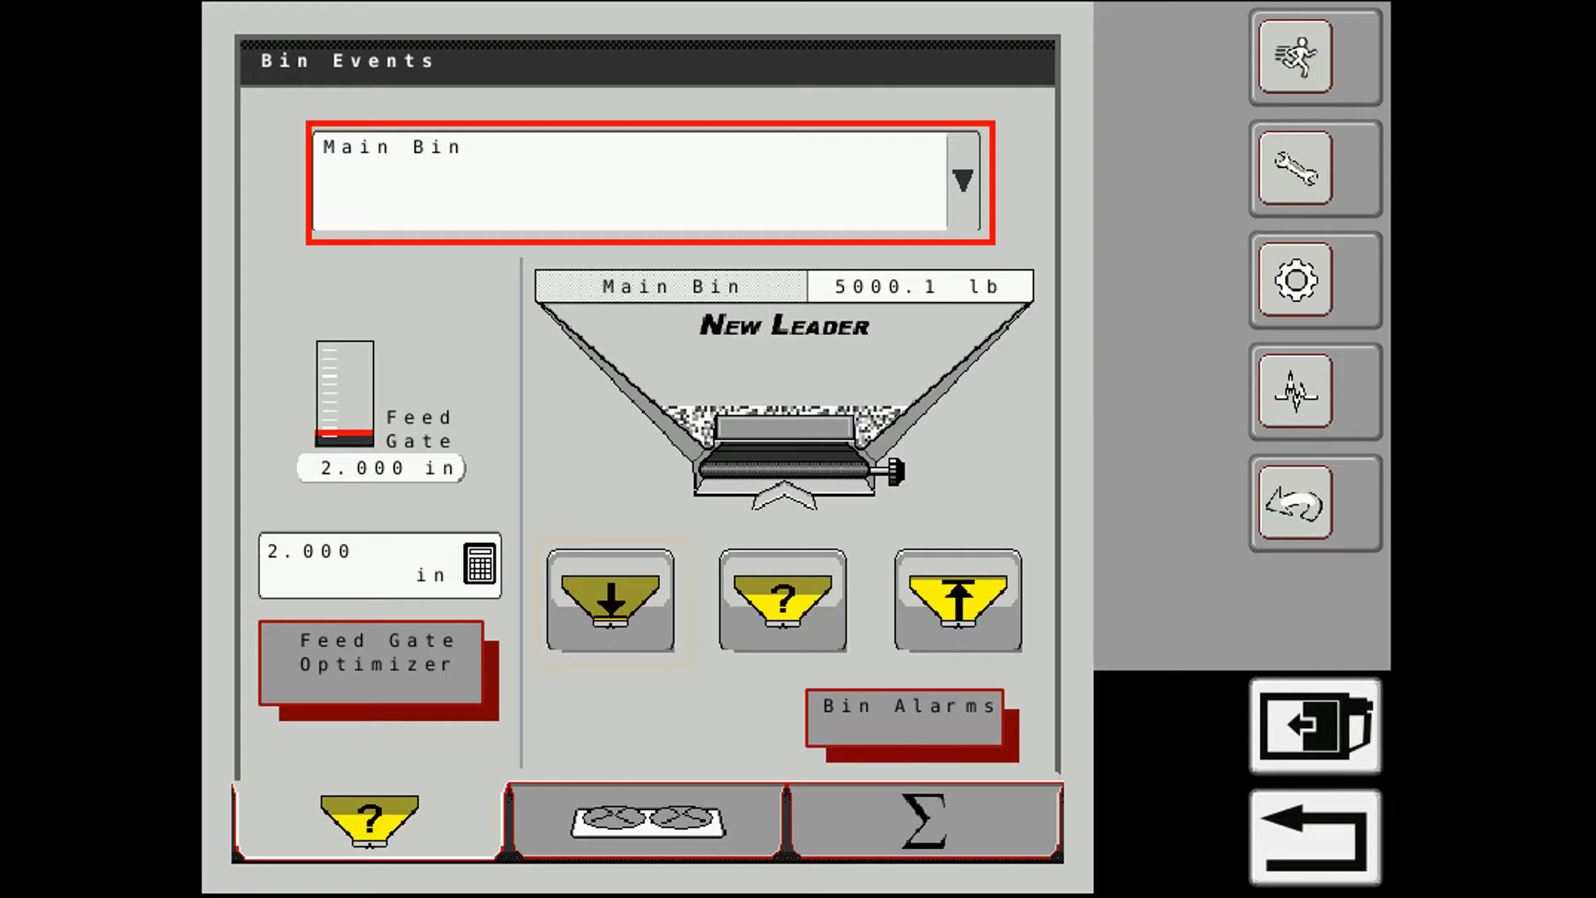
# - Refill the Main Bin to 17544.2 lb, then enter a 7499.9 lb bin amount
pyautogui.click(610, 600)
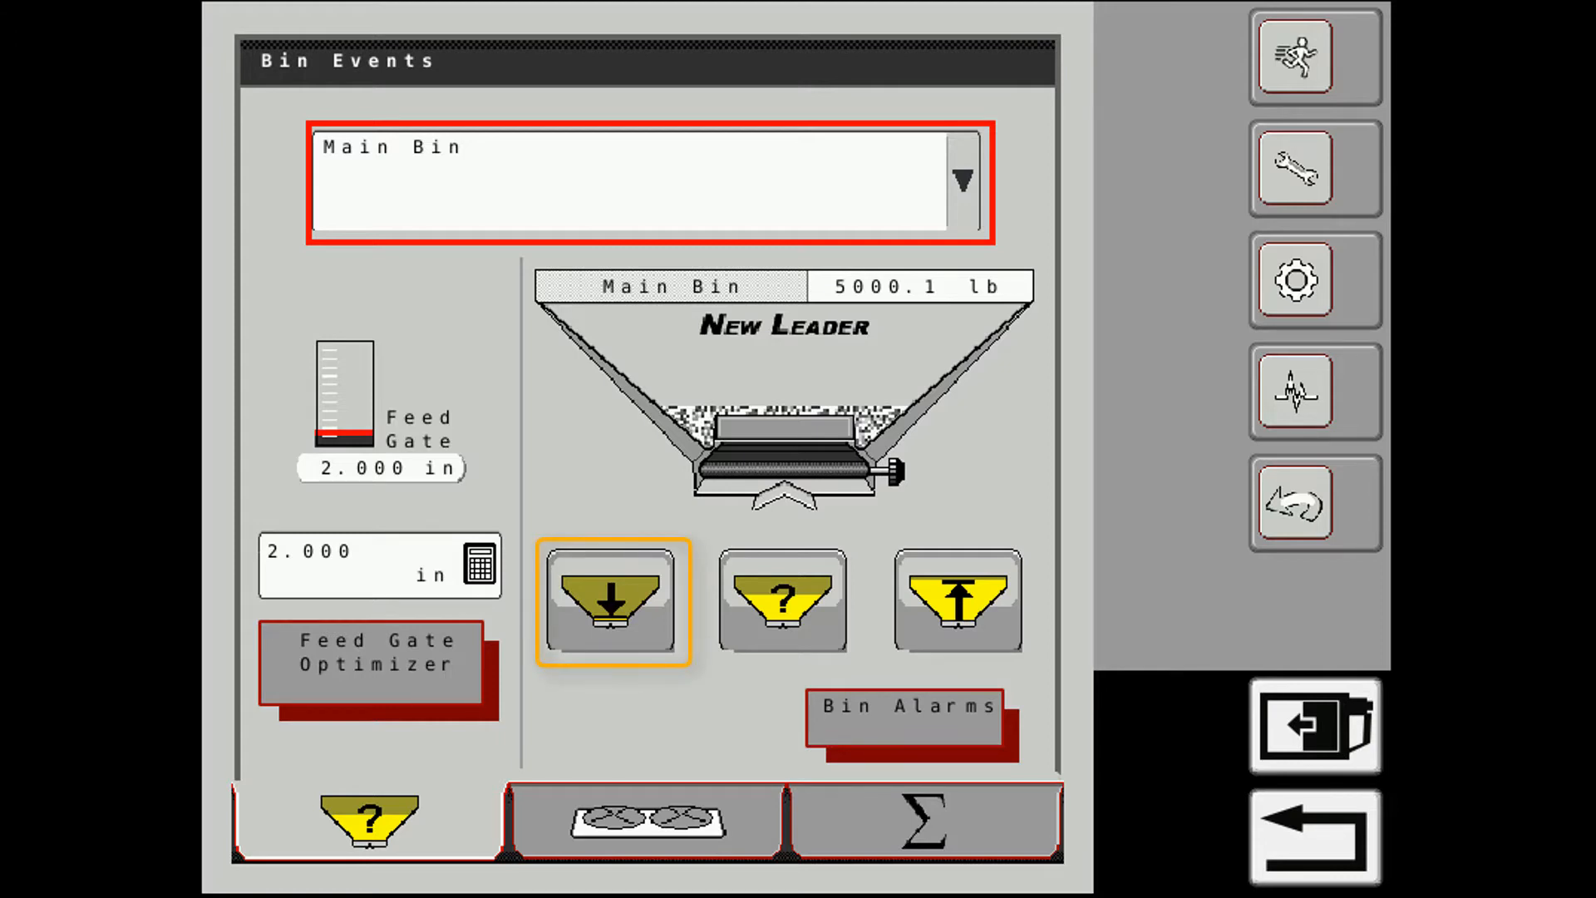
pyautogui.click(781, 600)
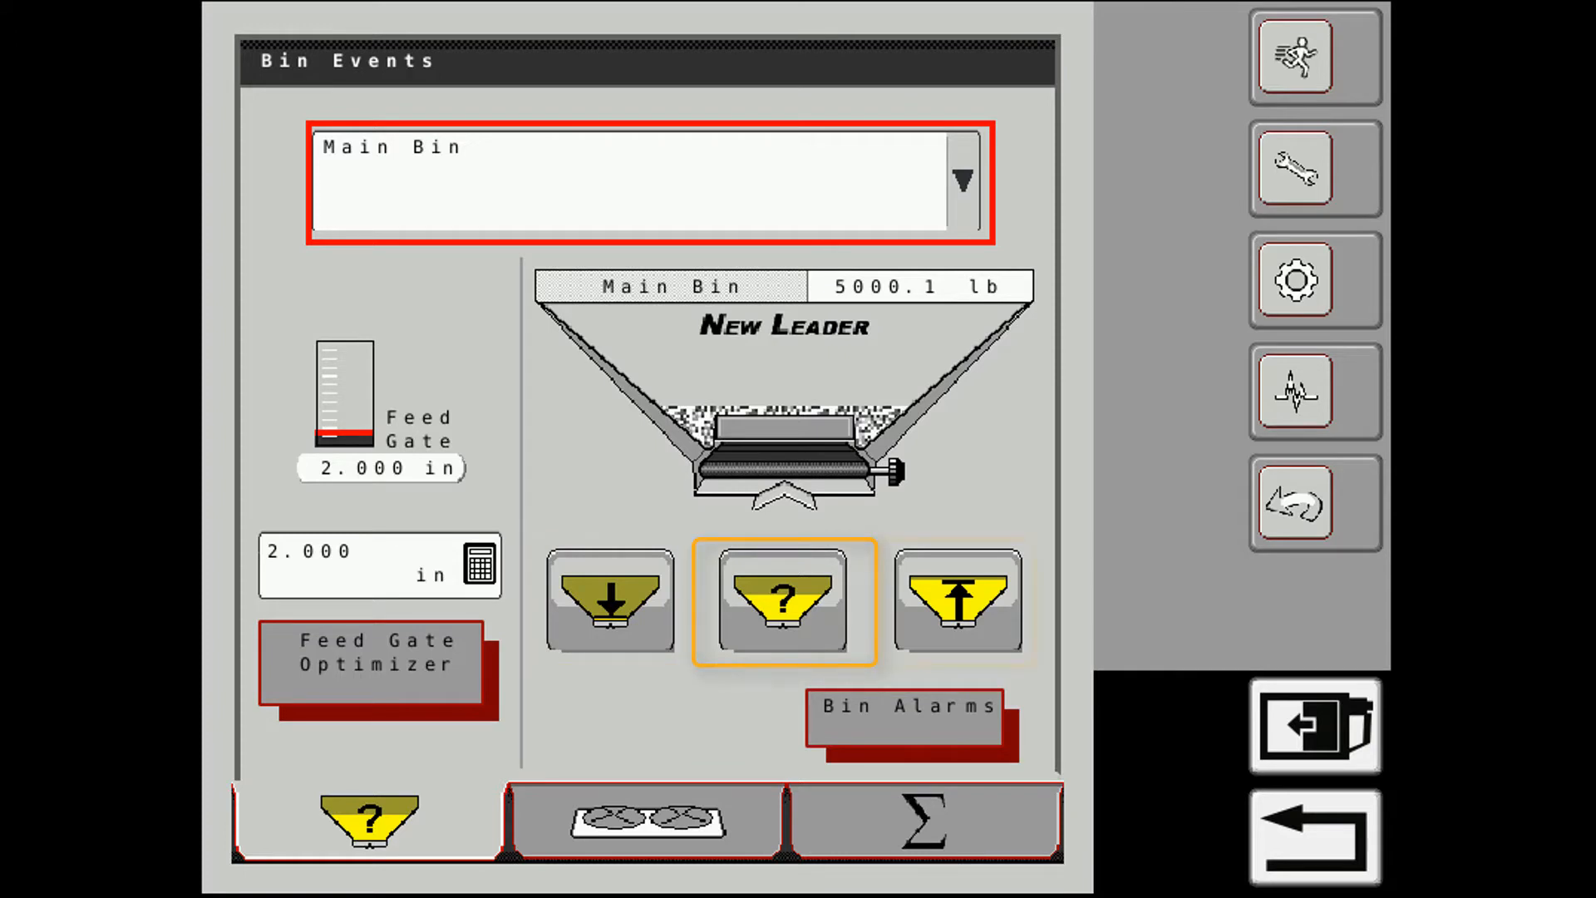
pyautogui.click(956, 600)
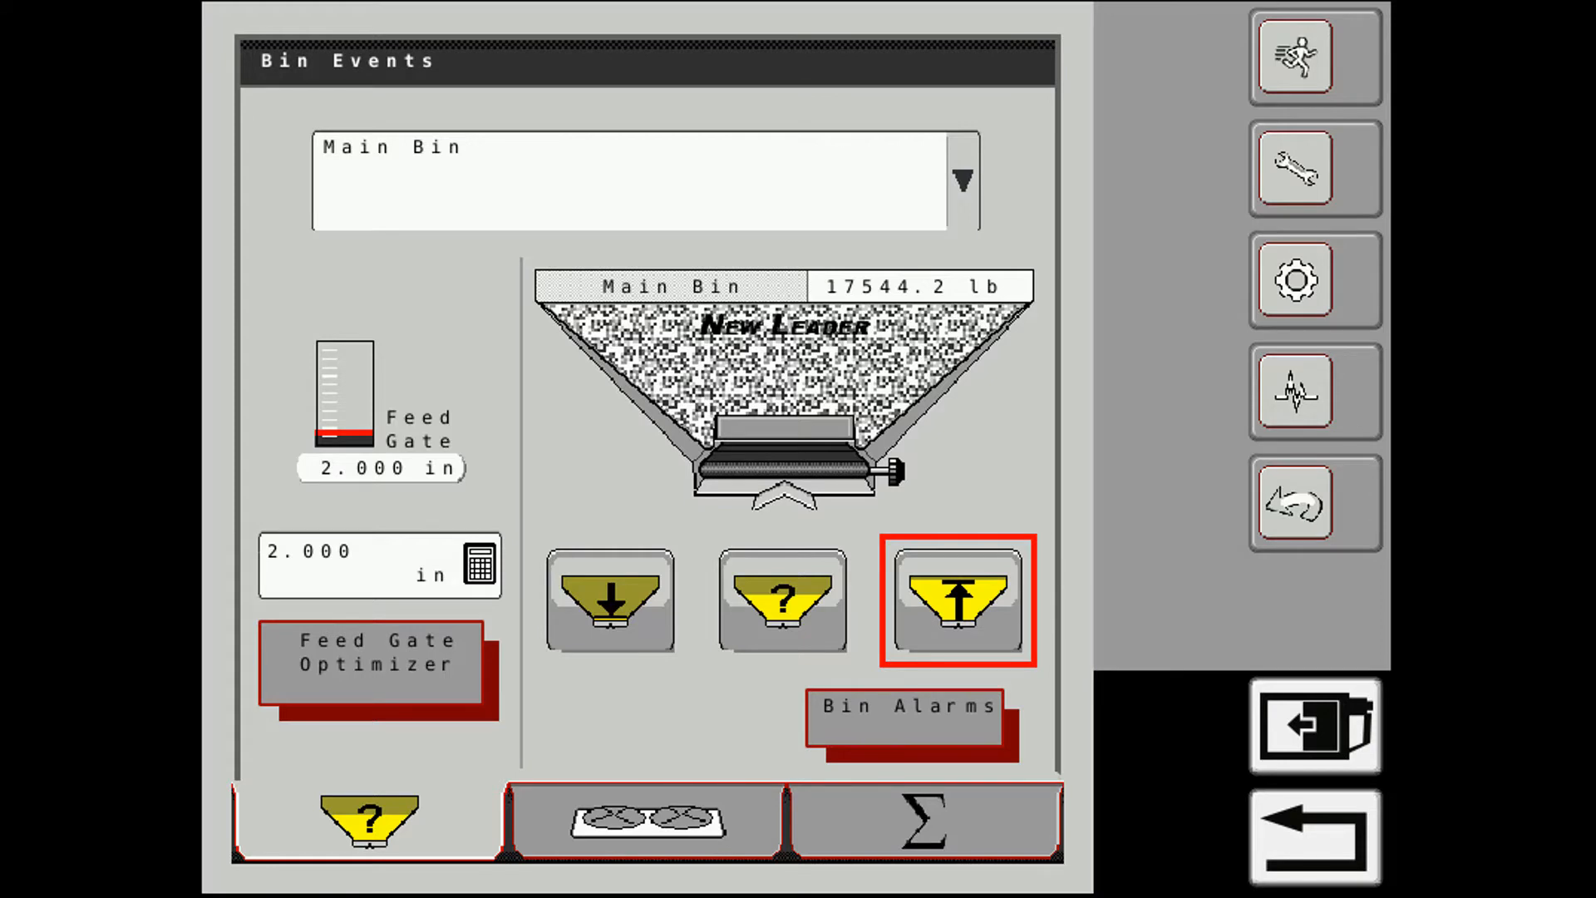
pyautogui.click(781, 601)
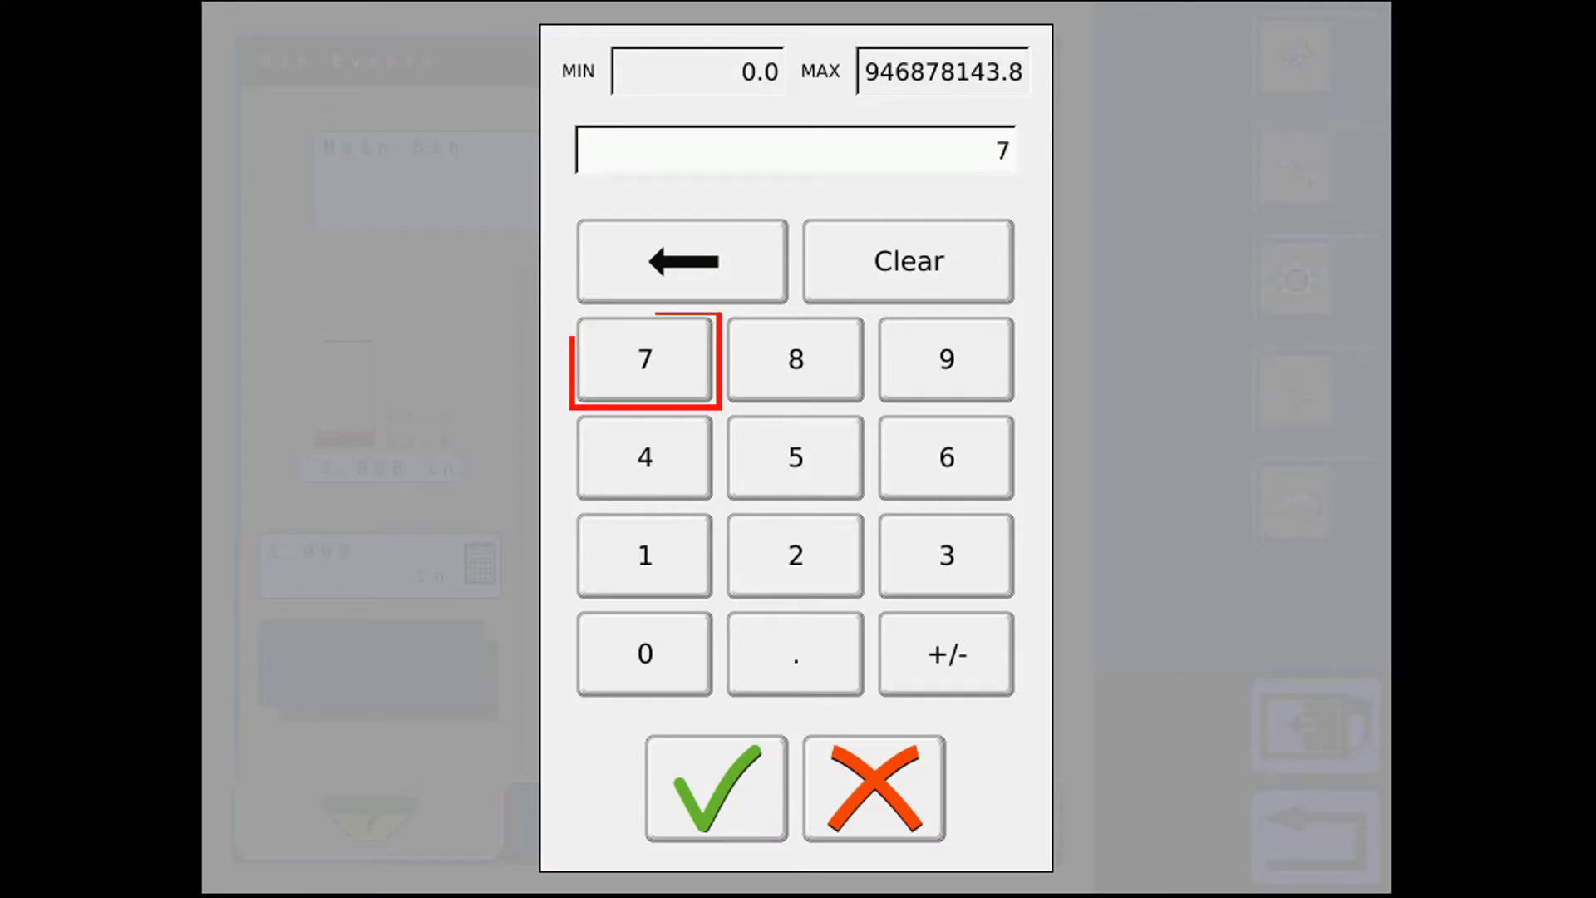
pyautogui.click(713, 786)
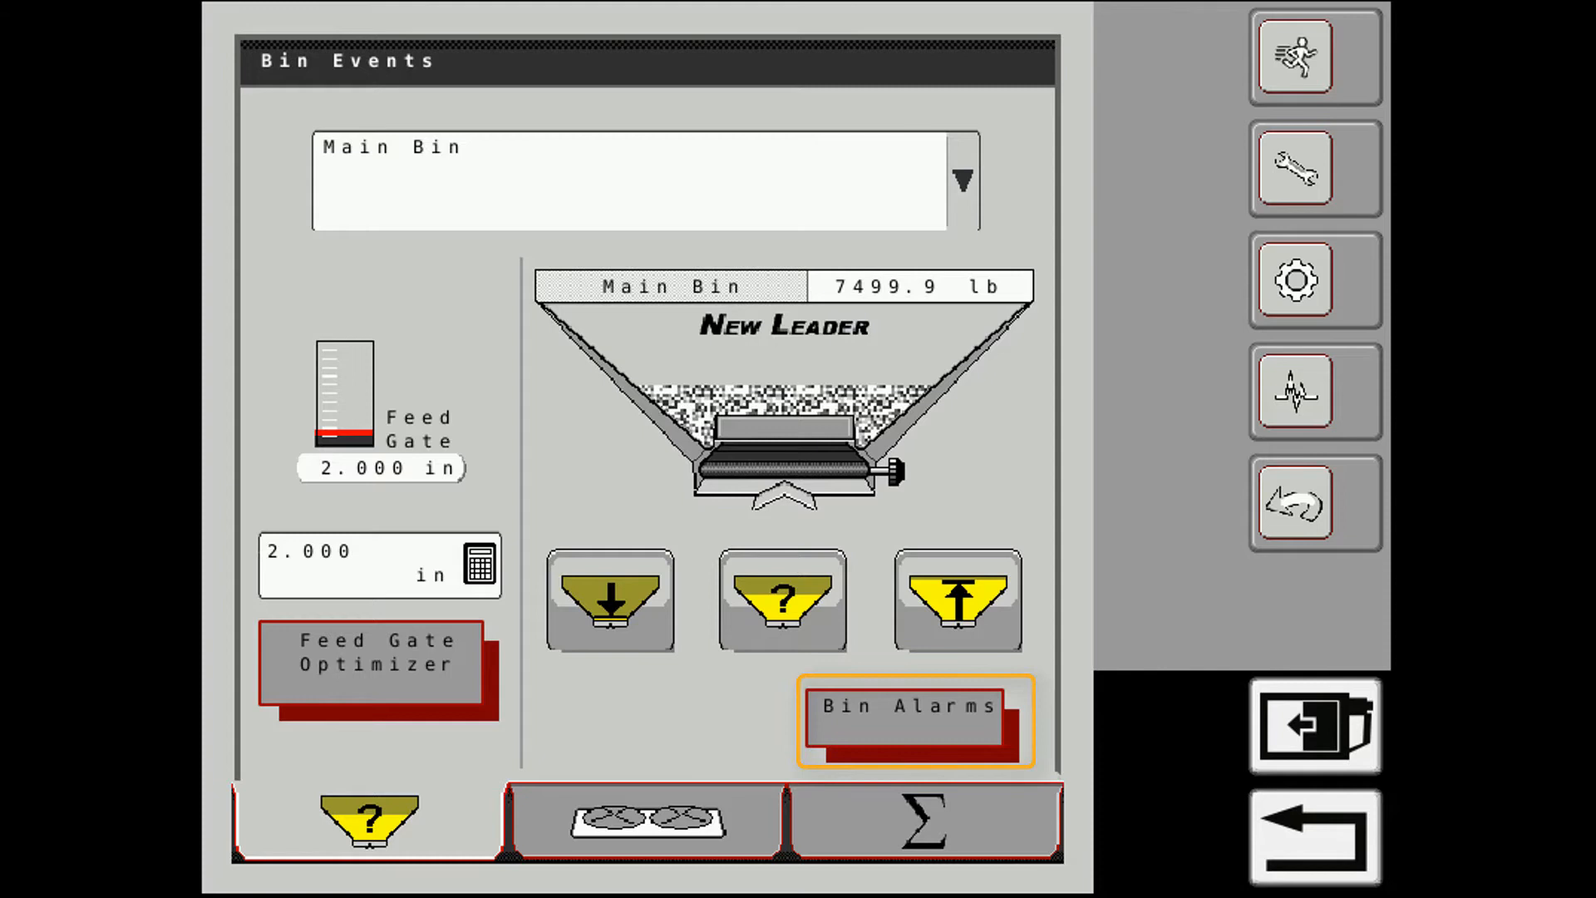
pyautogui.click(911, 708)
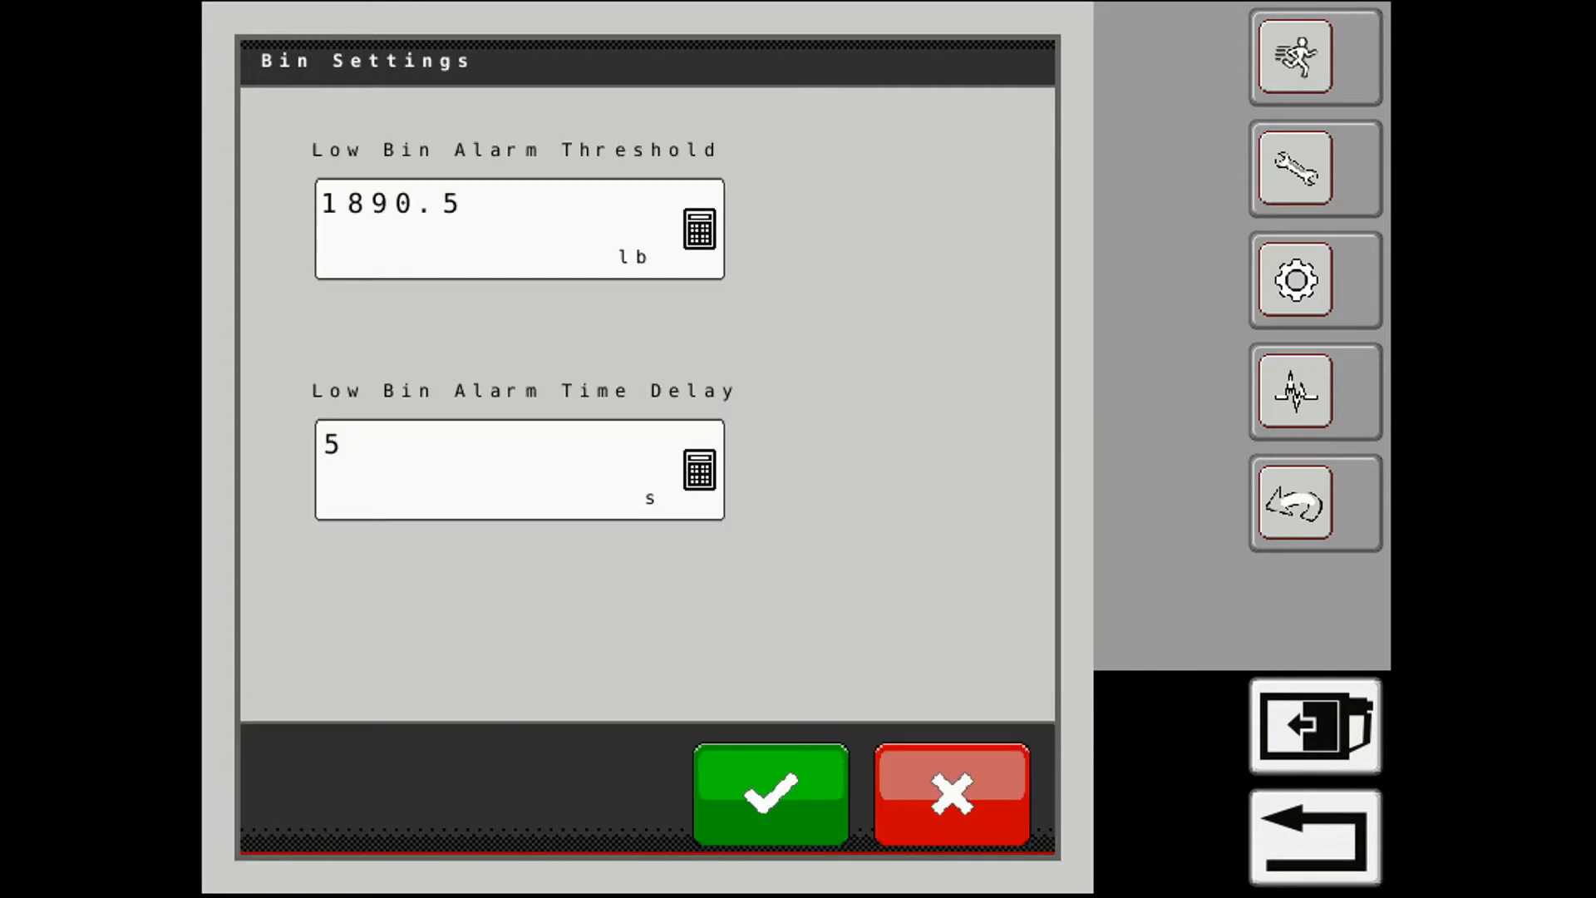
pyautogui.click(519, 228)
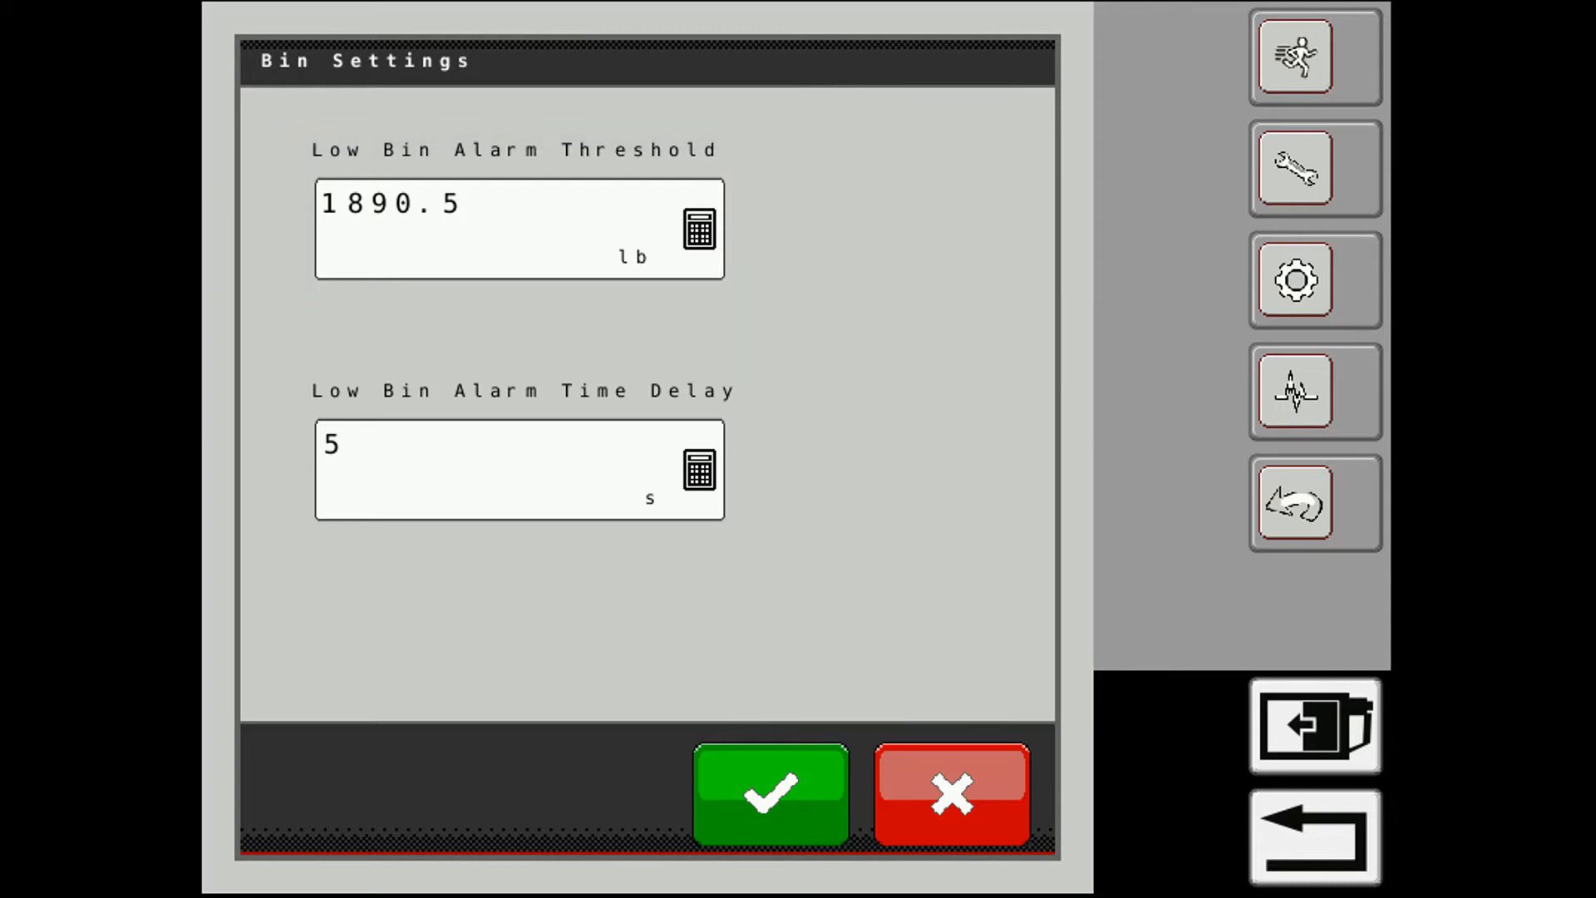
pyautogui.click(517, 468)
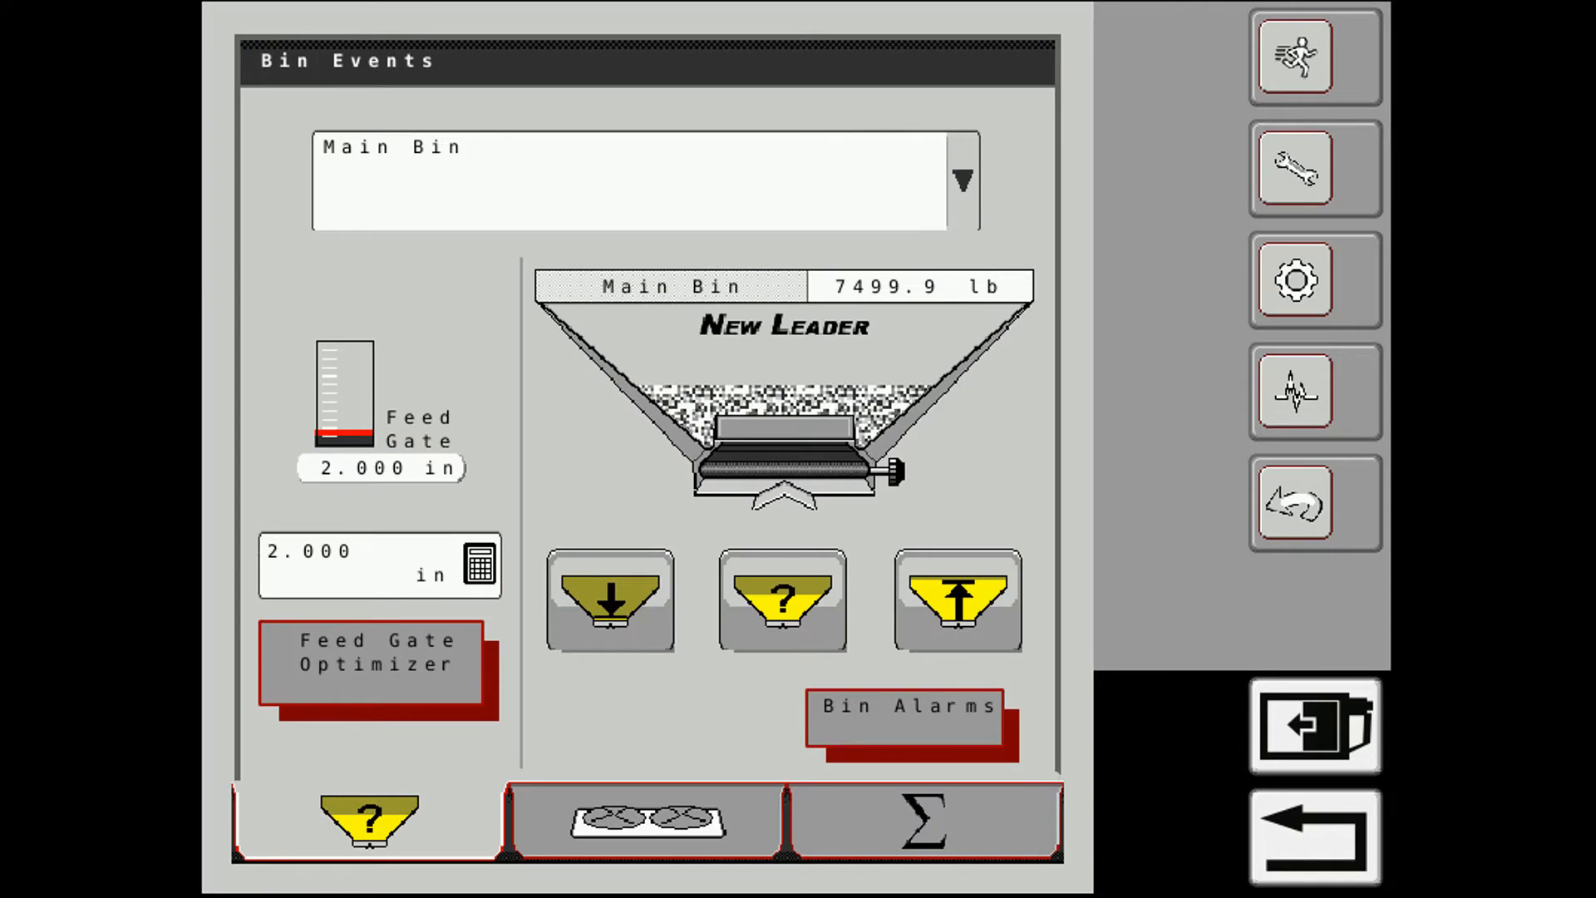
# - Set the spinner speed to 700 rpm instead of 725 in Spinner Settings
pyautogui.click(645, 819)
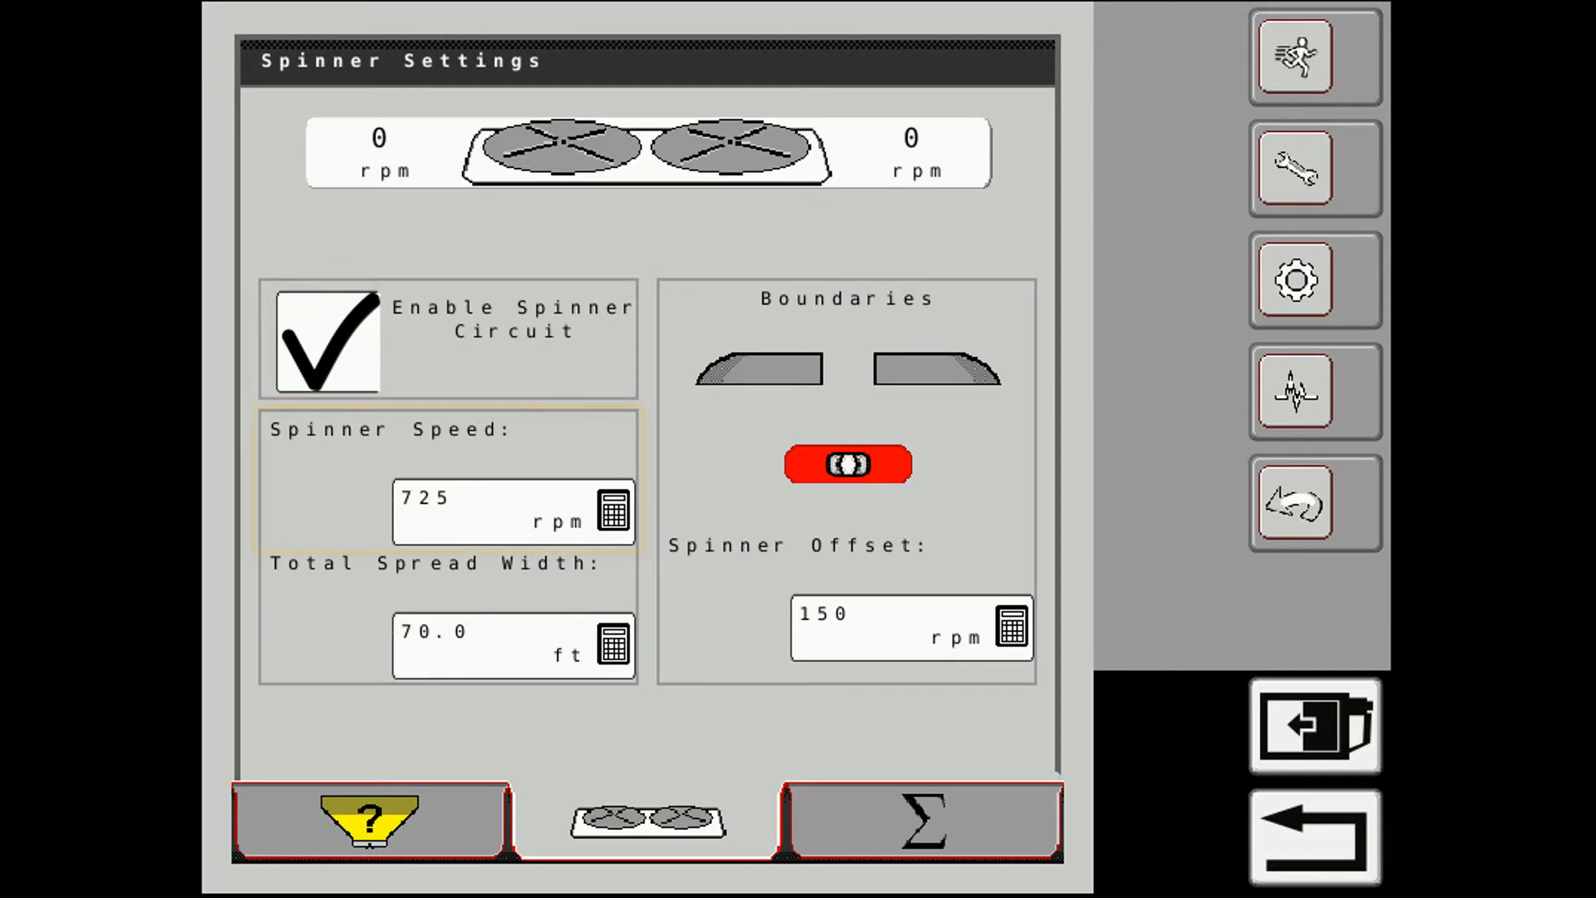
pyautogui.click(514, 512)
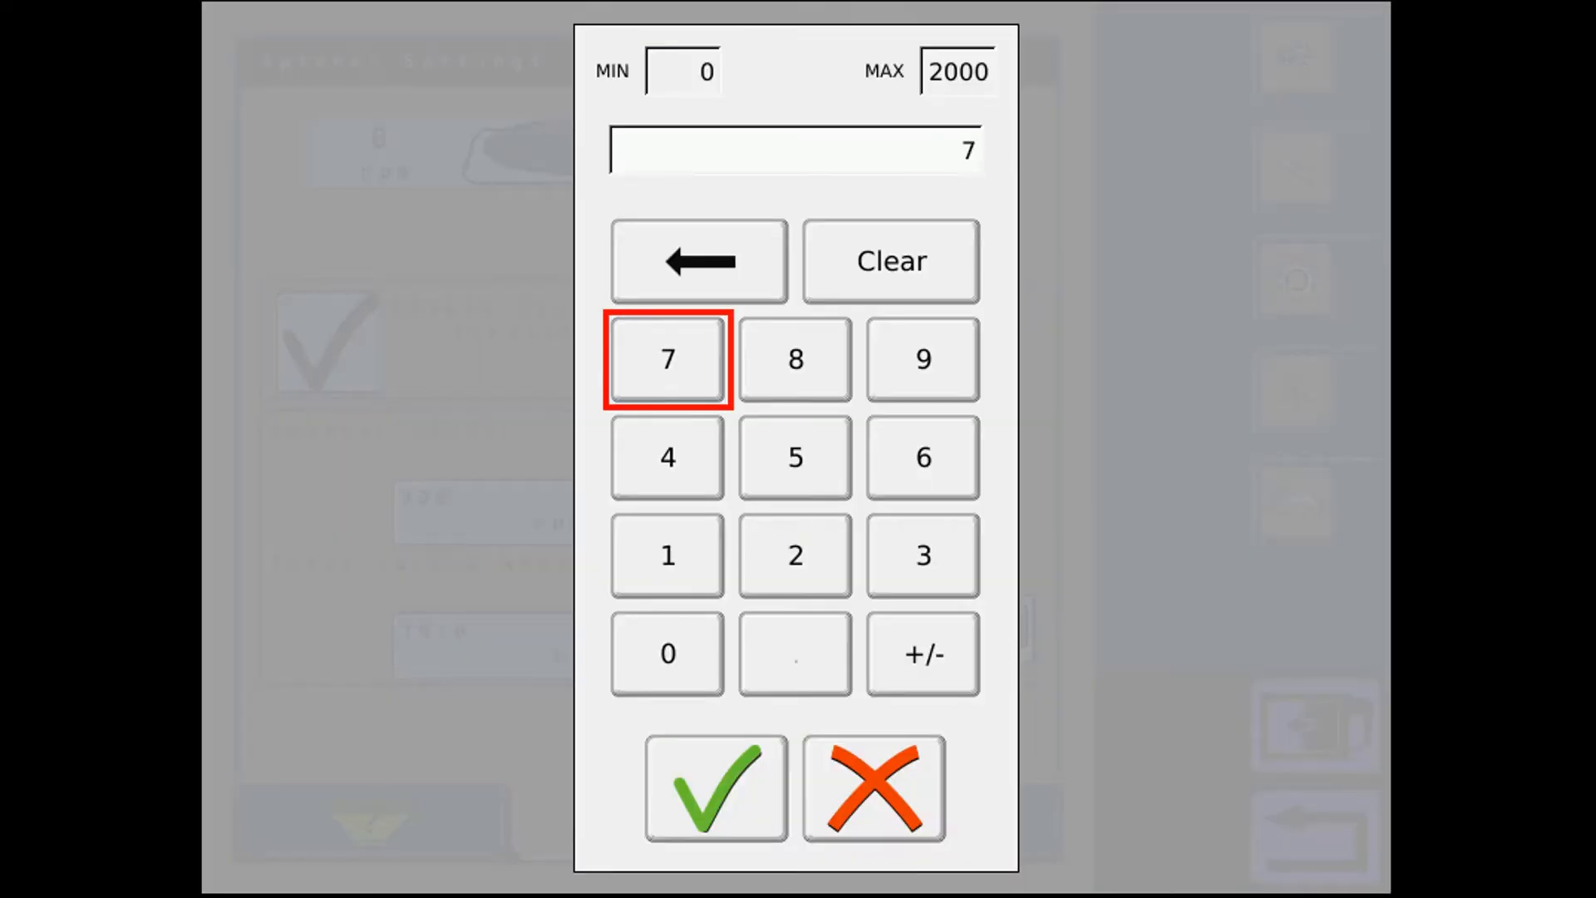
pyautogui.click(713, 788)
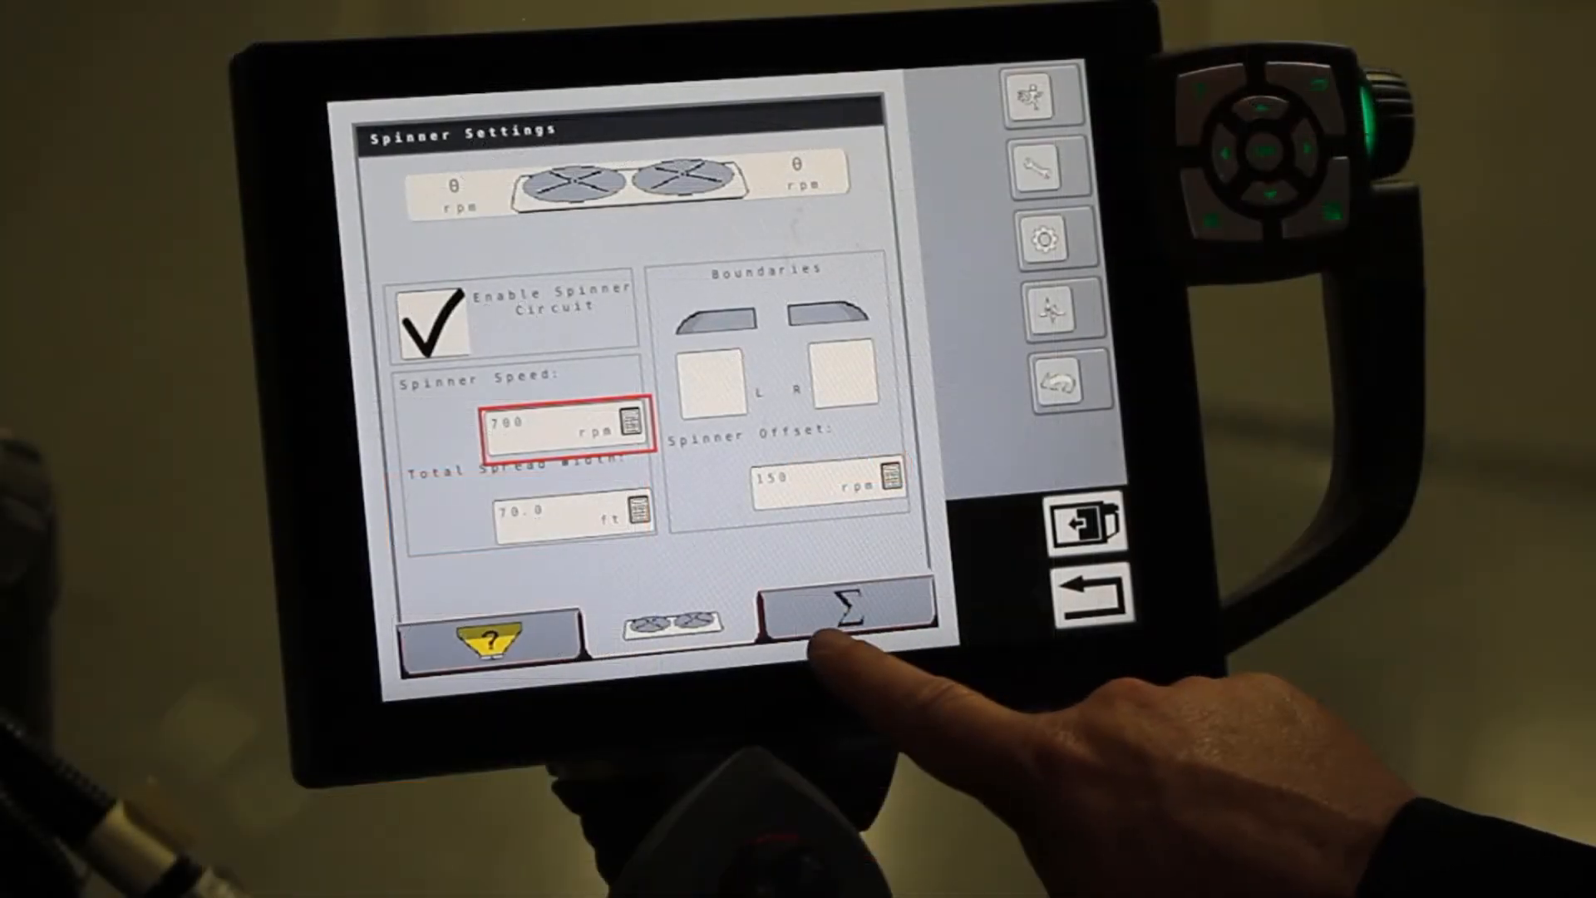
# - Review totals of 351.9 ac and 67552.5 lb, then return to the run screen
pyautogui.click(848, 613)
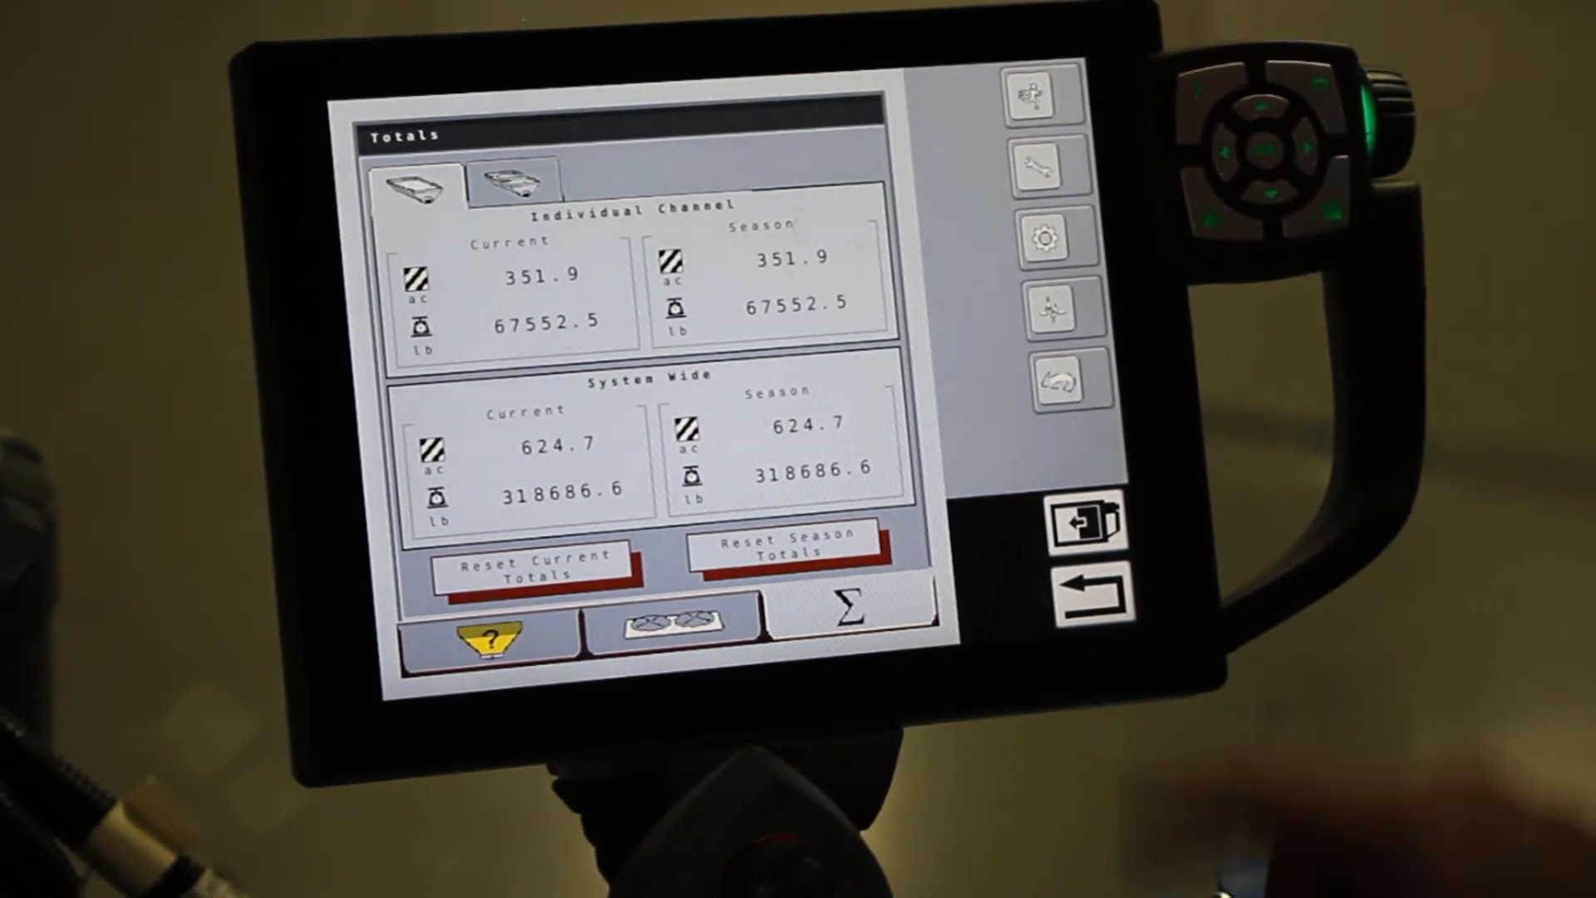
pyautogui.click(1044, 93)
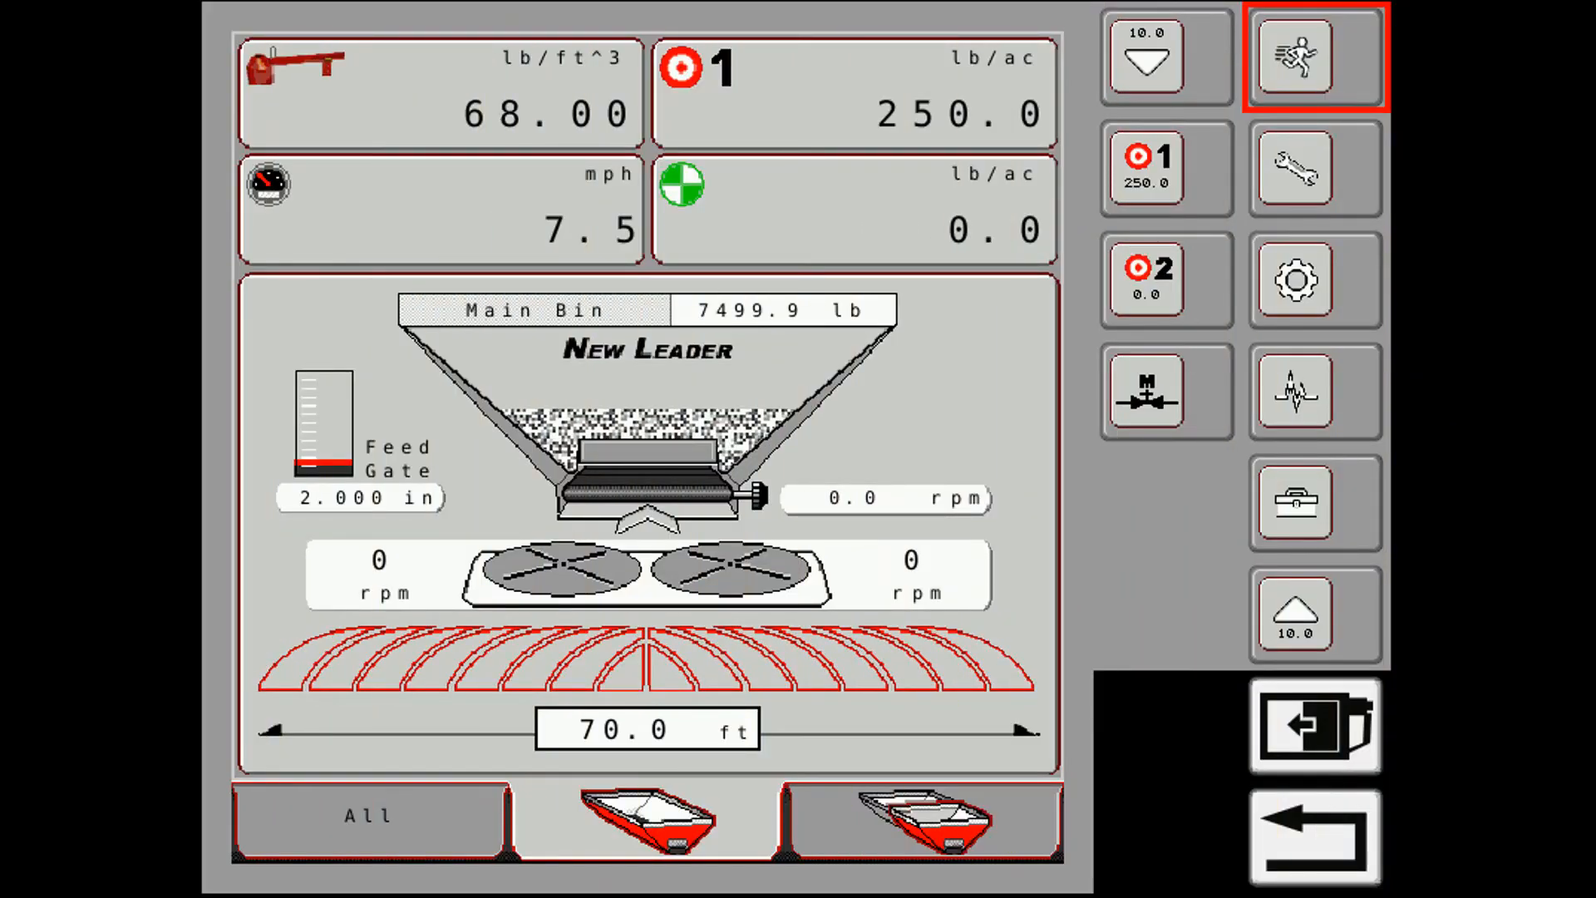
# - Set the Main Bin density to 67.00 lb/ft³
pyautogui.click(439, 91)
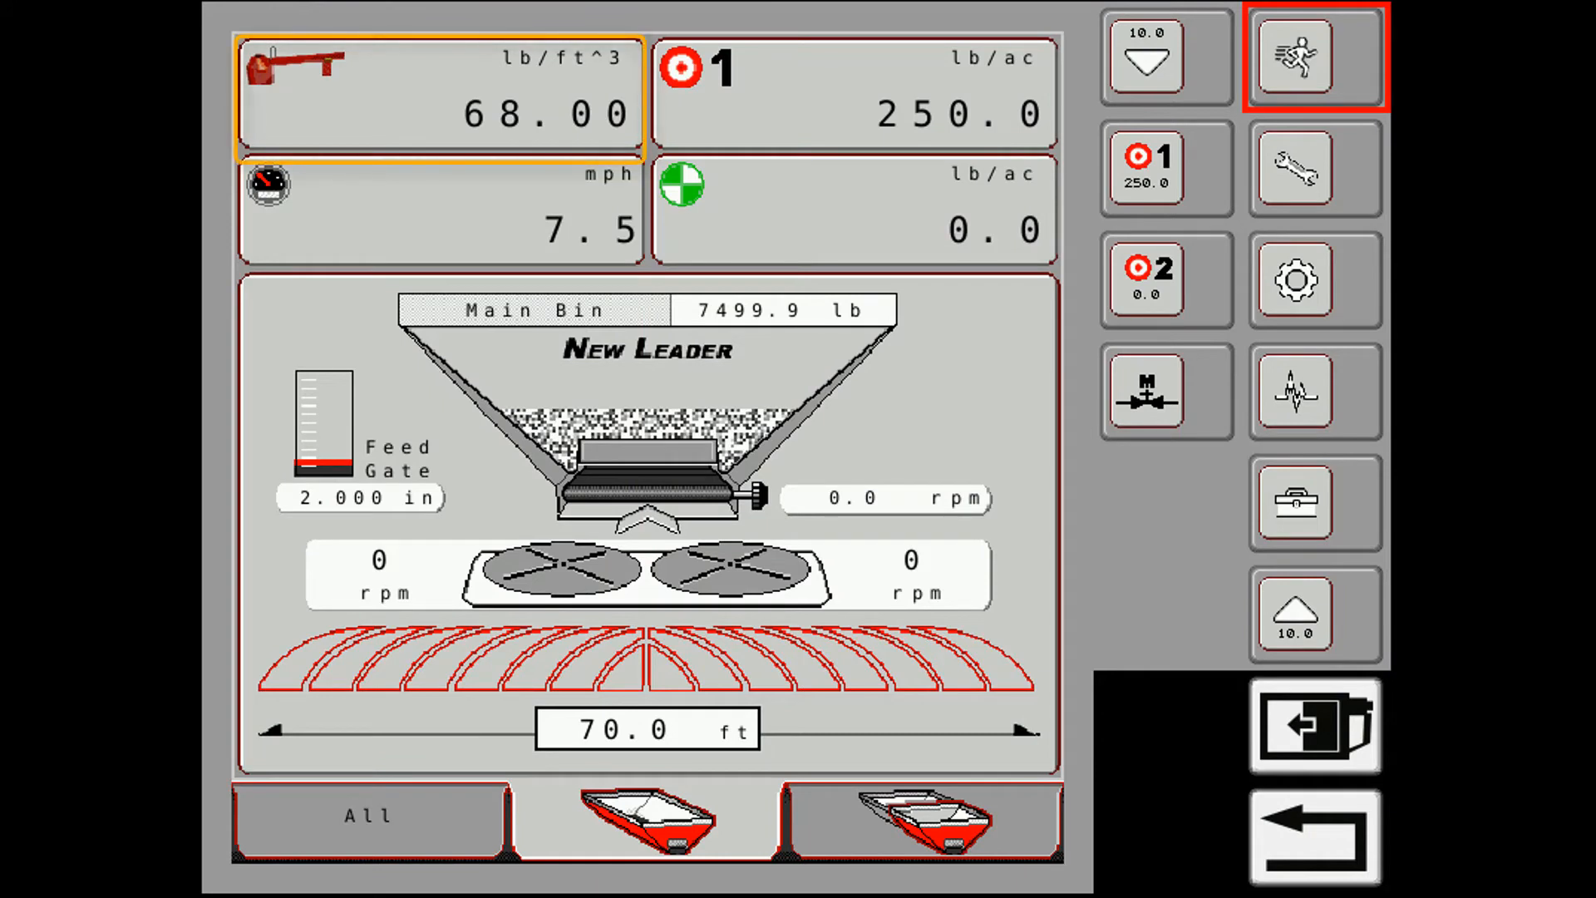
pyautogui.click(645, 822)
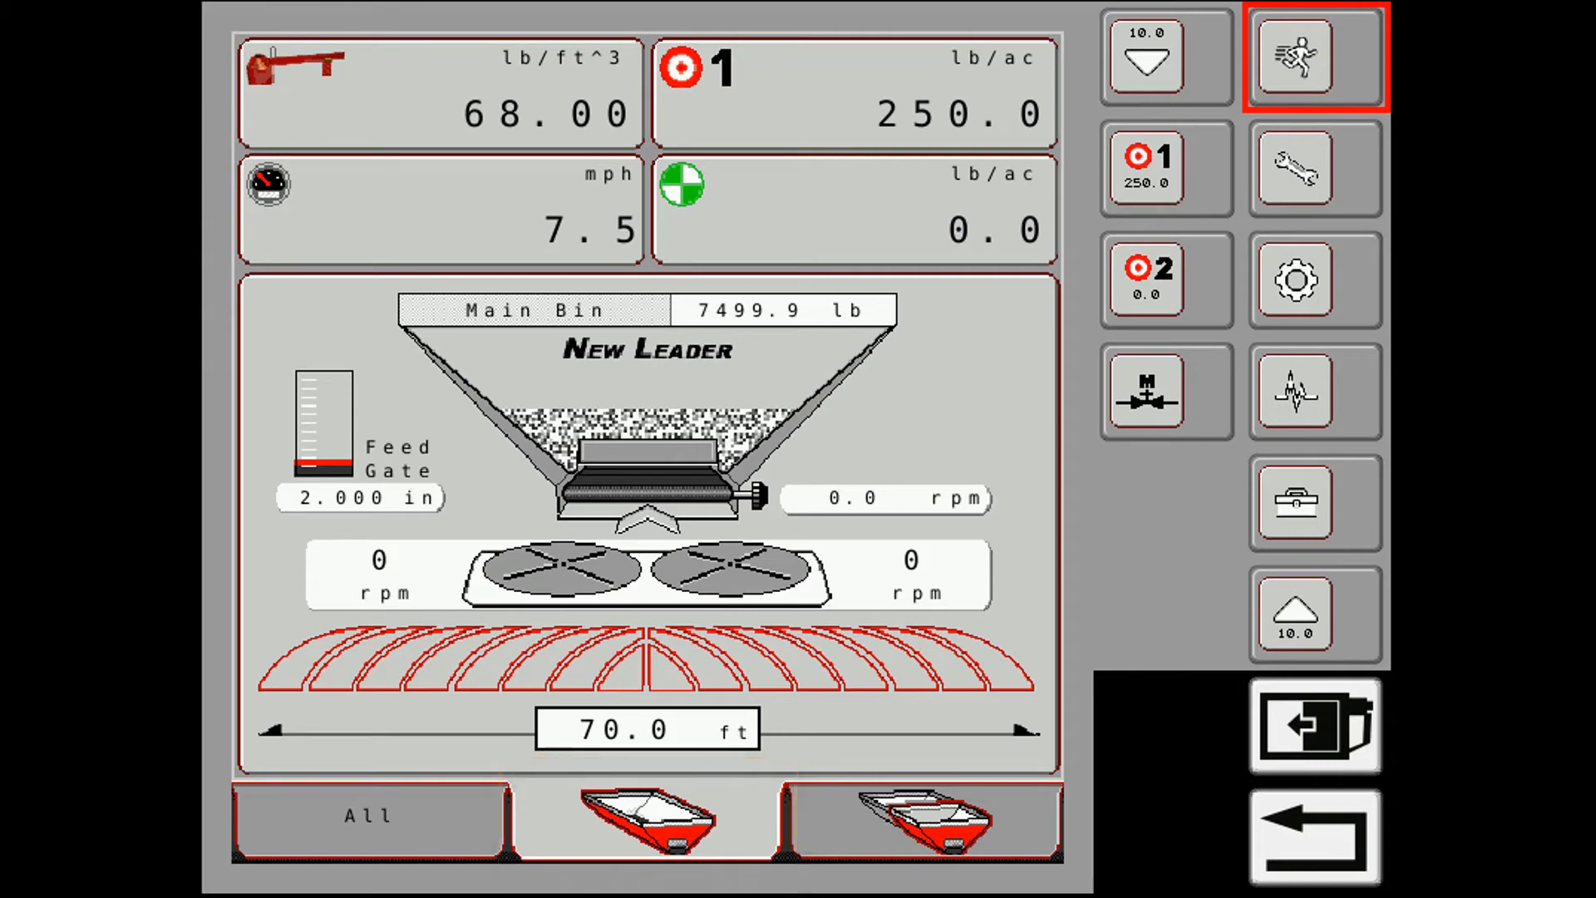
pyautogui.click(438, 91)
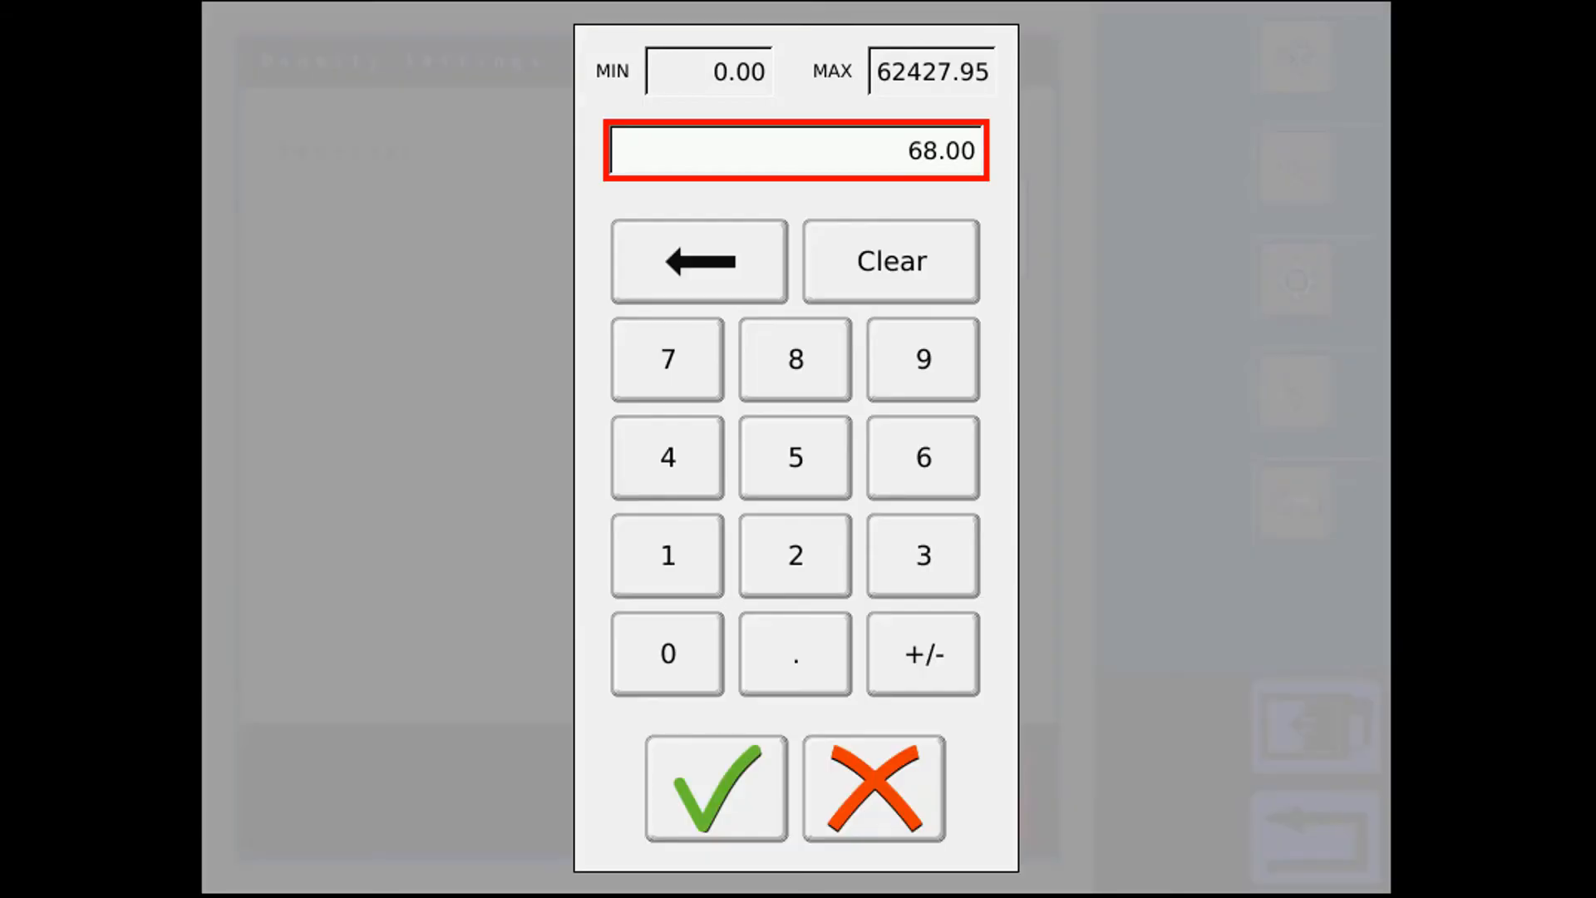
pyautogui.click(715, 786)
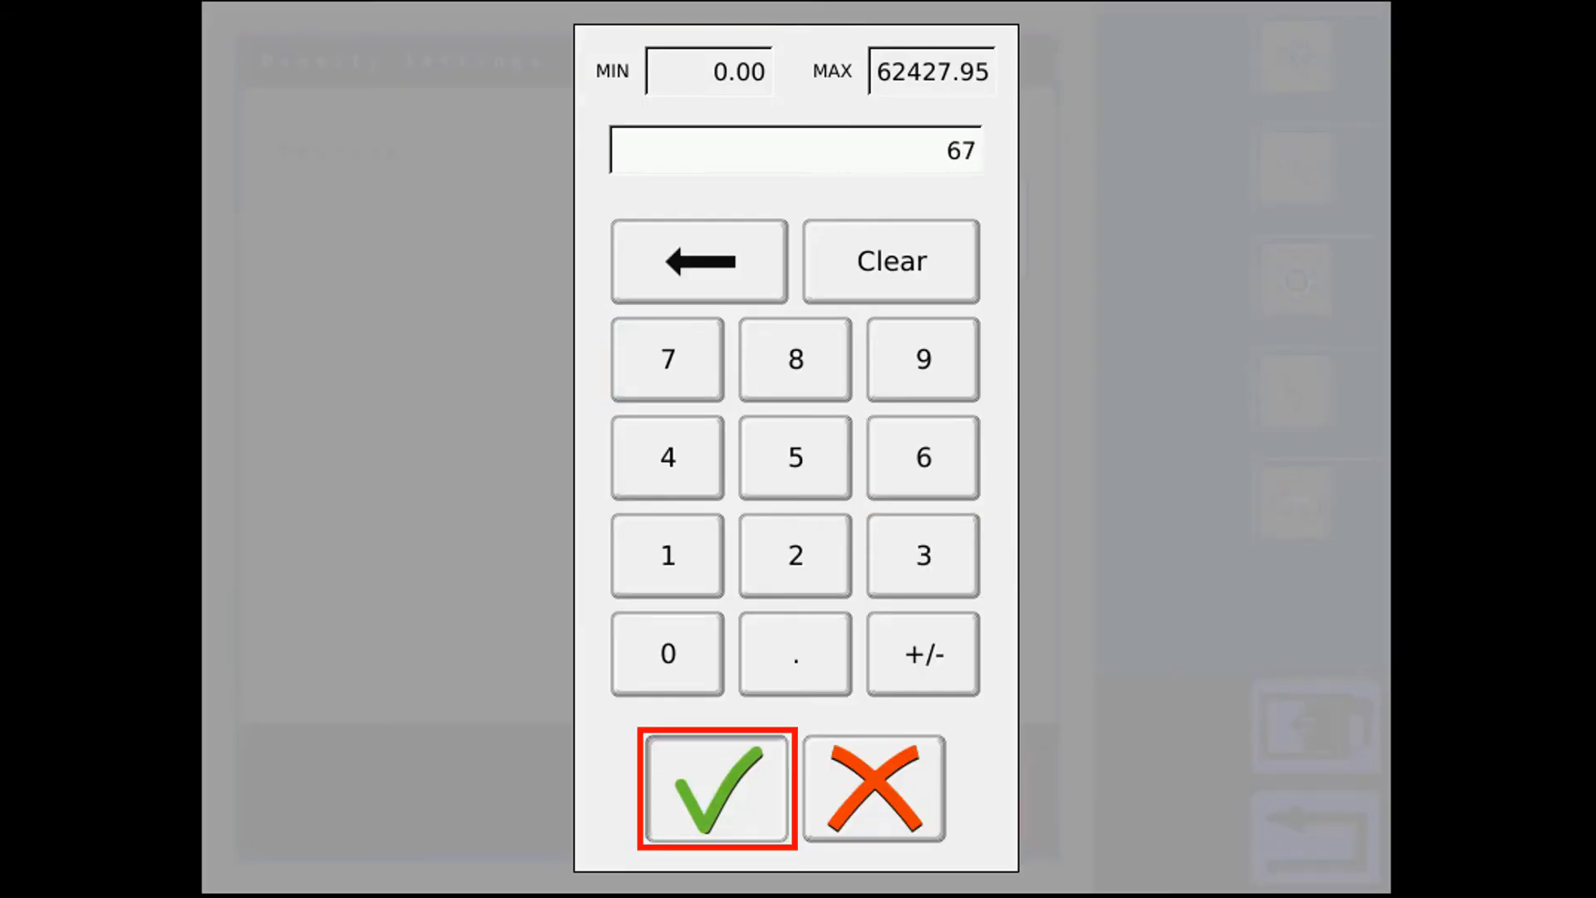
pyautogui.click(715, 788)
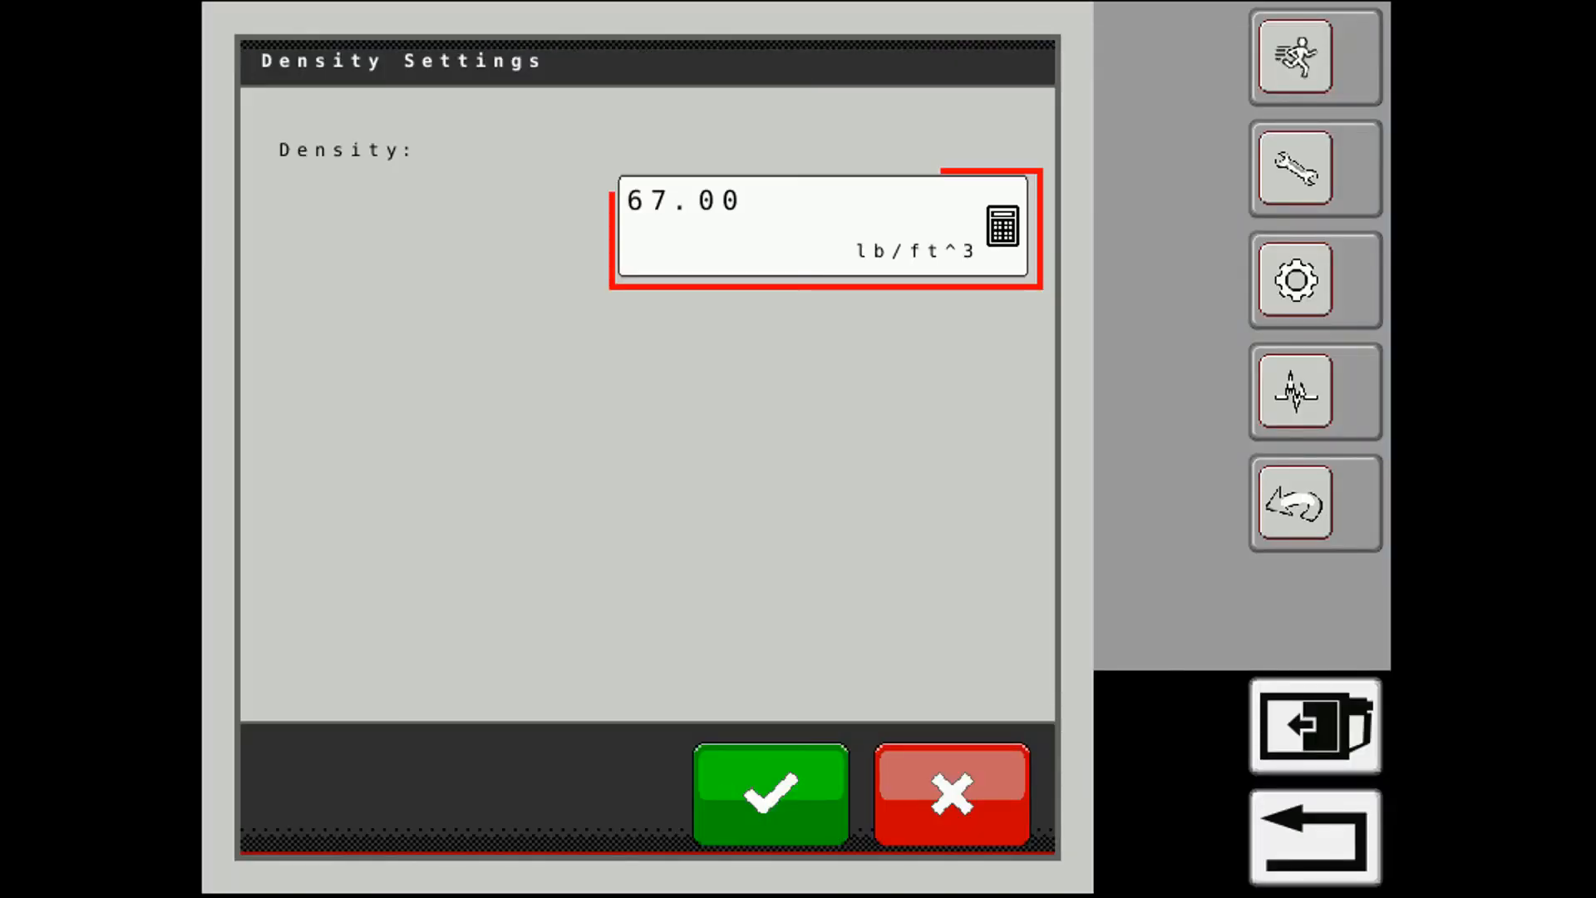
pyautogui.click(770, 794)
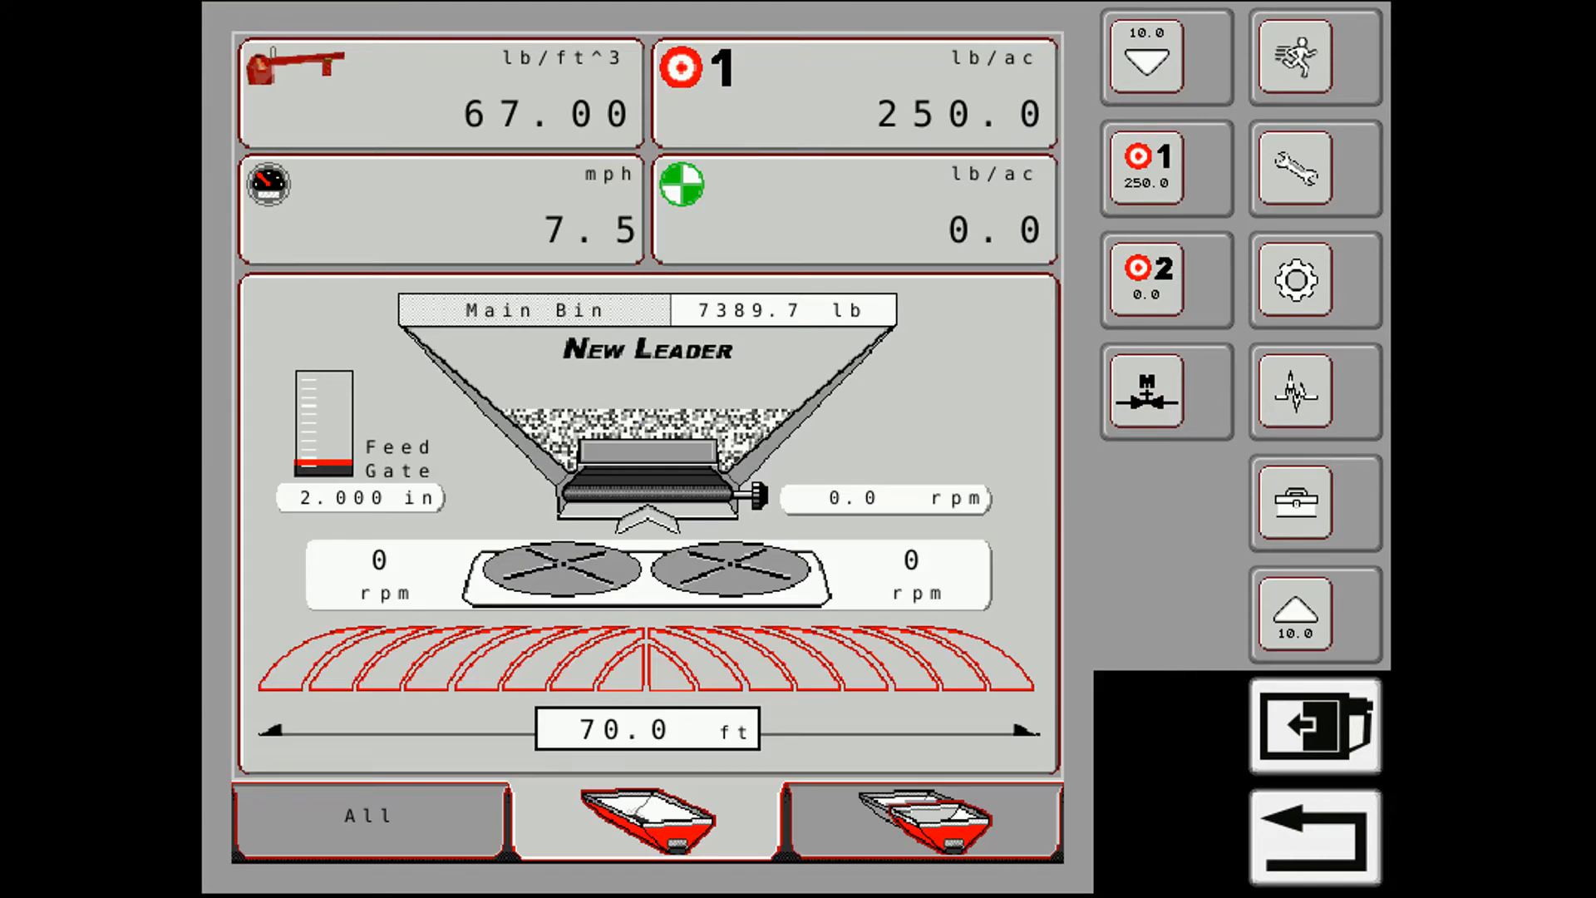
# - Set the Insert Bin density to 70.00 lb/ft³ and return to the Main Bin view
pyautogui.click(924, 820)
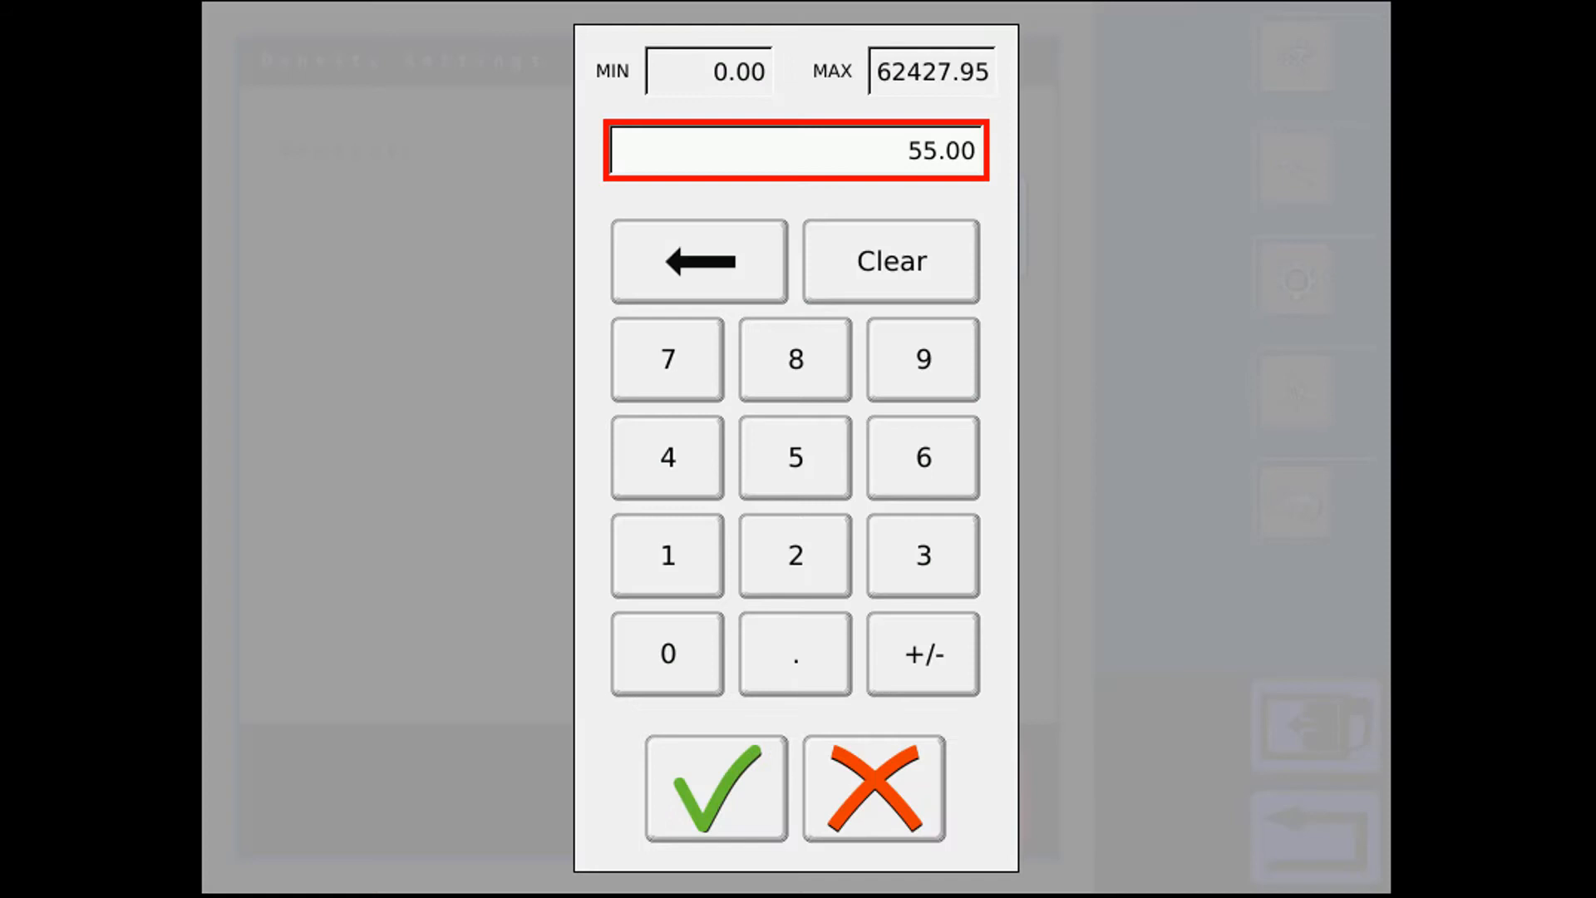
pyautogui.click(667, 653)
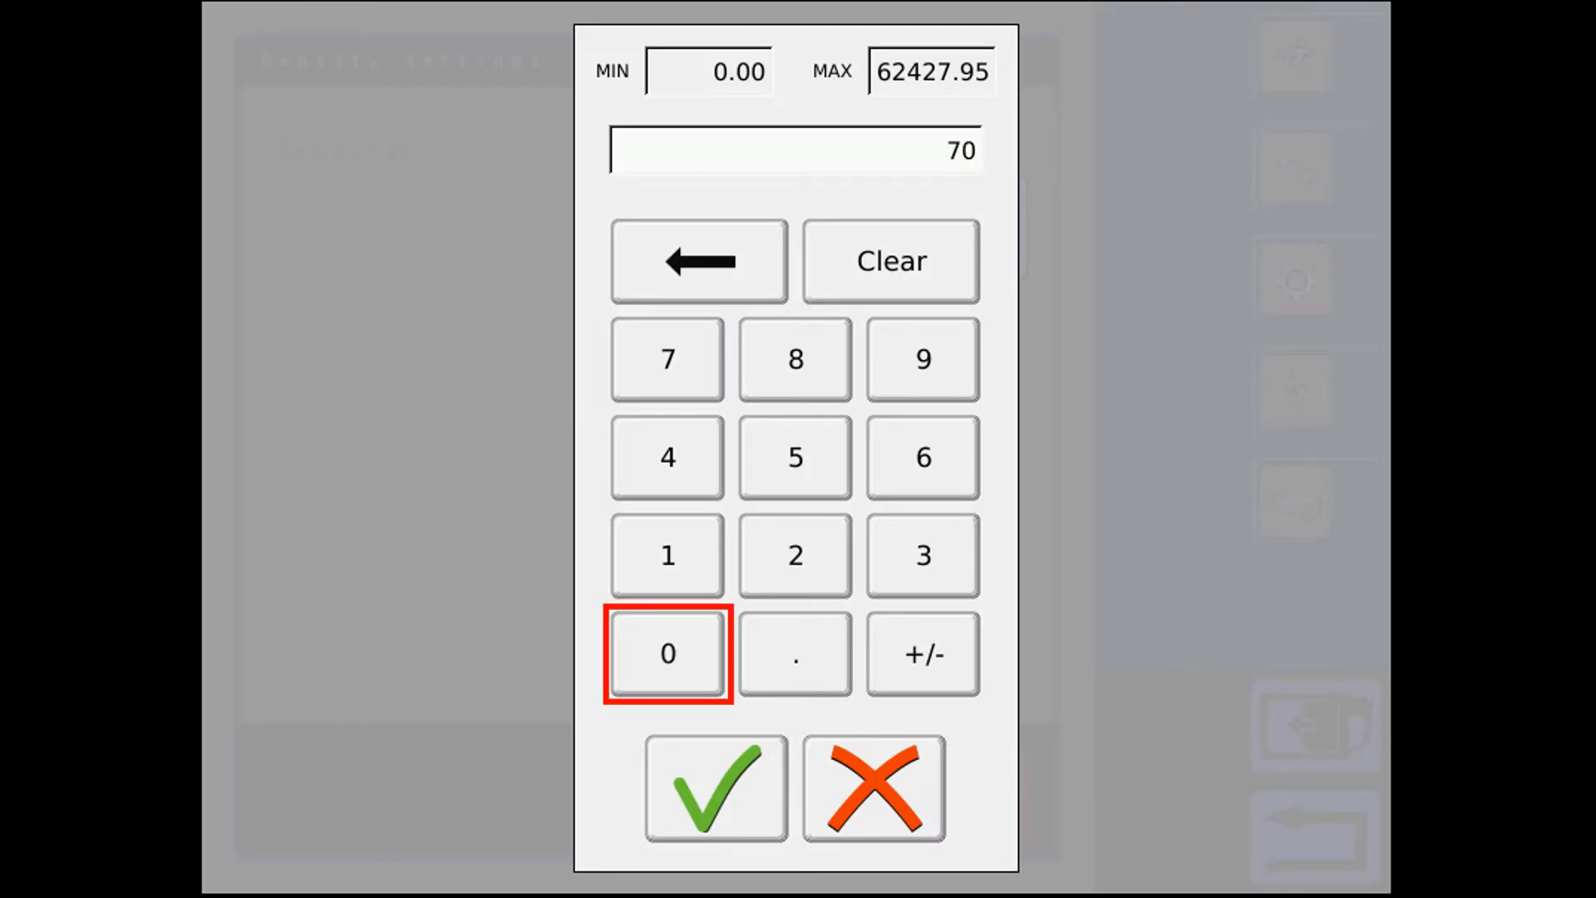
pyautogui.click(713, 786)
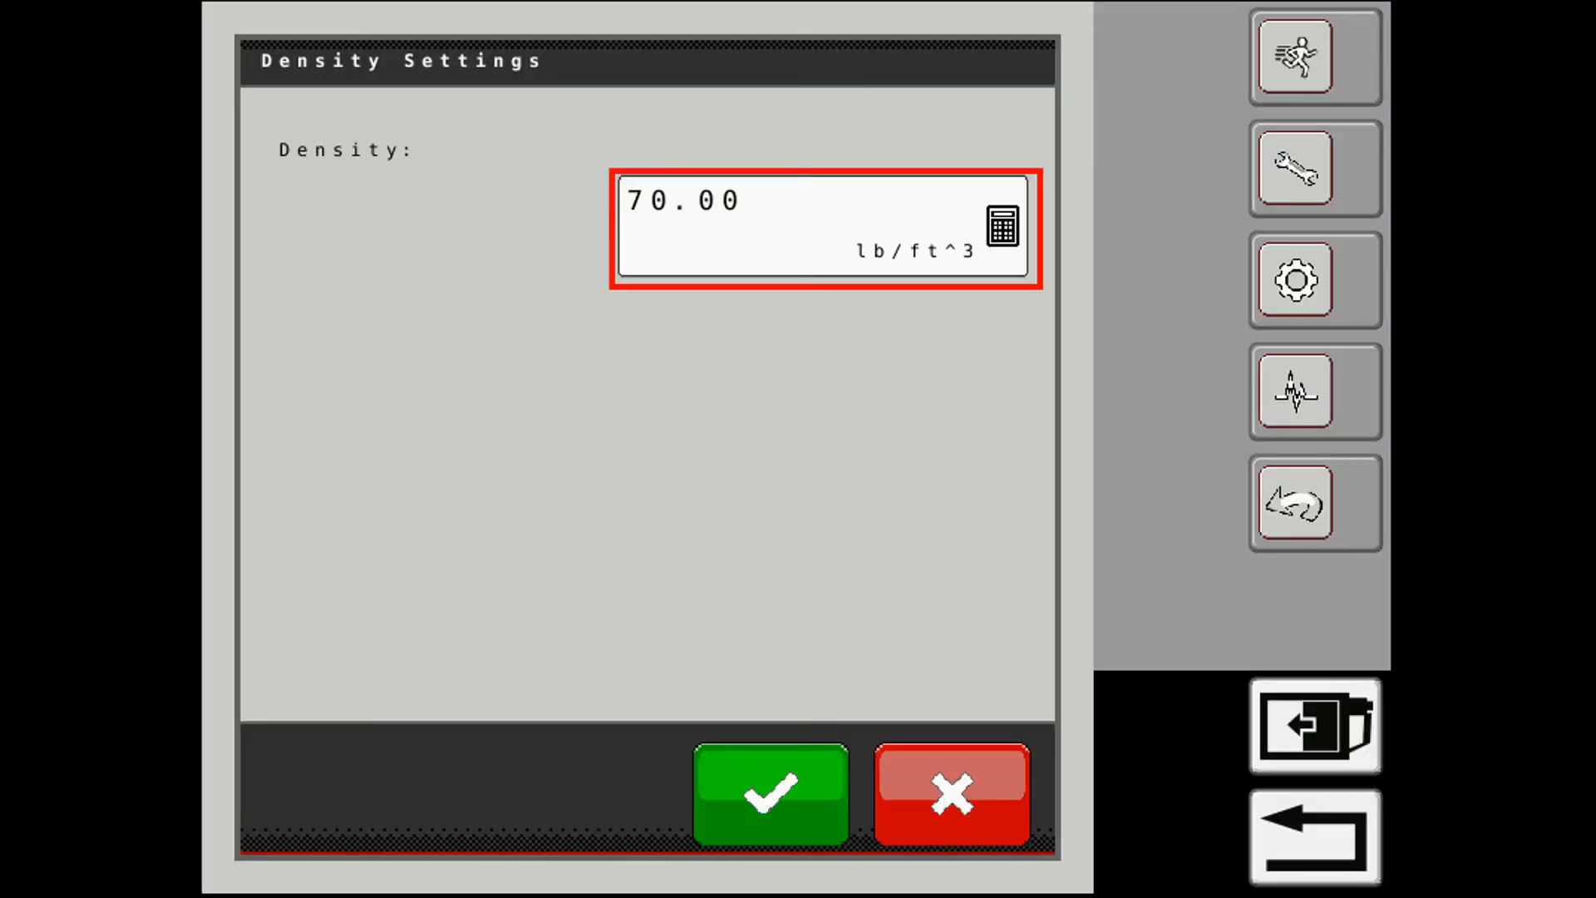
pyautogui.click(768, 795)
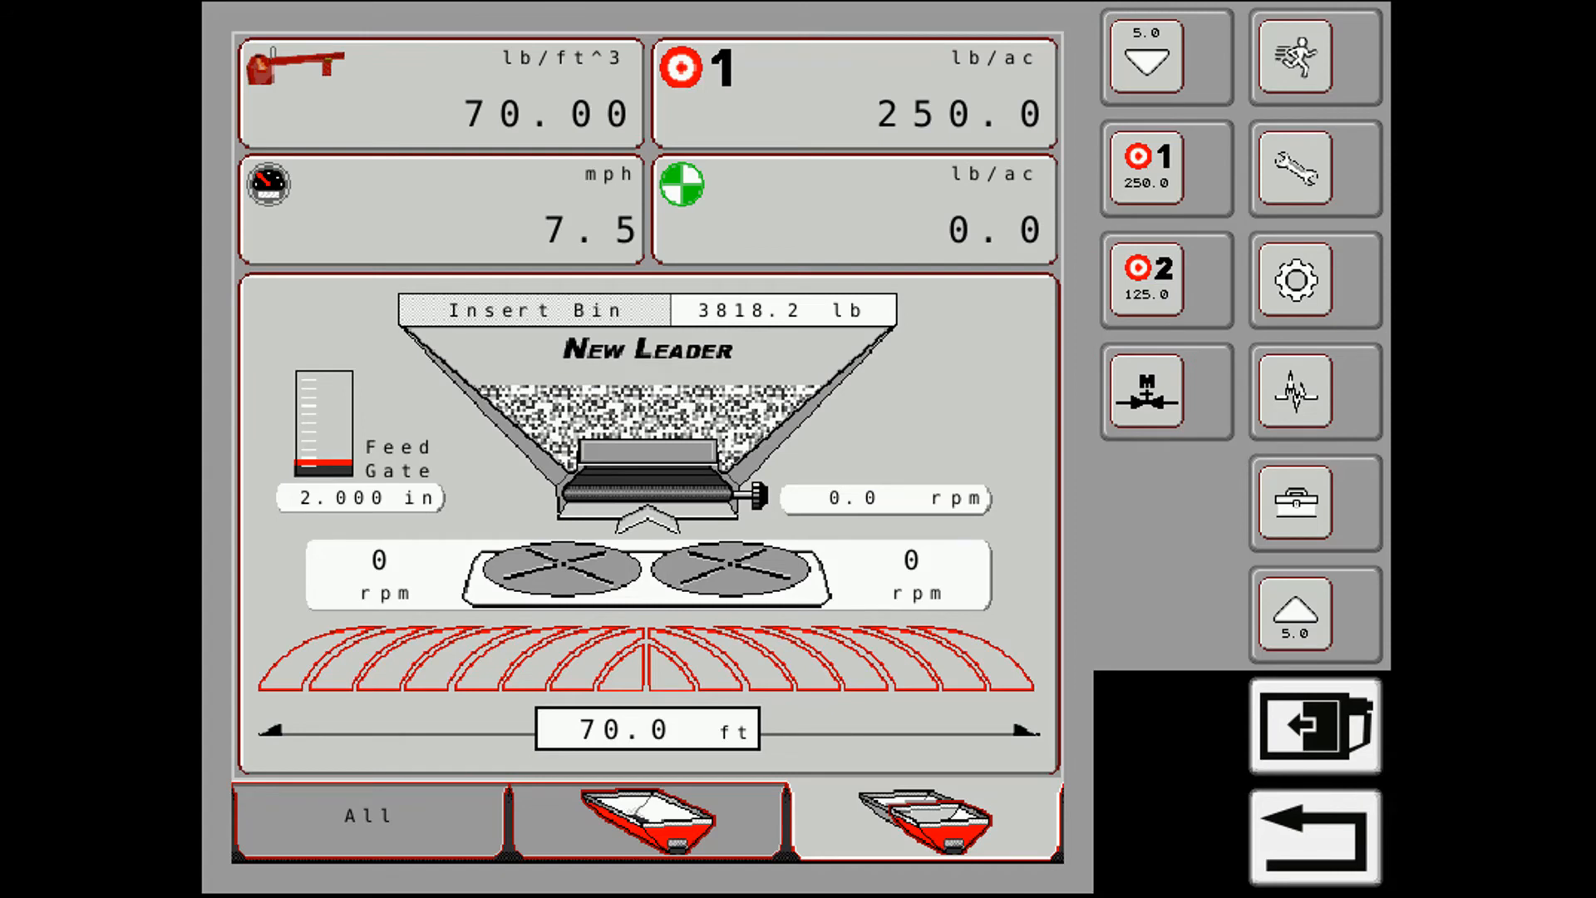
pyautogui.click(644, 819)
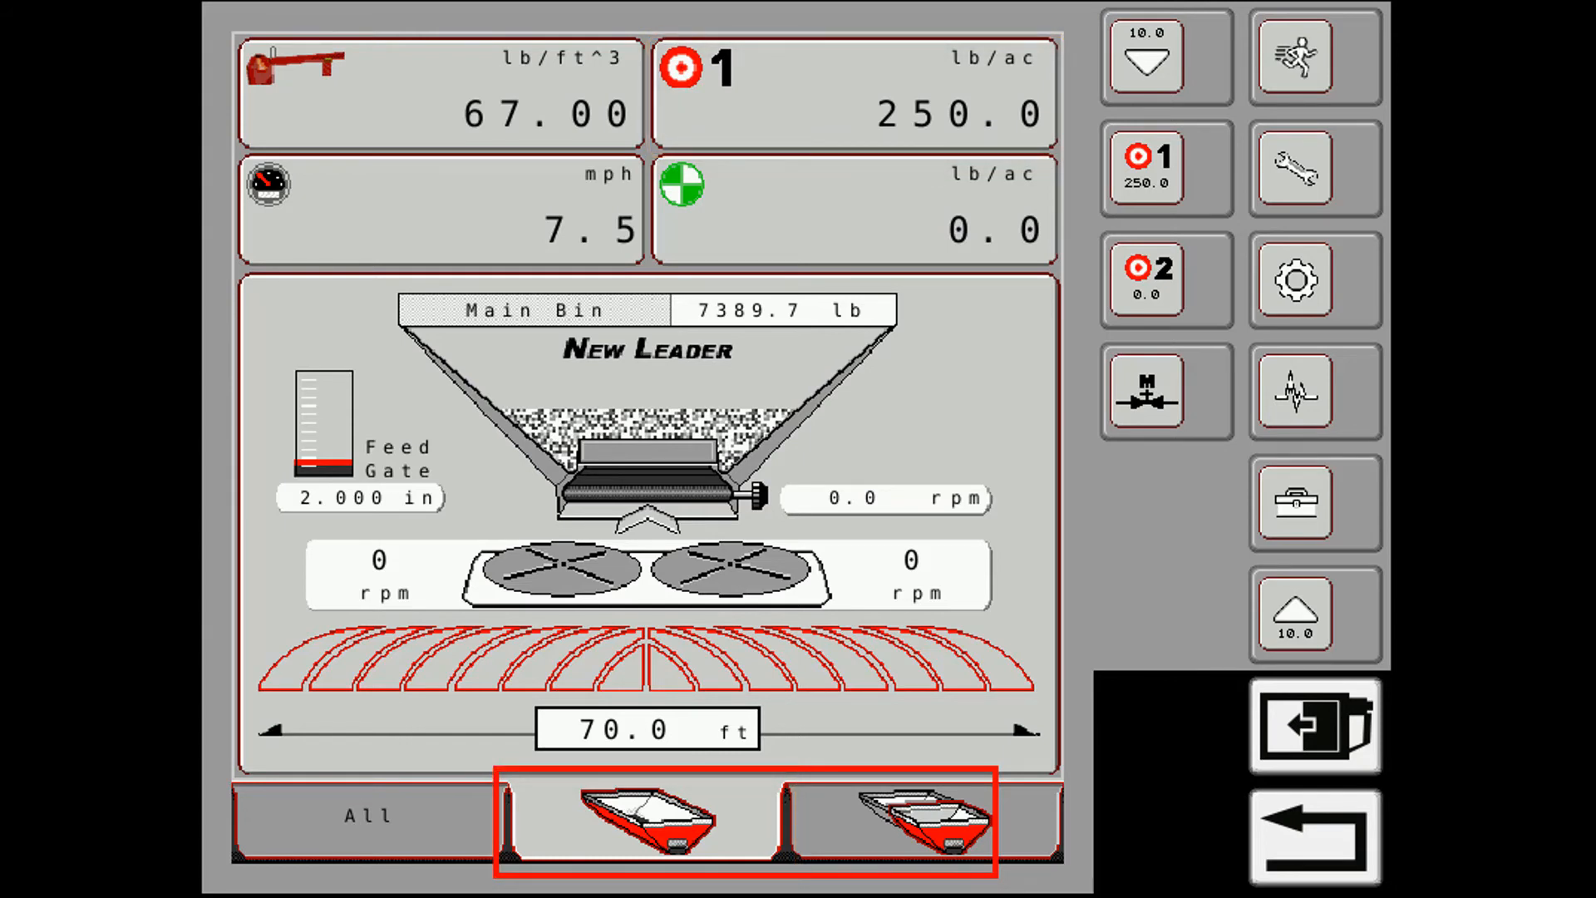
# - Start a job without GPS at product rates 400 and 200 lb/ac, giving a TC rate of 400.0
pyautogui.click(918, 818)
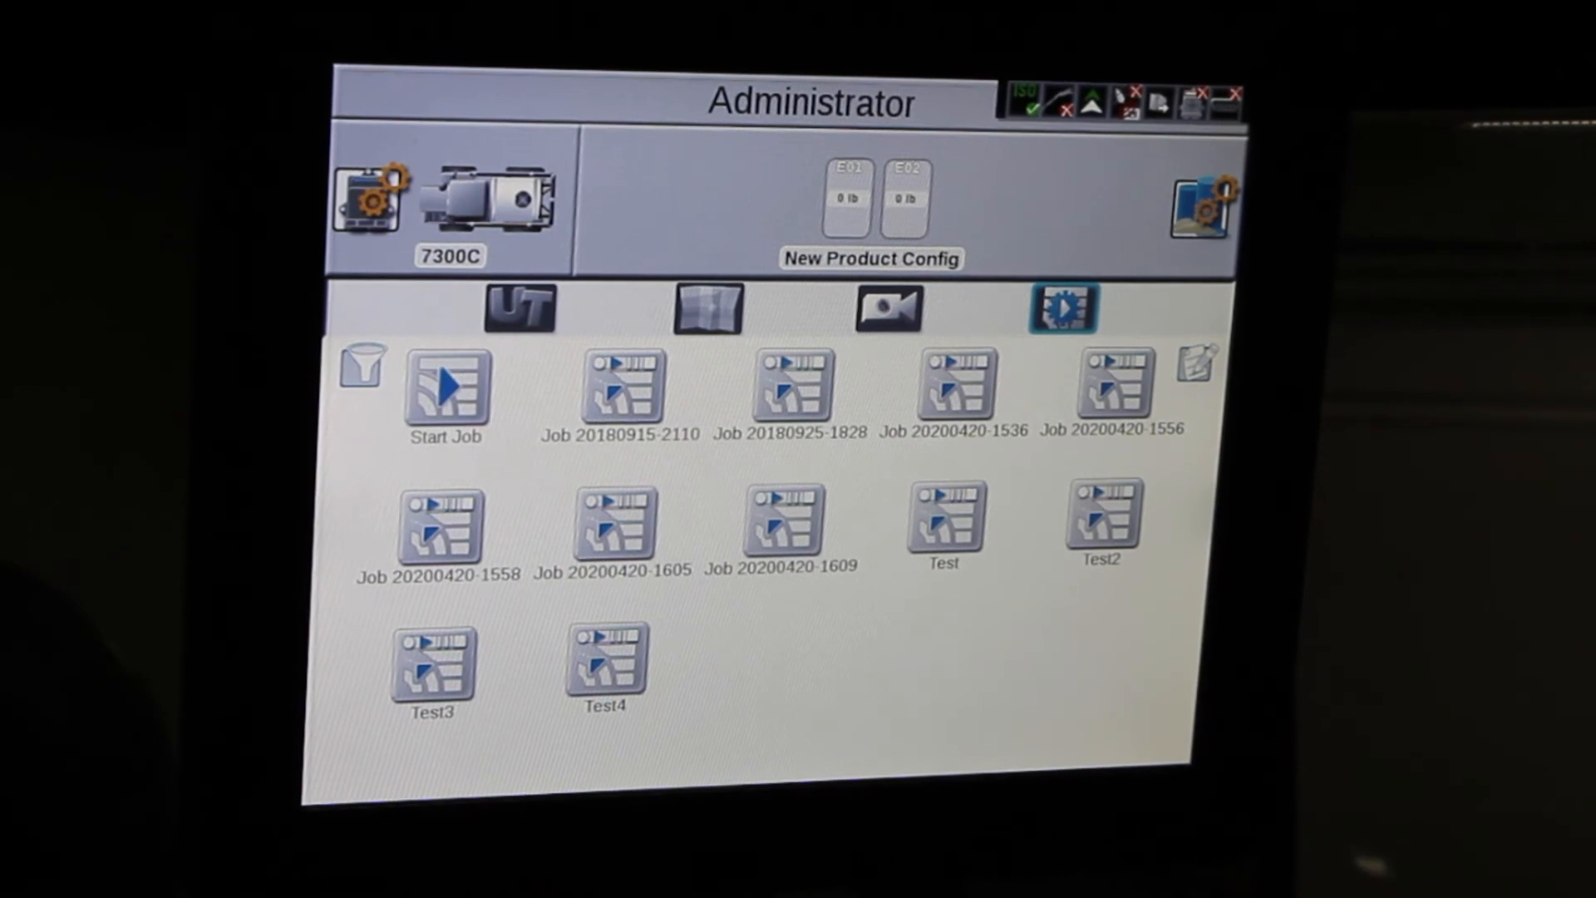
pyautogui.click(445, 389)
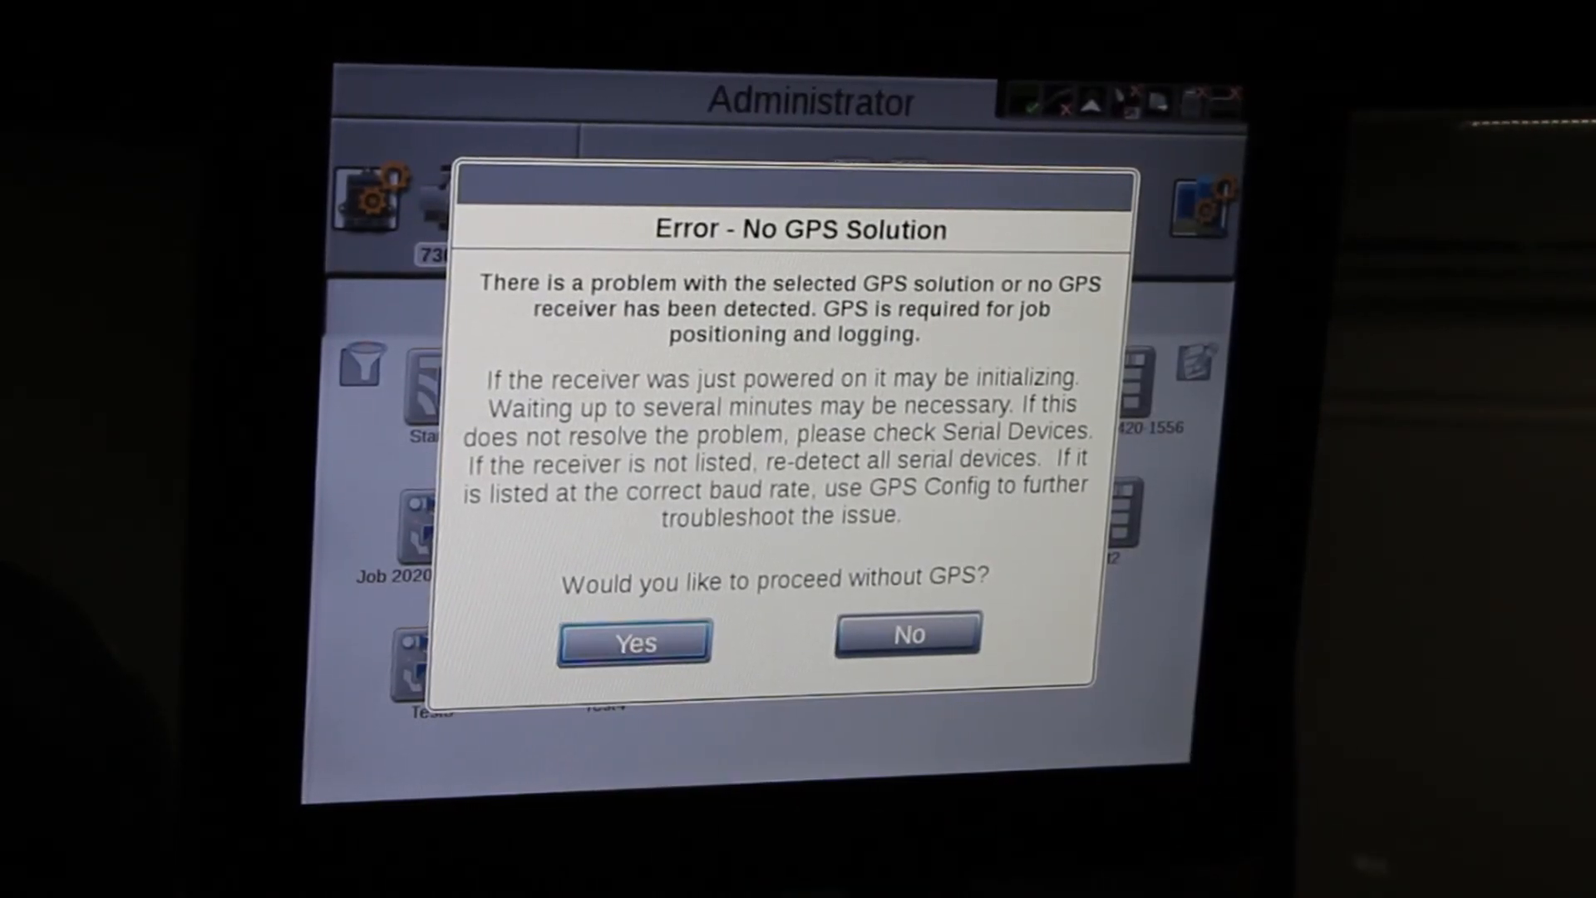
pyautogui.click(631, 642)
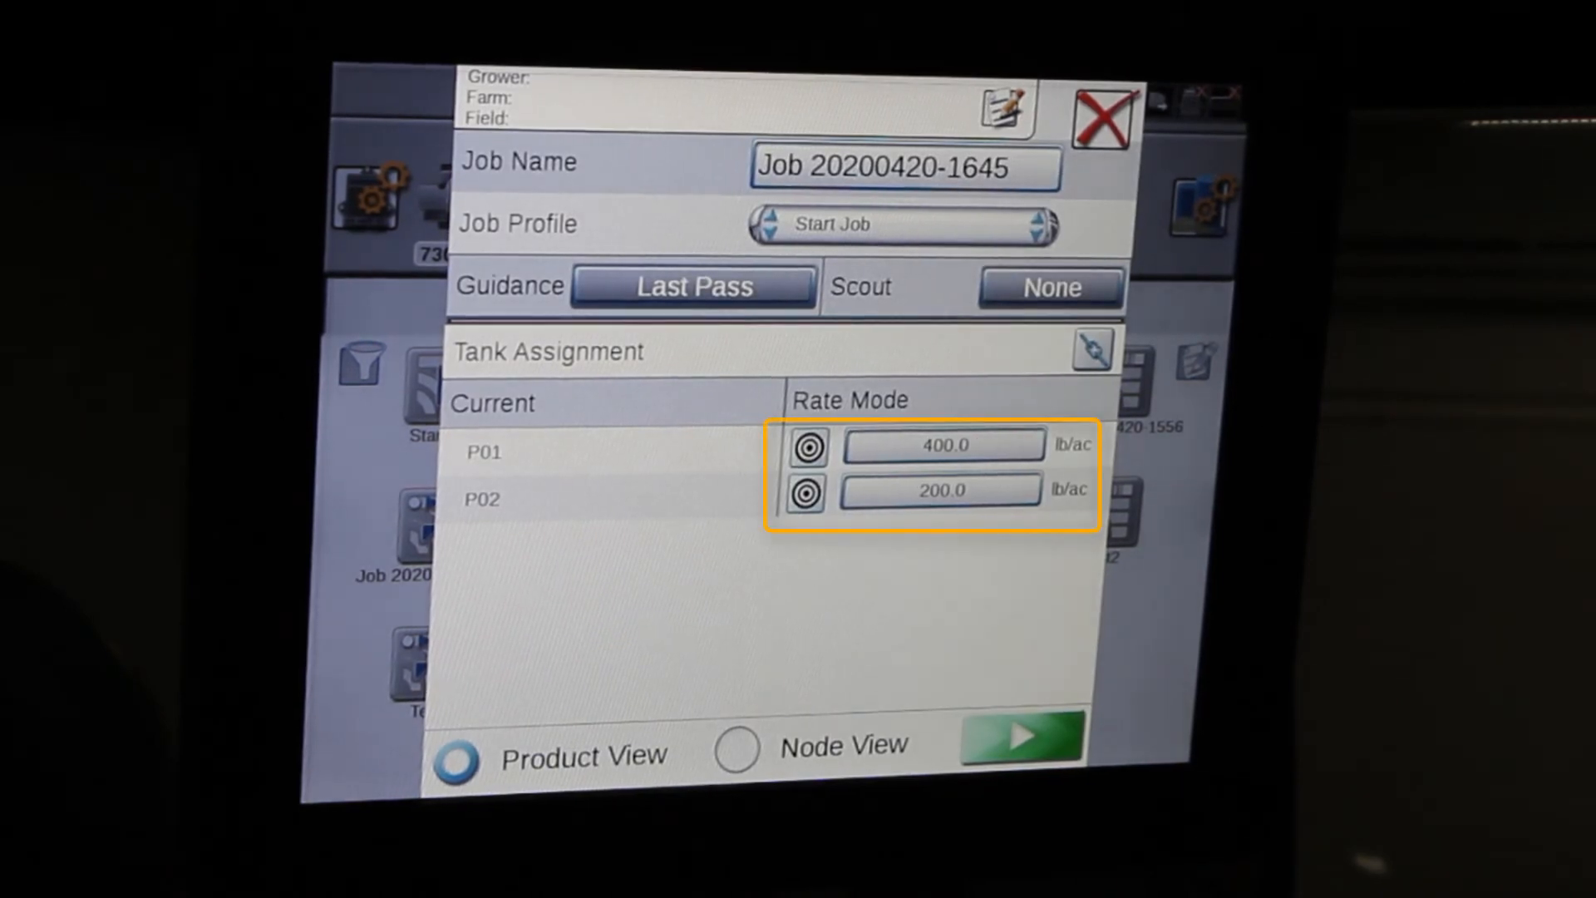
pyautogui.click(1023, 743)
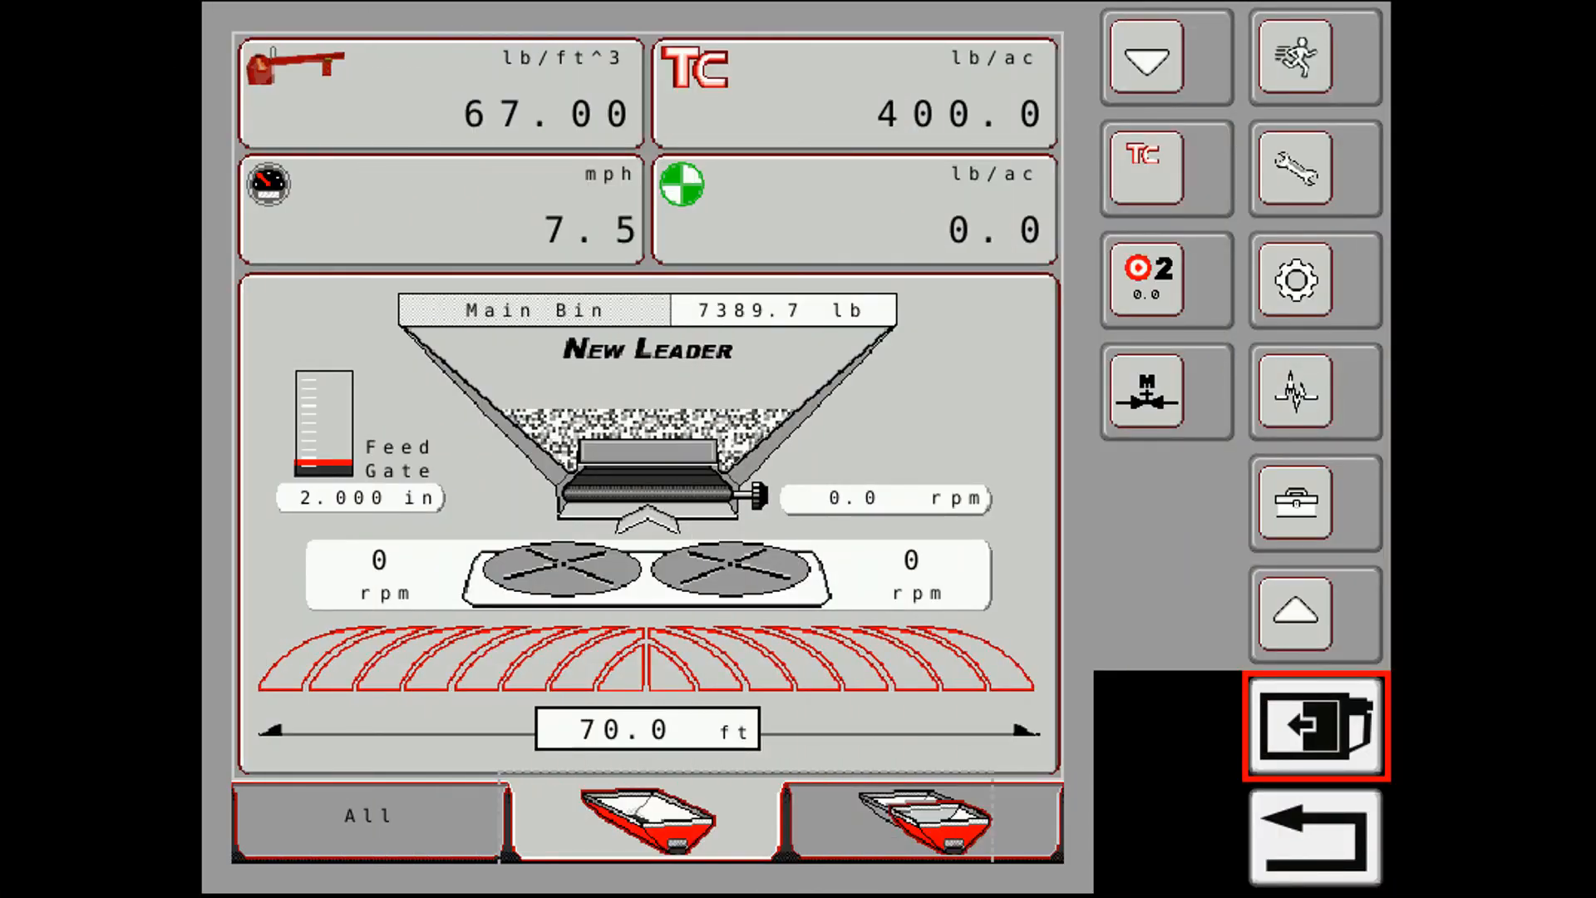
pyautogui.click(723, 91)
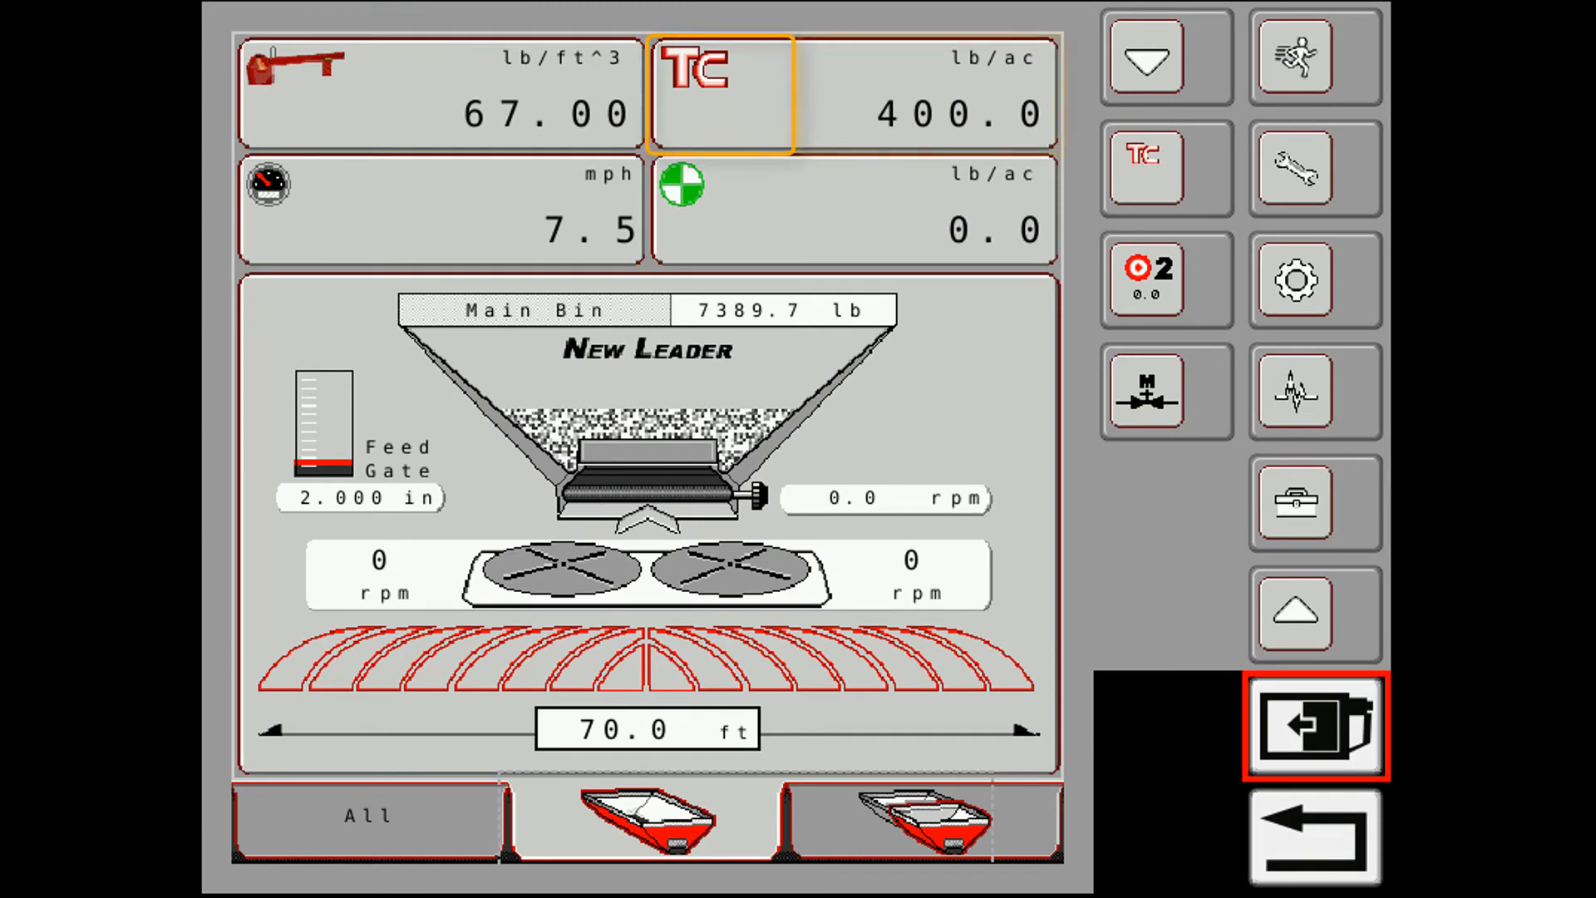
pyautogui.click(929, 93)
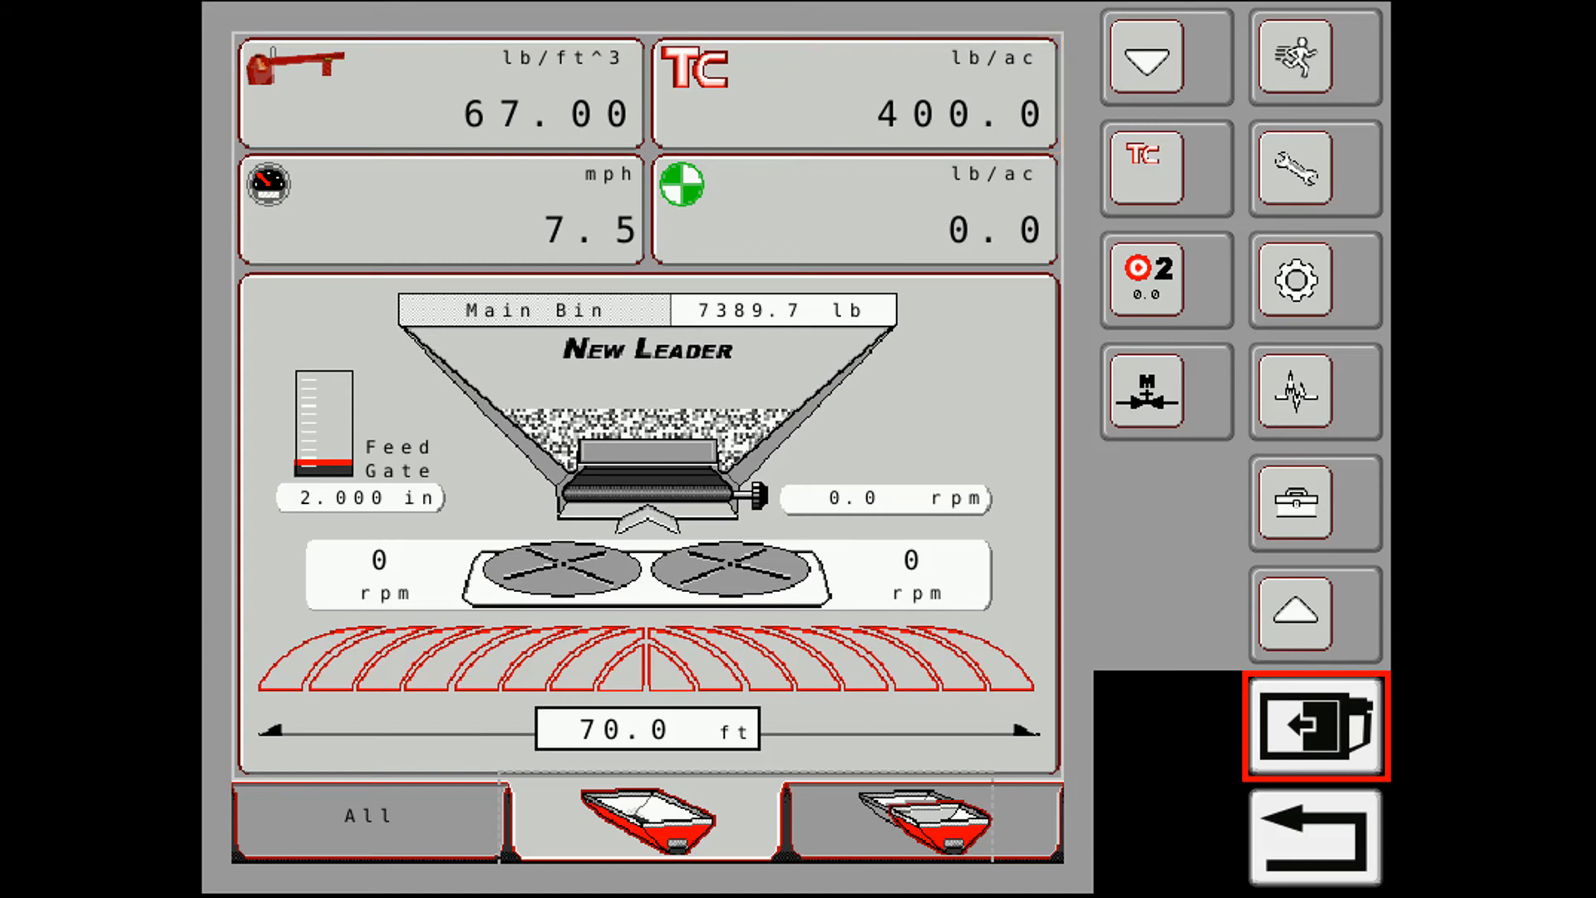
pyautogui.click(924, 819)
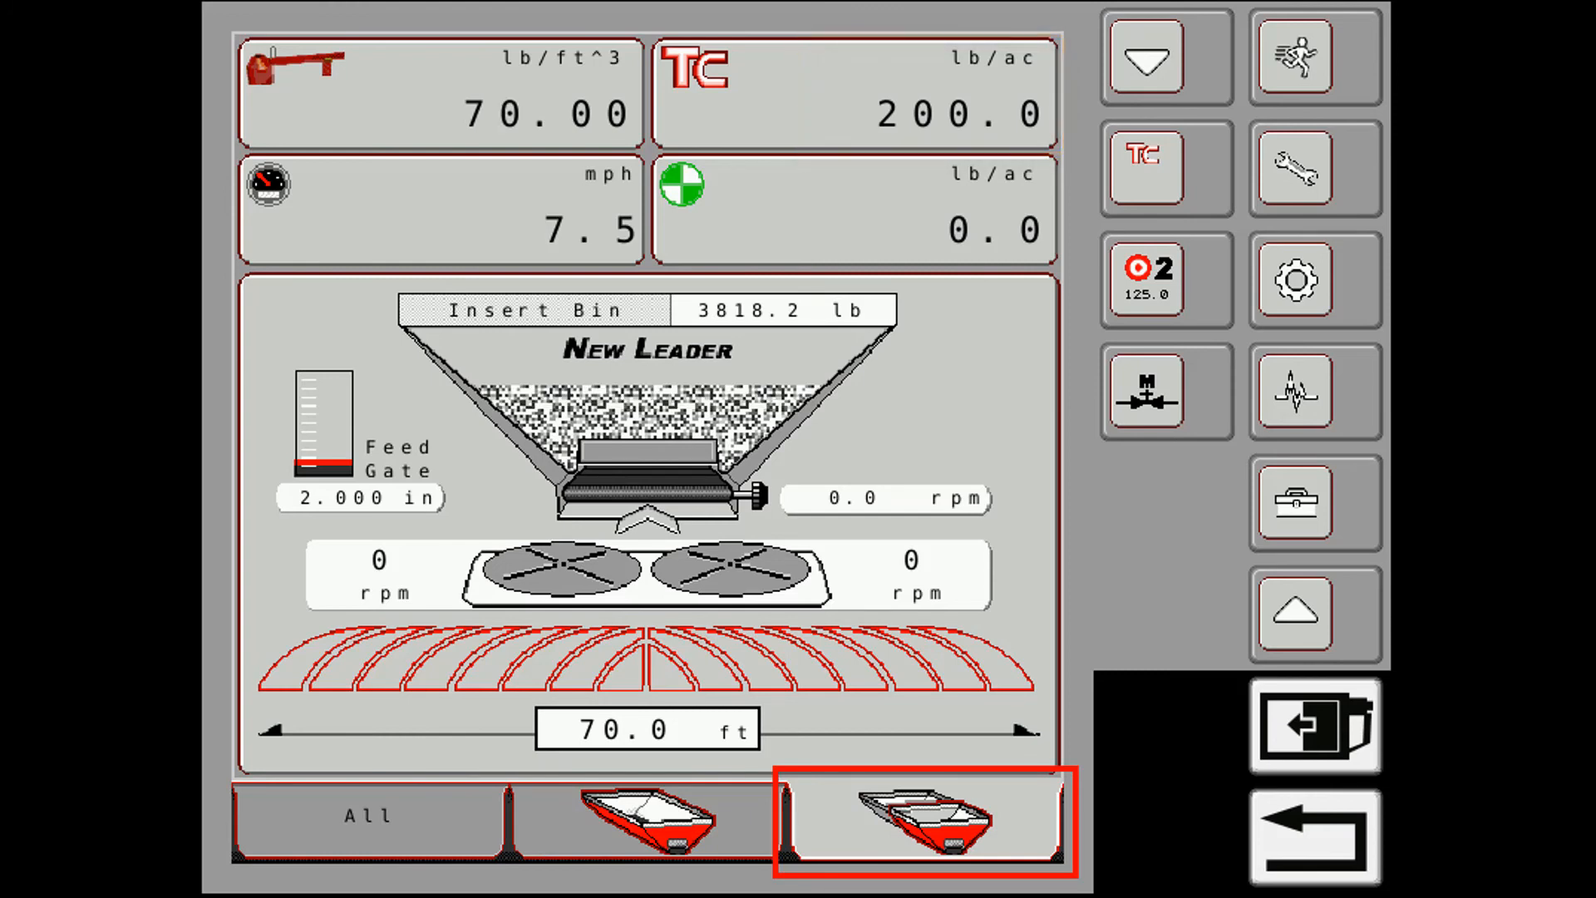
pyautogui.click(645, 820)
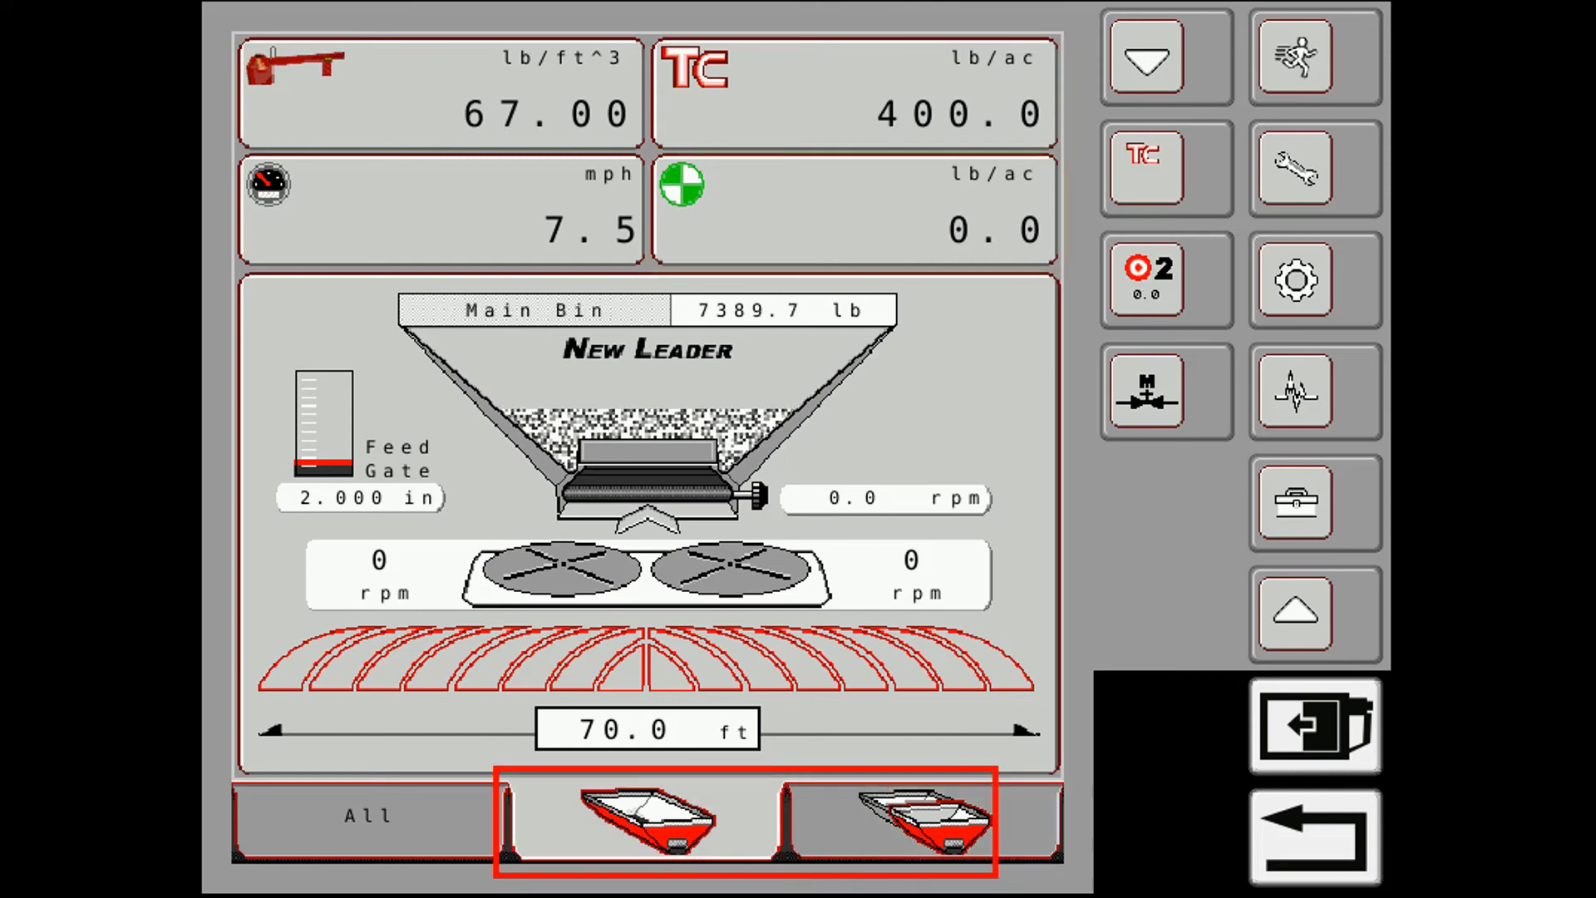